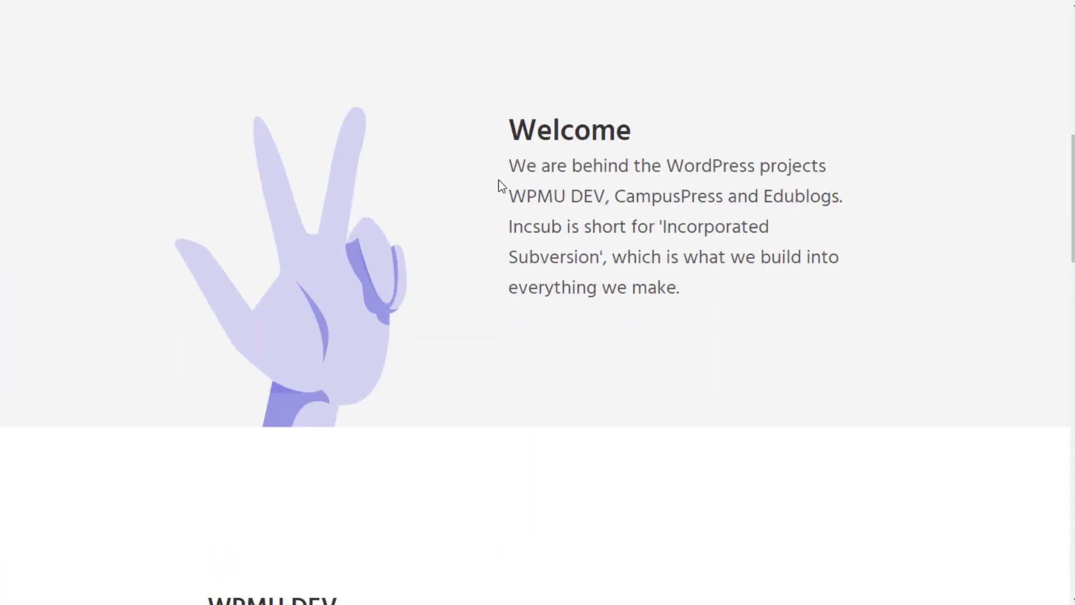
# Step: Scroll the Incsub homepage down past Welcome to the WPMU DEV and CampusPress descriptions
pyautogui.scroll(-3)
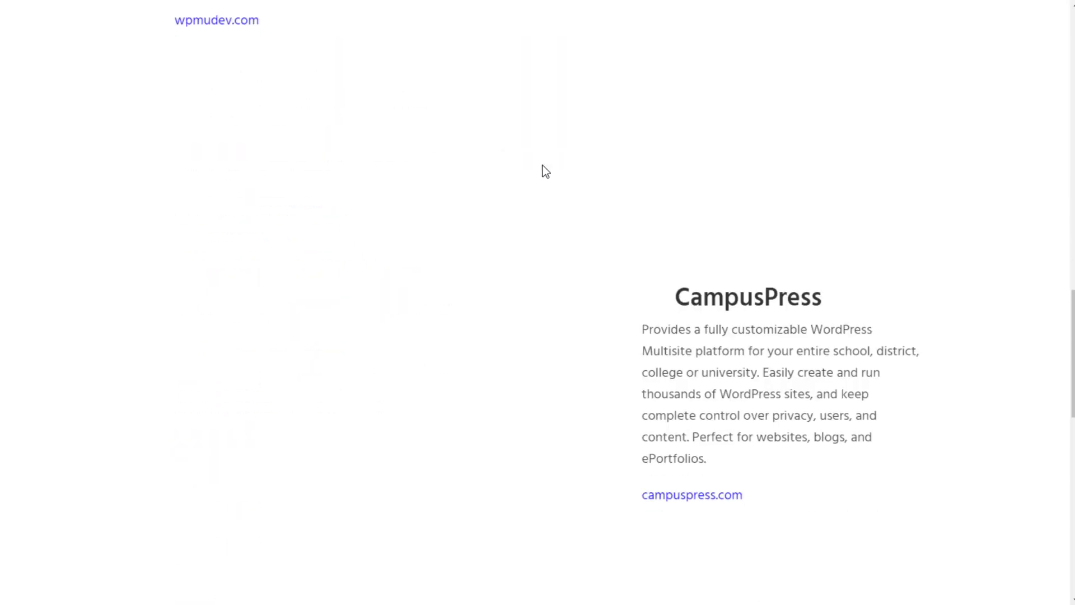
pyautogui.moveTo(441, 84)
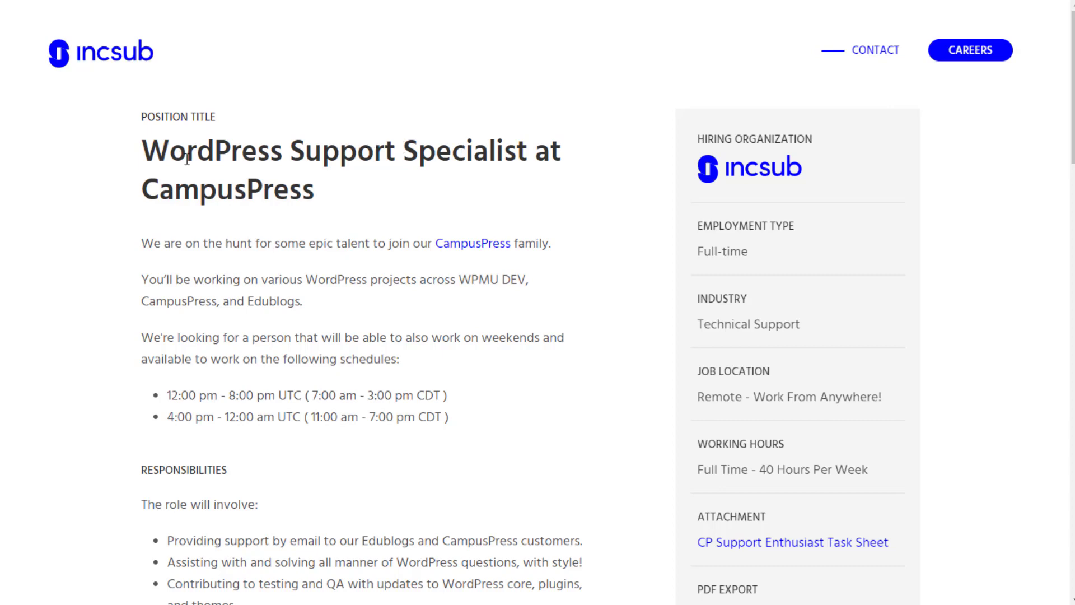
pyautogui.moveTo(471, 243)
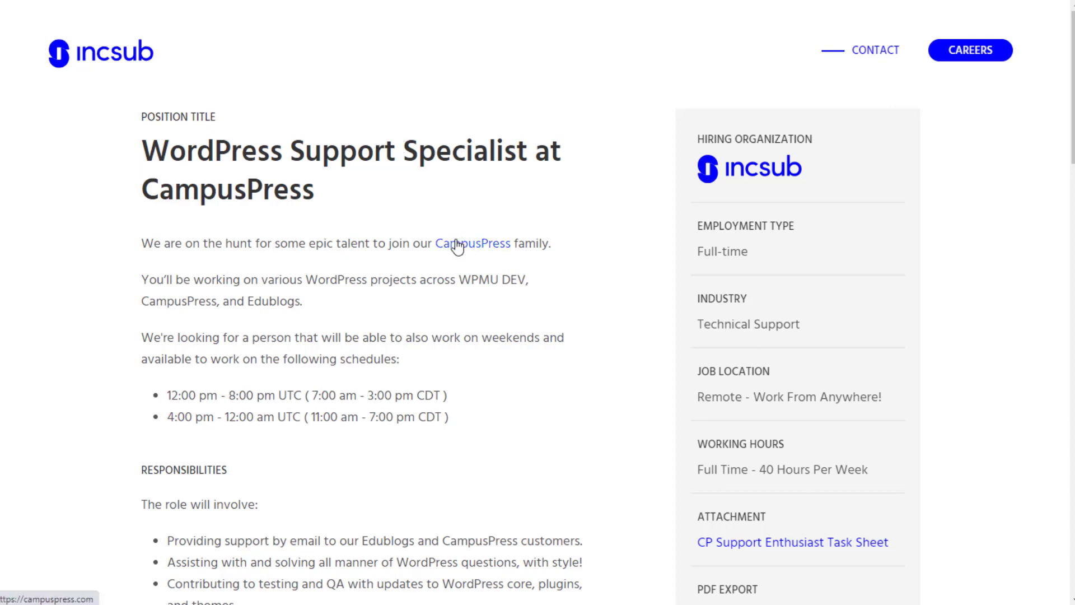
pyautogui.moveTo(302, 264)
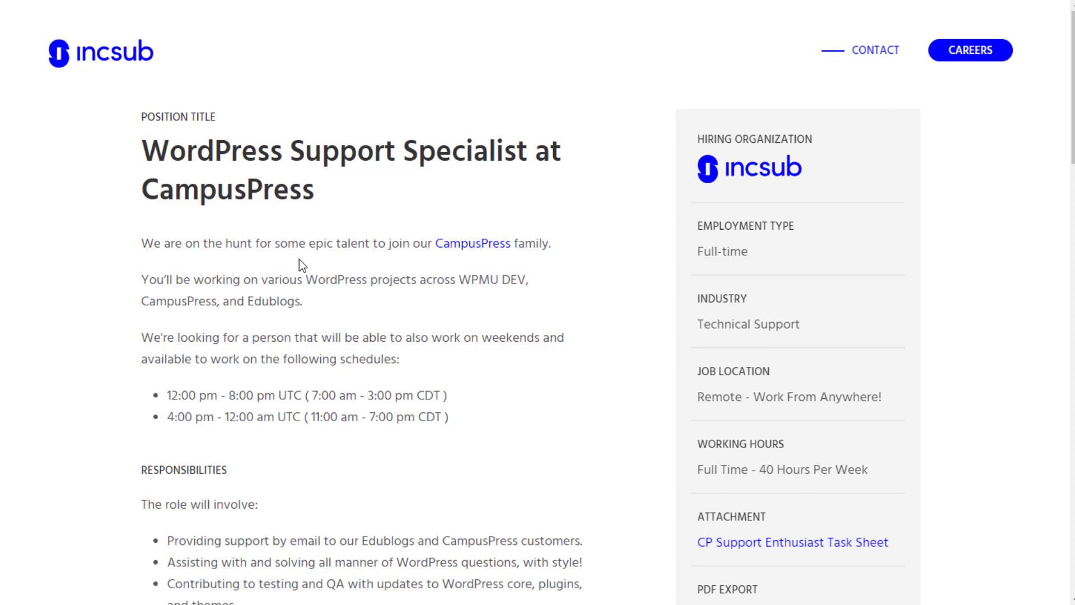
pyautogui.moveTo(334, 267)
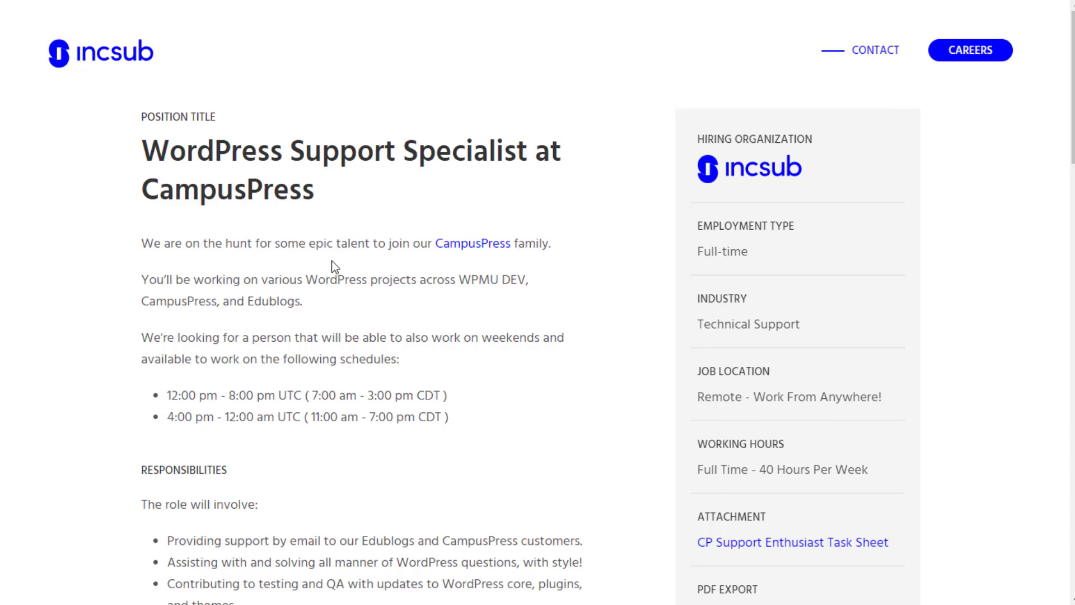
pyautogui.moveTo(151, 302)
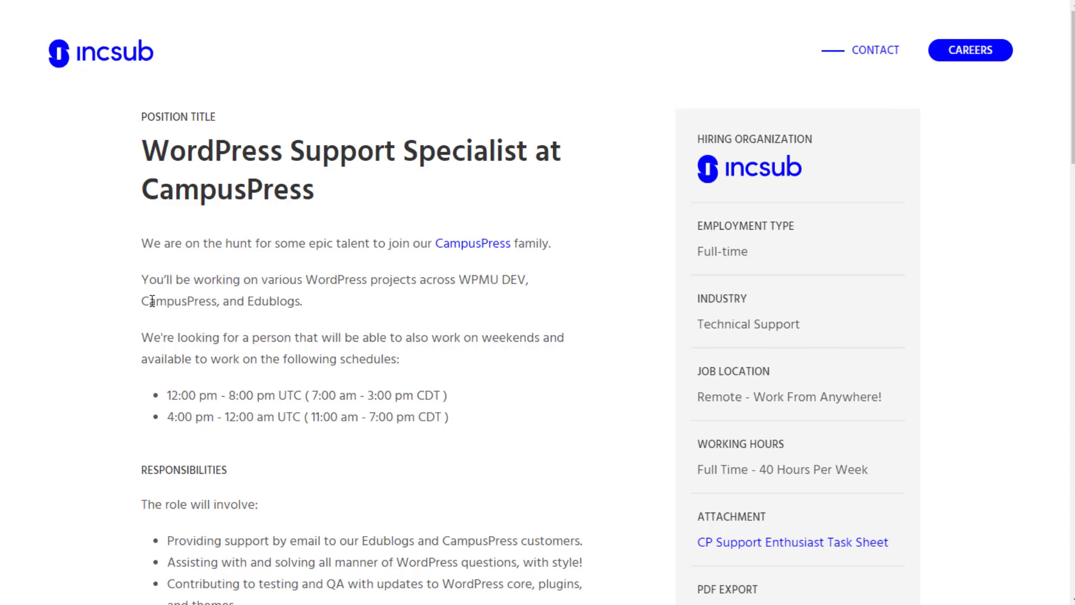
pyautogui.moveTo(351, 298)
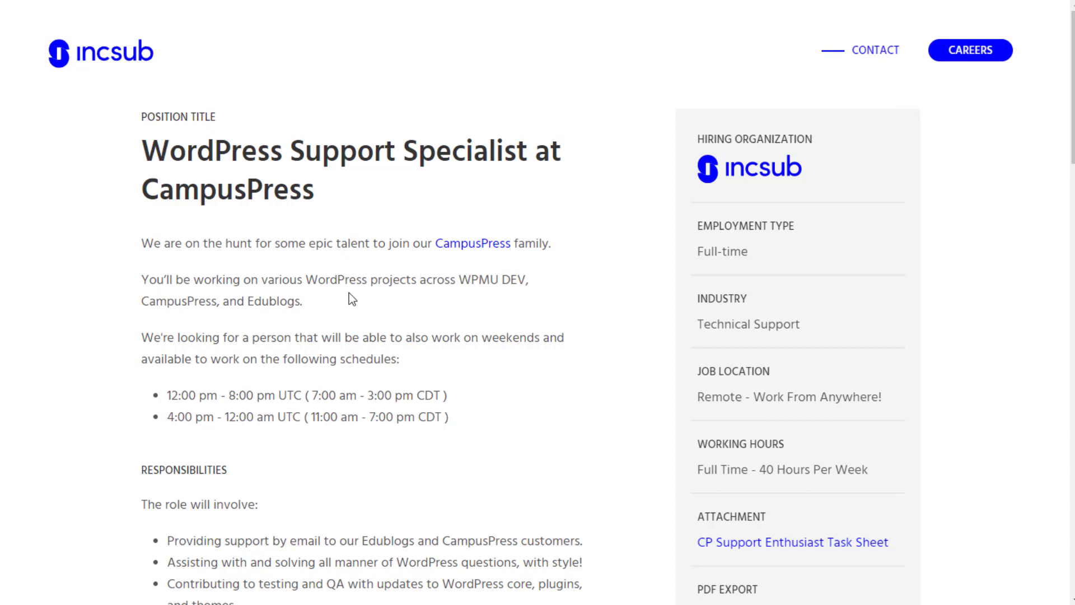
pyautogui.moveTo(401, 304)
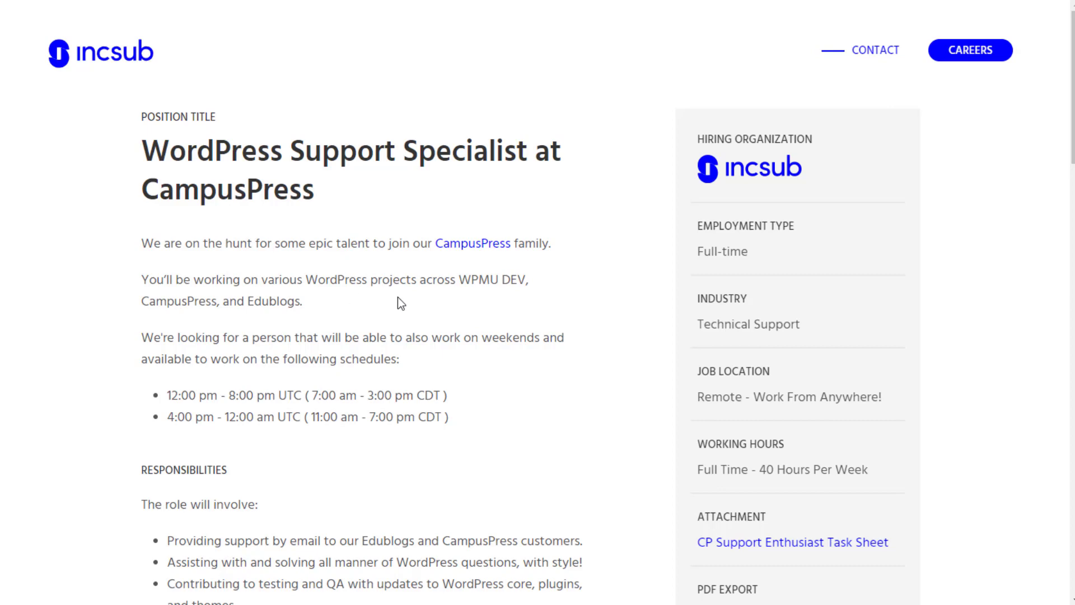
pyautogui.moveTo(384, 351)
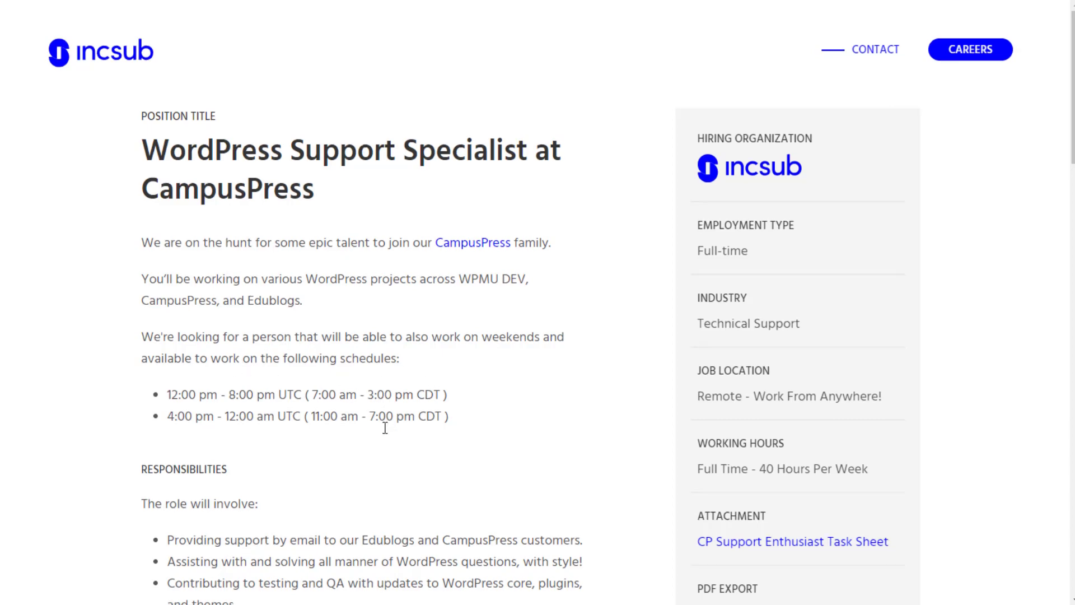
pyautogui.scroll(-3)
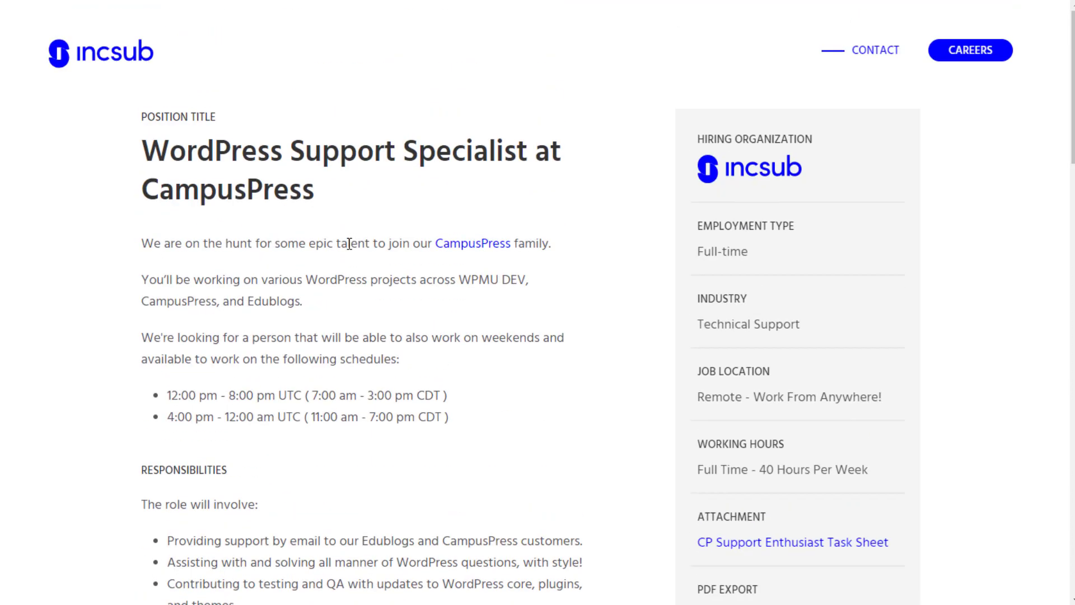
pyautogui.moveTo(400, 323)
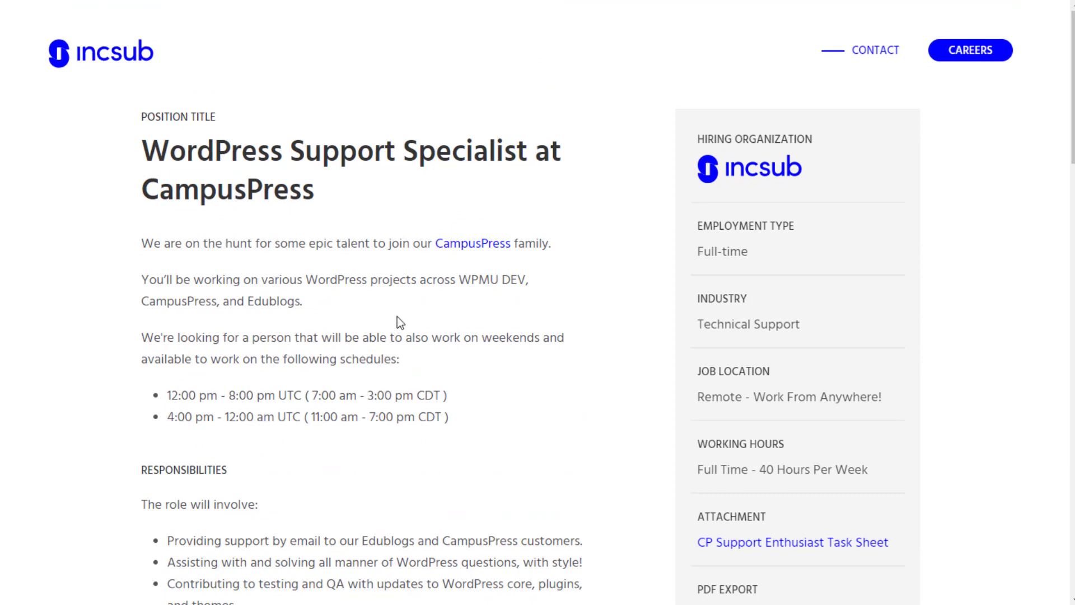
pyautogui.scroll(-3)
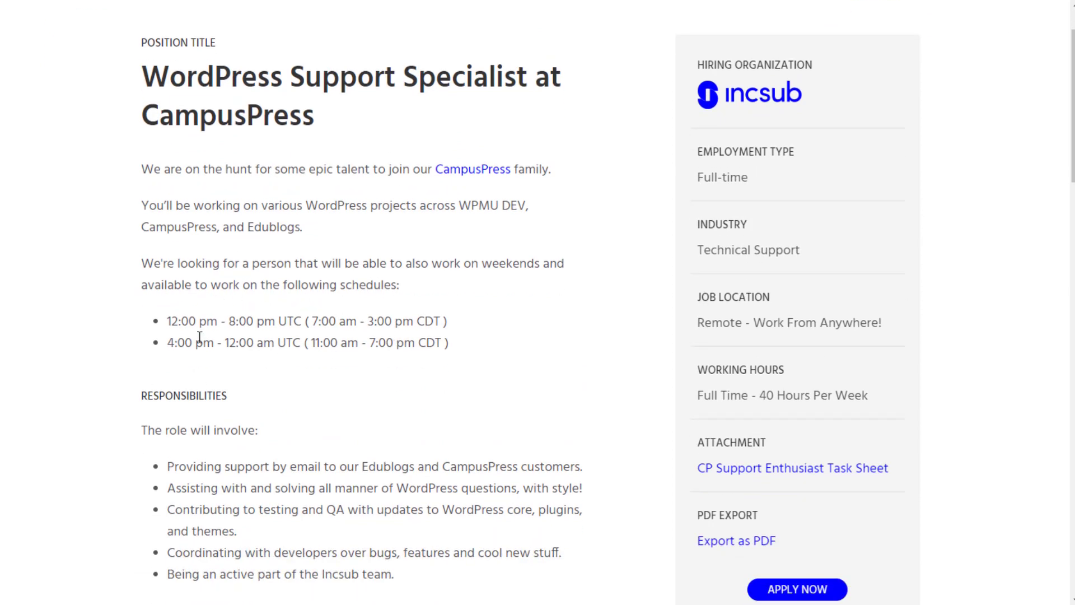
pyautogui.scroll(-3)
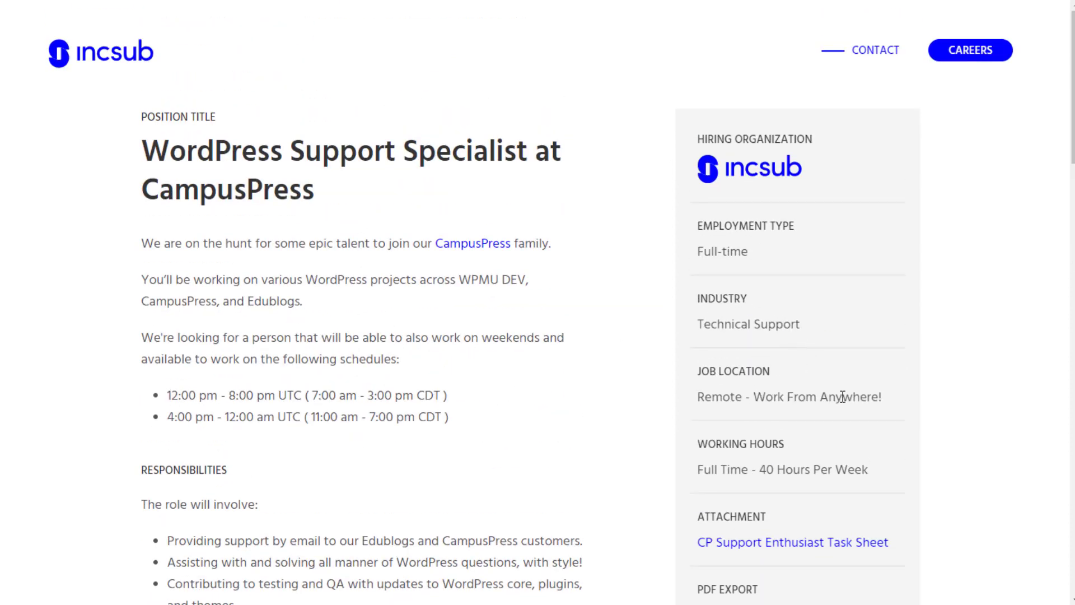
pyautogui.moveTo(712, 346)
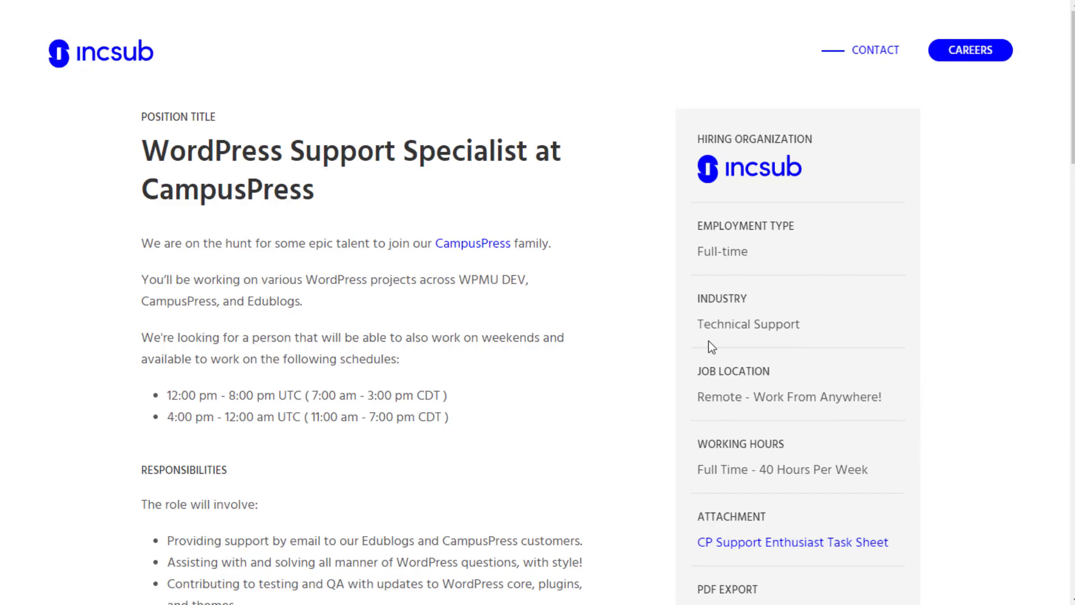
pyautogui.moveTo(844, 316)
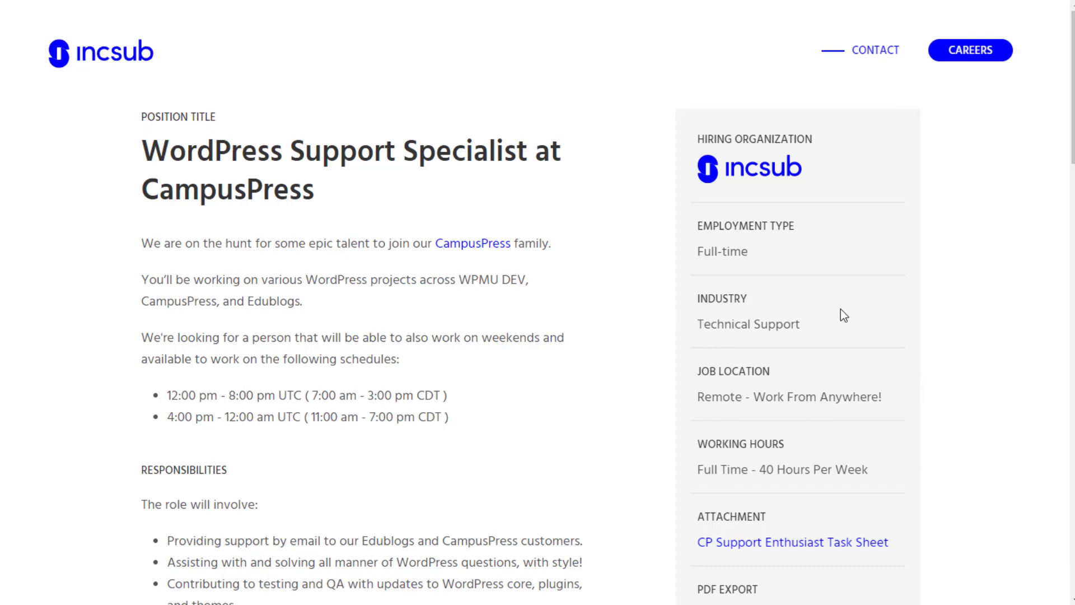
pyautogui.moveTo(675, 300)
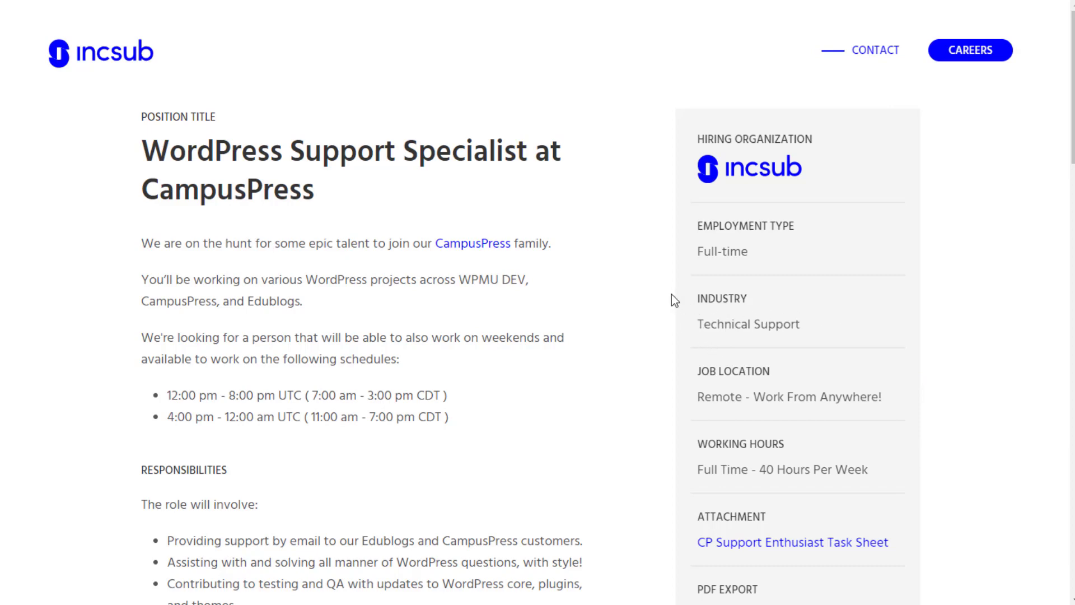
pyautogui.moveTo(603, 317)
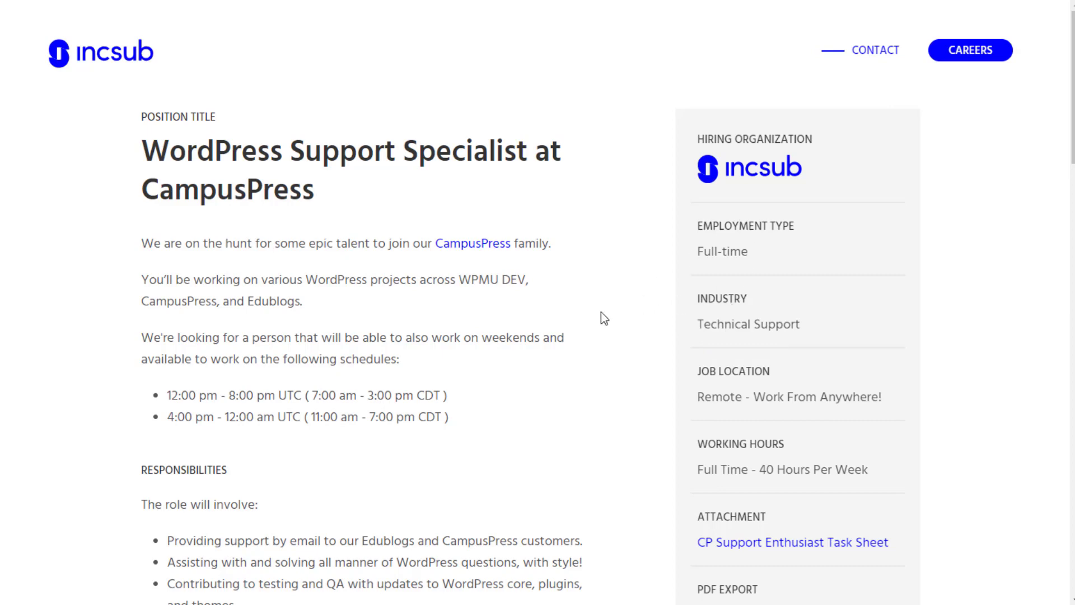
pyautogui.moveTo(557, 368)
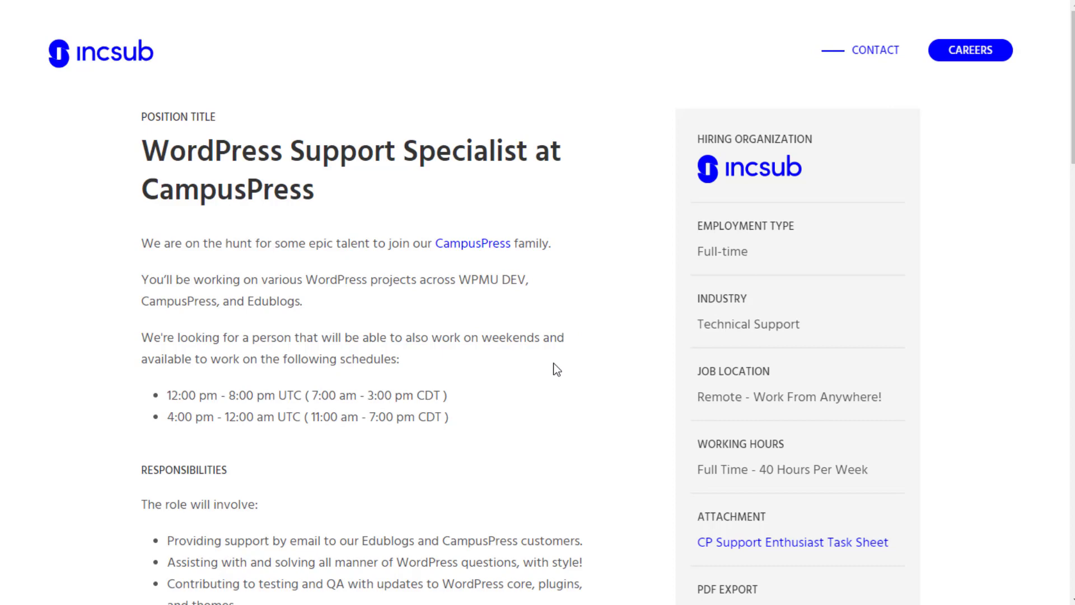
# Step: Scroll the job posting past the schedules to the full Responsibilities list and start of Qualifications
pyautogui.scroll(-3)
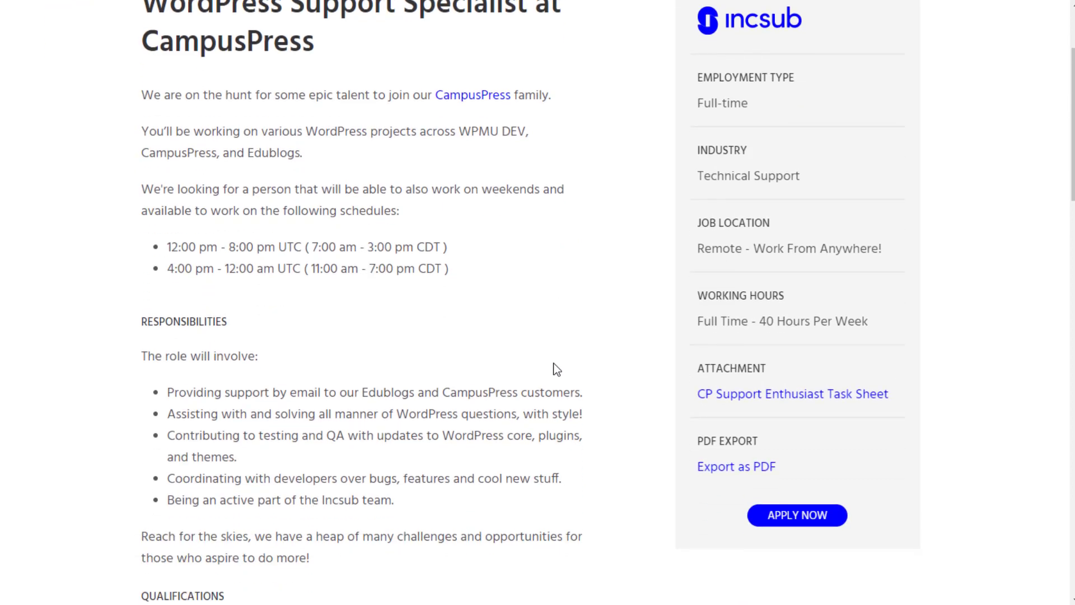
pyautogui.moveTo(131, 374)
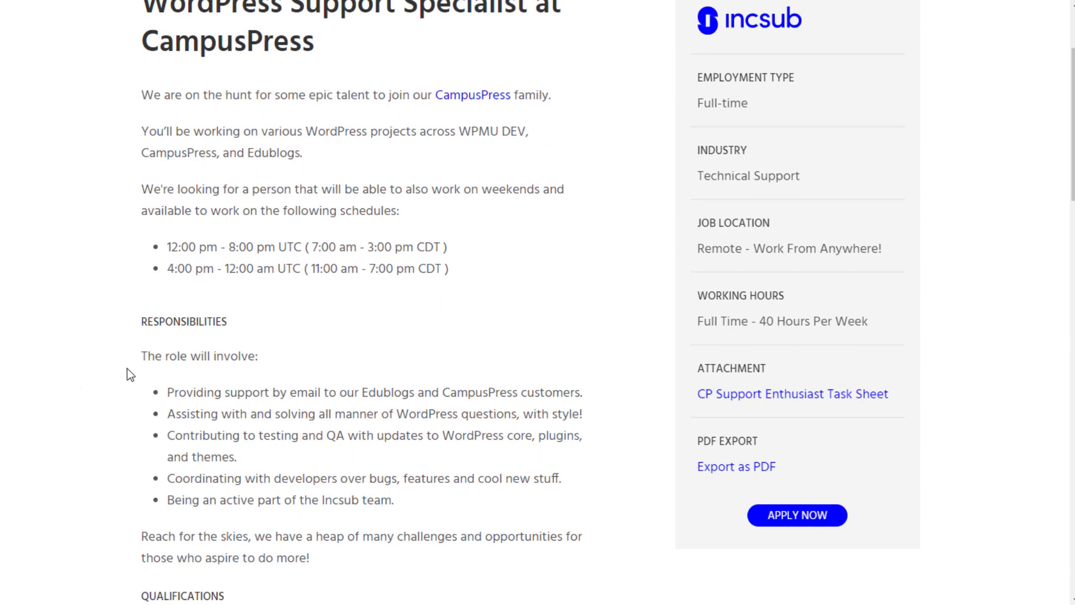
pyautogui.moveTo(619, 396)
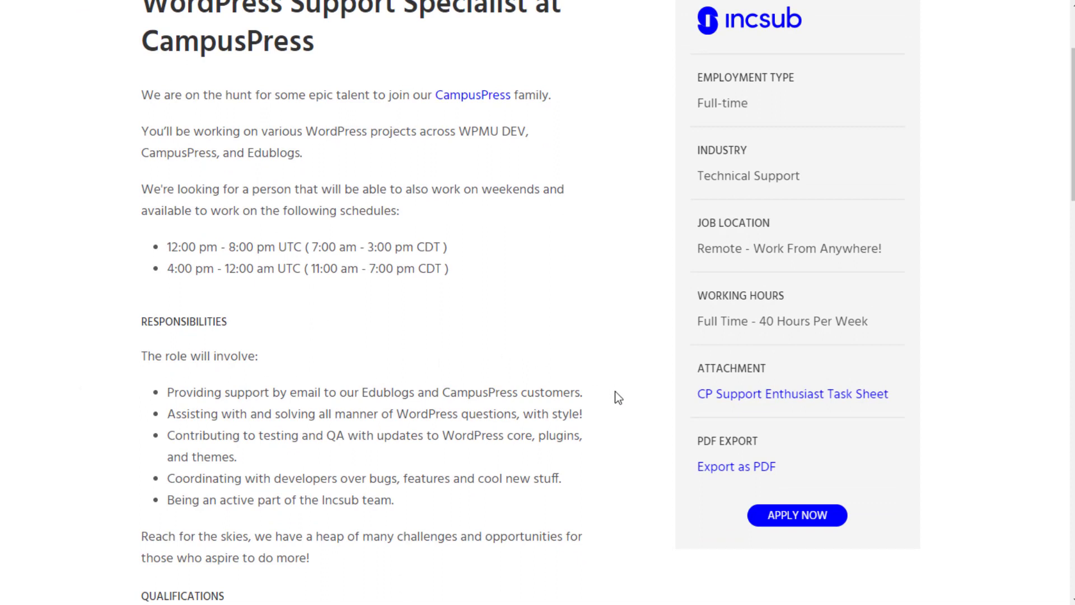
pyautogui.moveTo(112, 429)
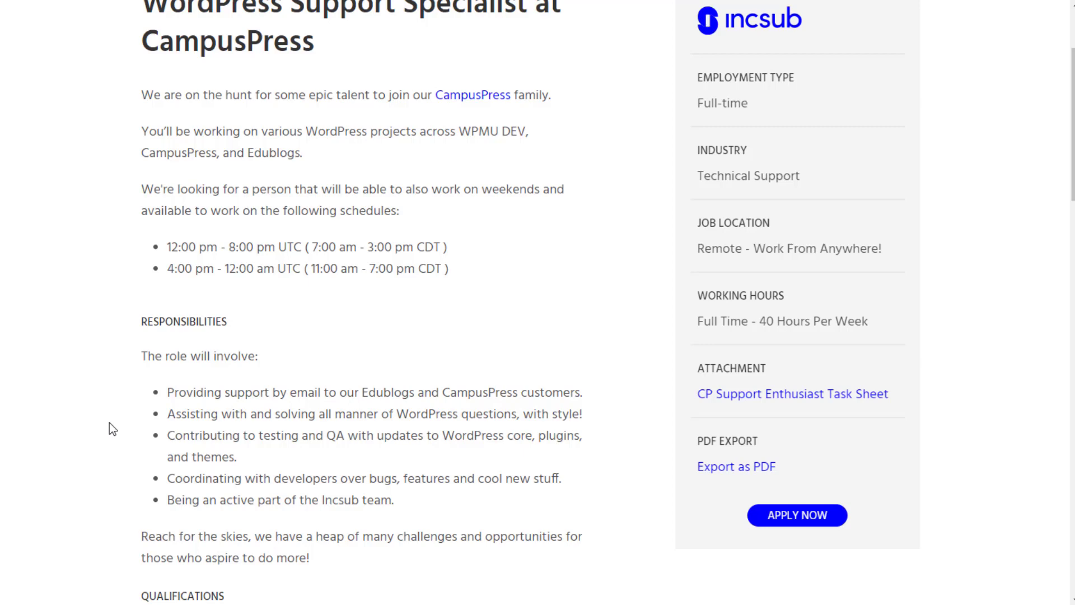
pyautogui.moveTo(142, 447)
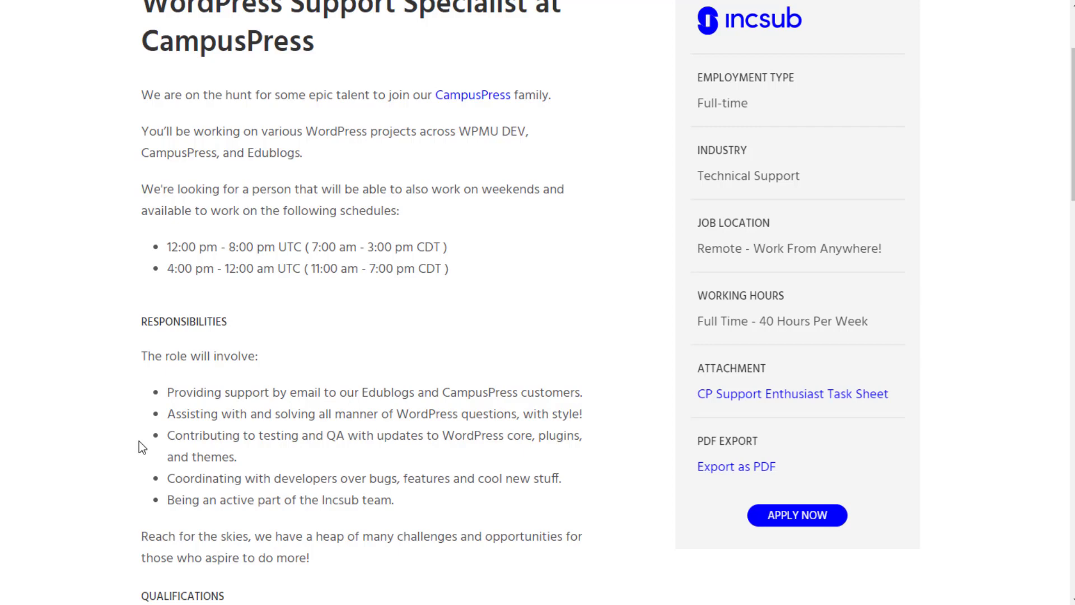
pyautogui.moveTo(133, 473)
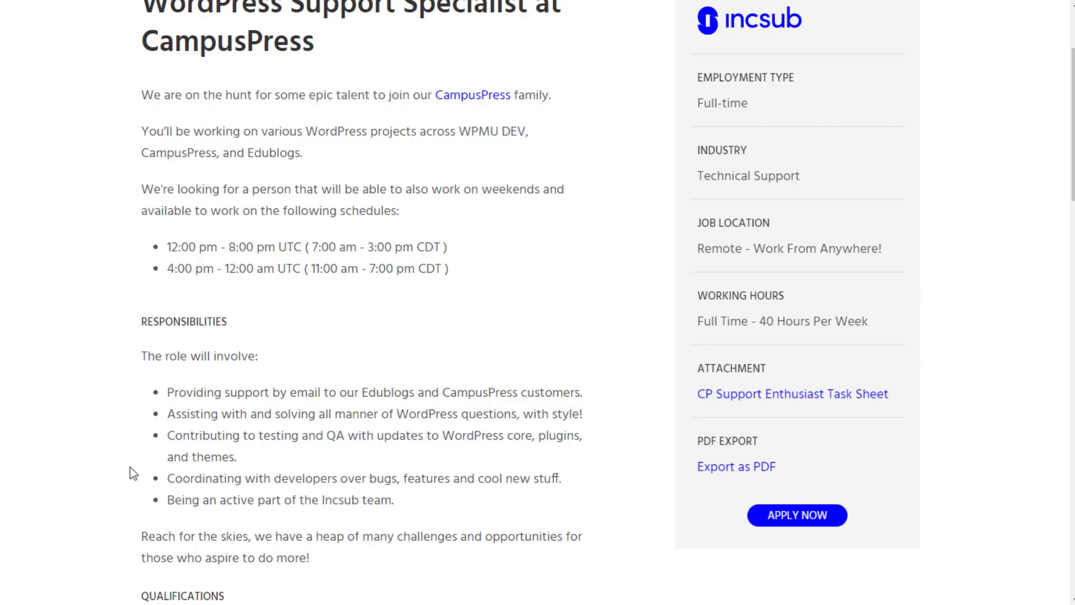
pyautogui.moveTo(130, 490)
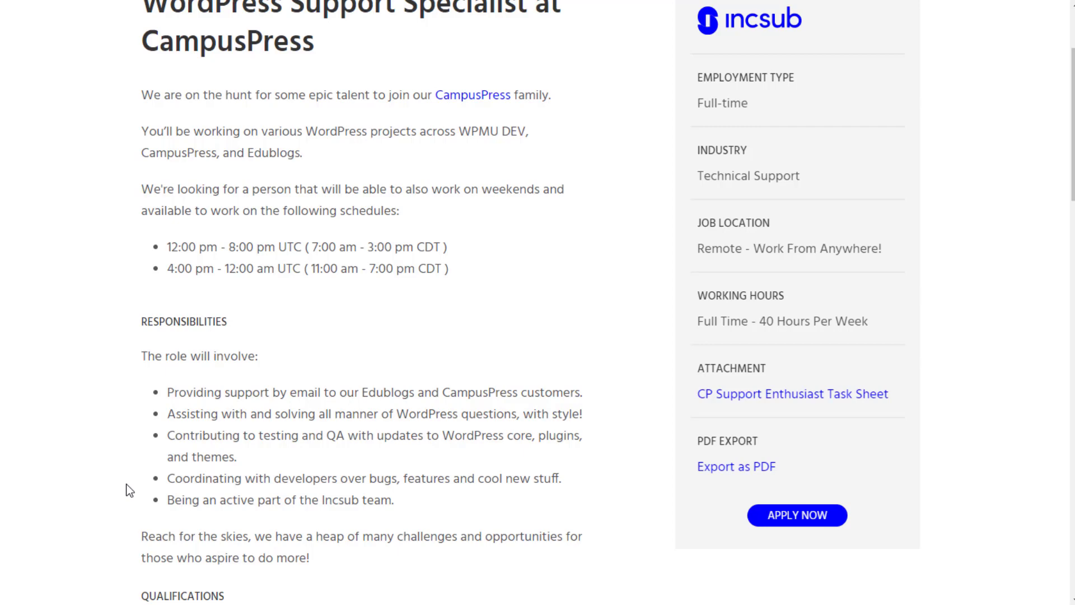
# Step: Scroll down to the Qualifications requirements list and the Skill-Set heading
pyautogui.scroll(-3)
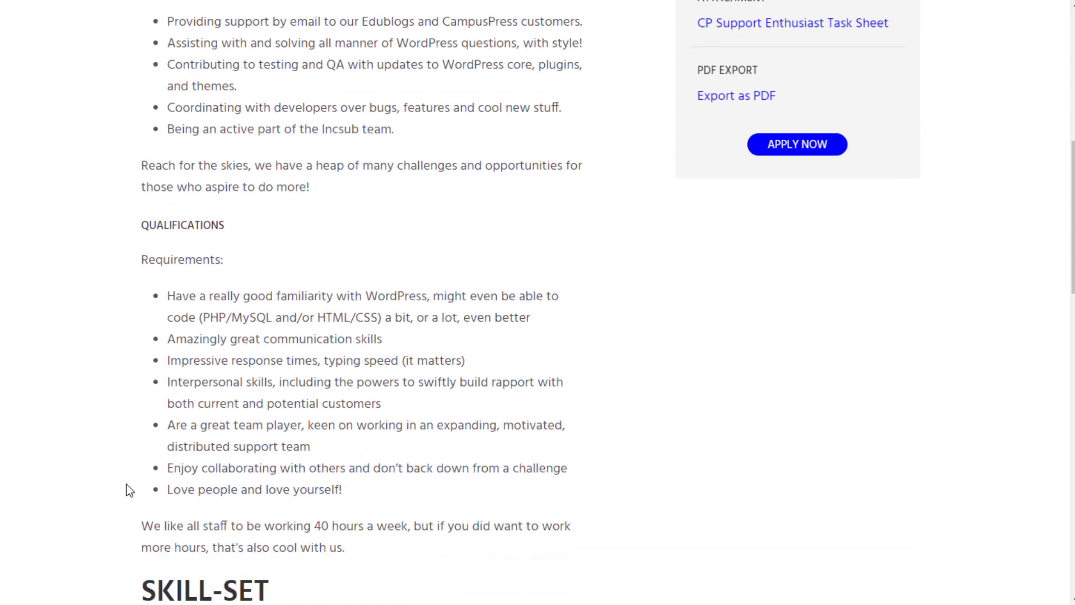
pyautogui.scroll(-3)
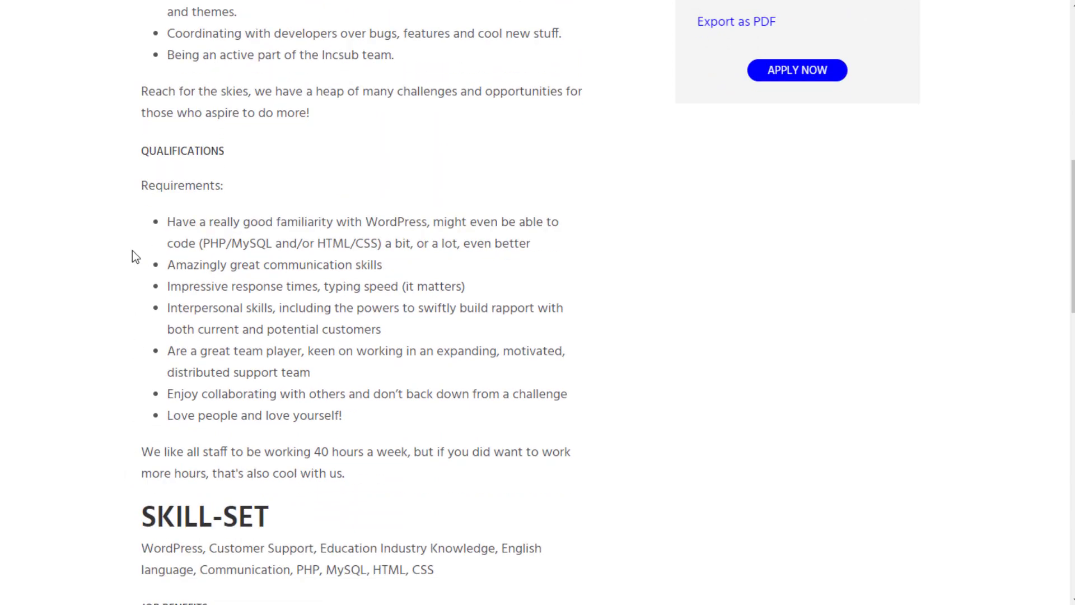
pyautogui.moveTo(448, 255)
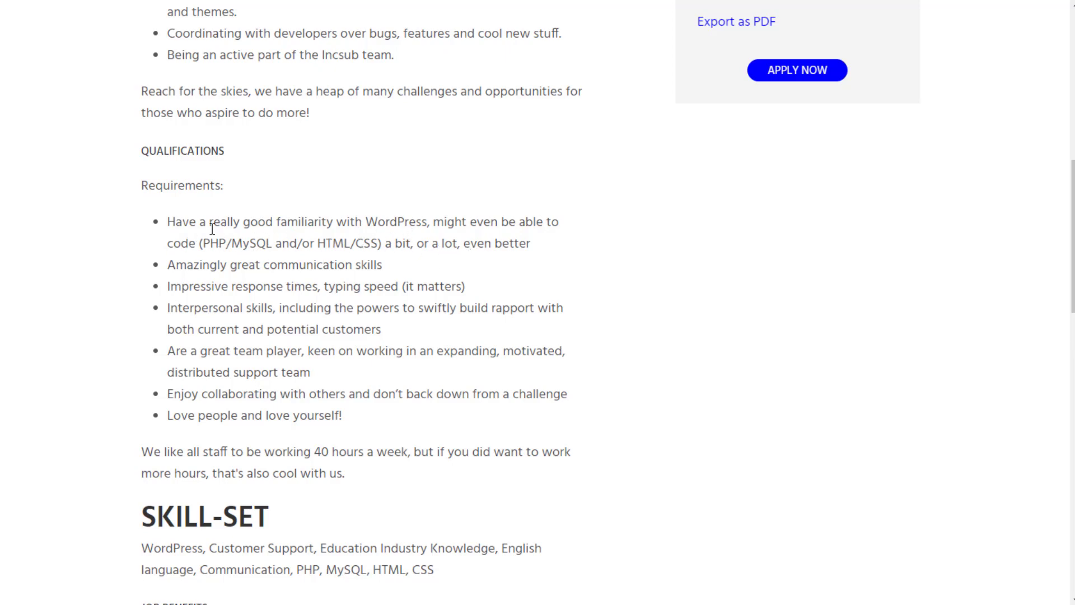
pyautogui.moveTo(145, 246)
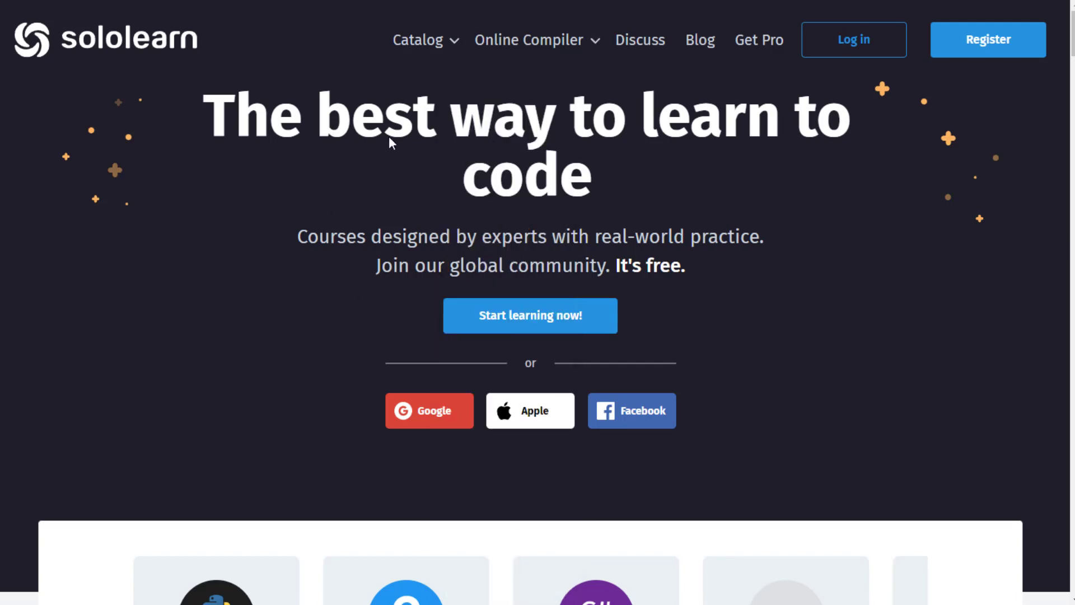
pyautogui.moveTo(236, 286)
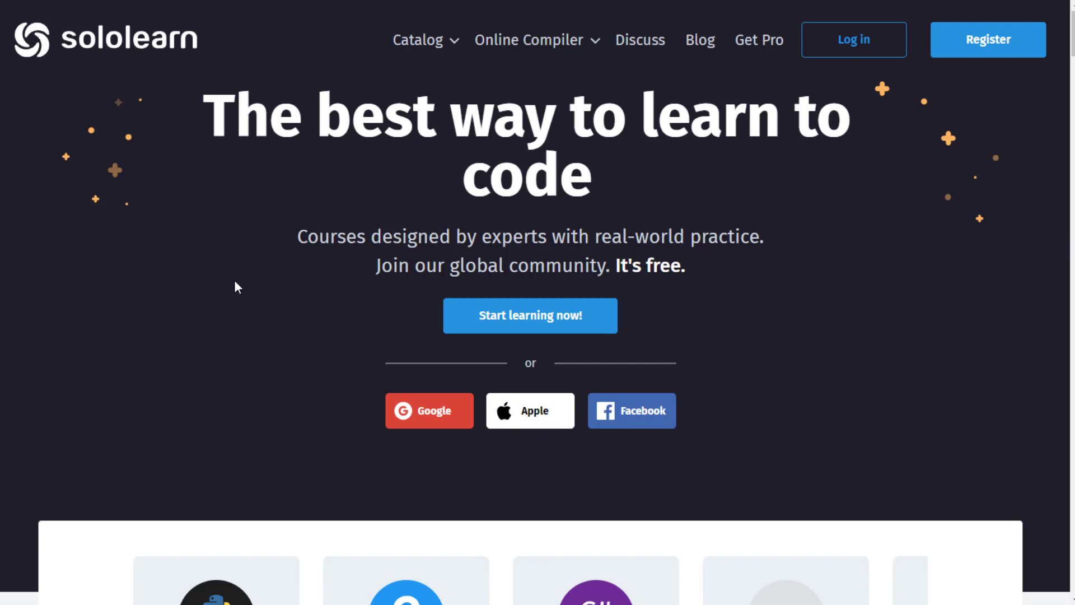
# Step: Scroll the Sololearn home page showing its learn-to-code headline and sign-up options
pyautogui.scroll(-3)
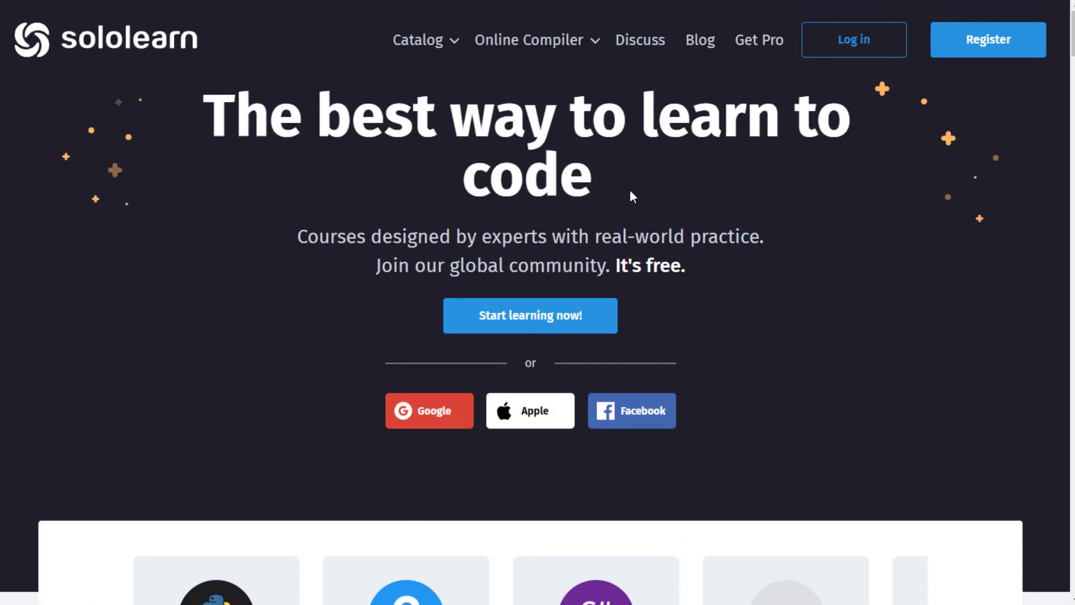
pyautogui.moveTo(630, 192)
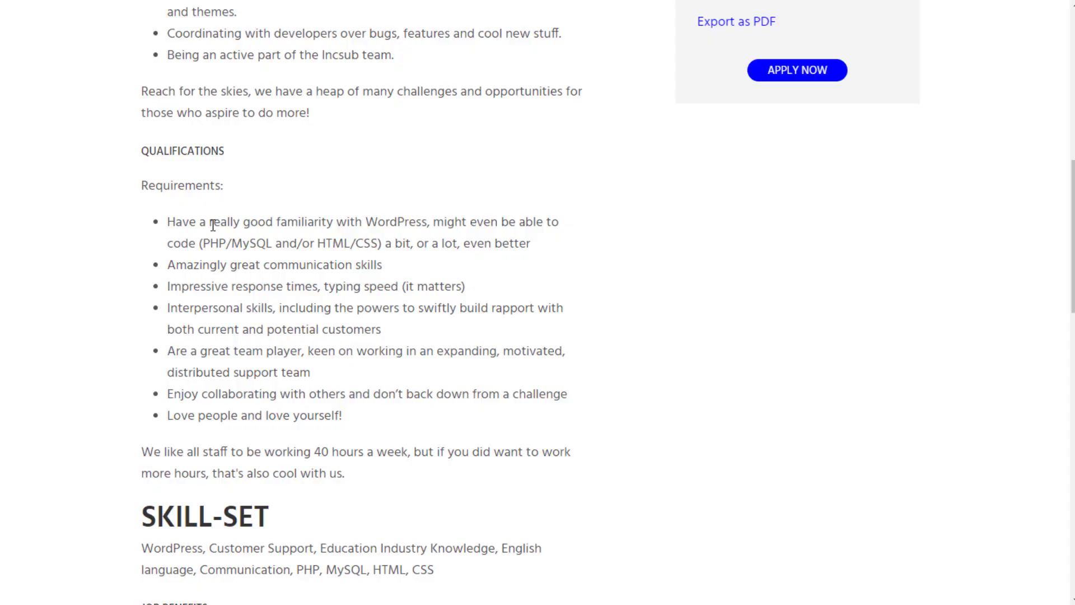
pyautogui.moveTo(499, 185)
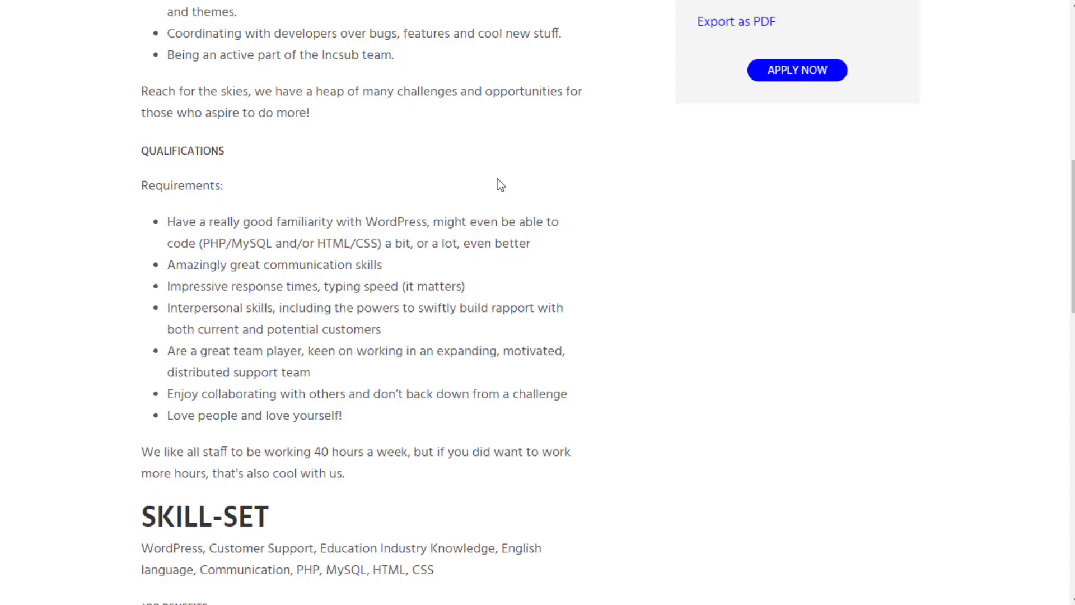
pyautogui.moveTo(330, 236)
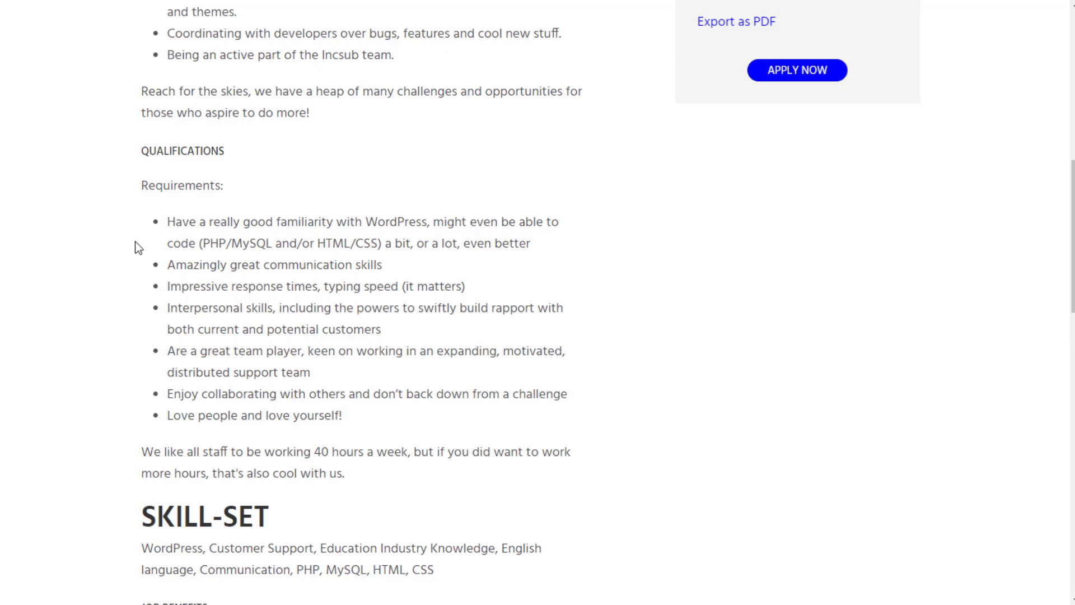
pyautogui.moveTo(127, 307)
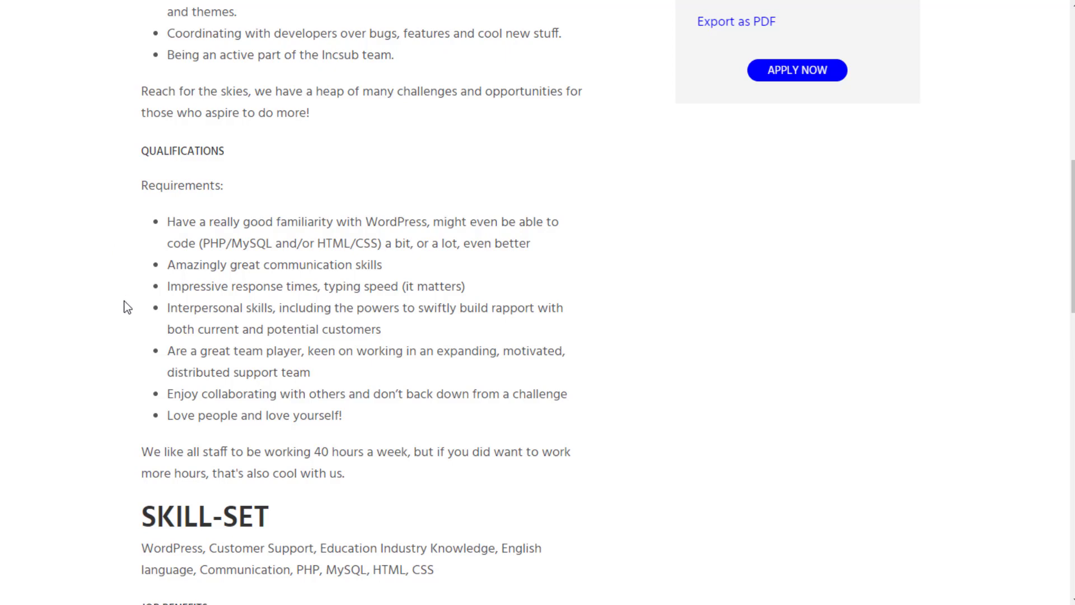
pyautogui.moveTo(135, 324)
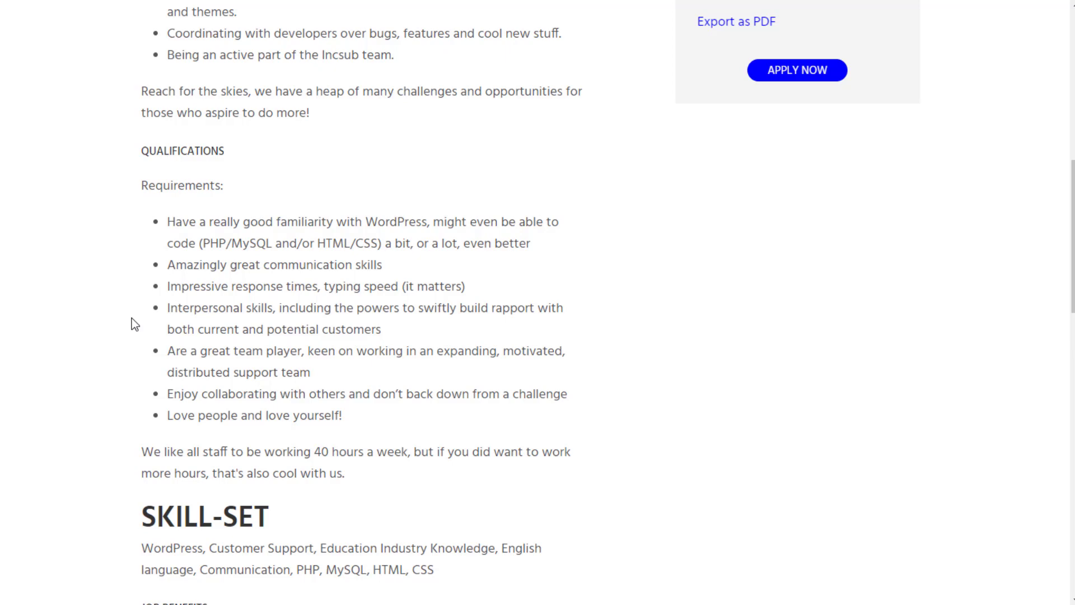
pyautogui.moveTo(132, 339)
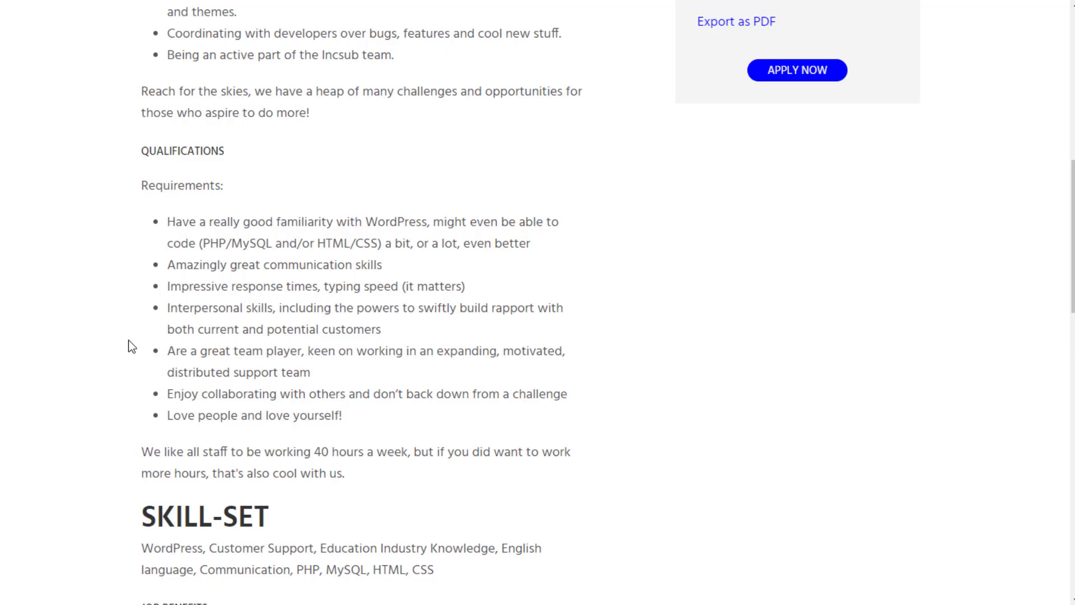
pyautogui.moveTo(130, 358)
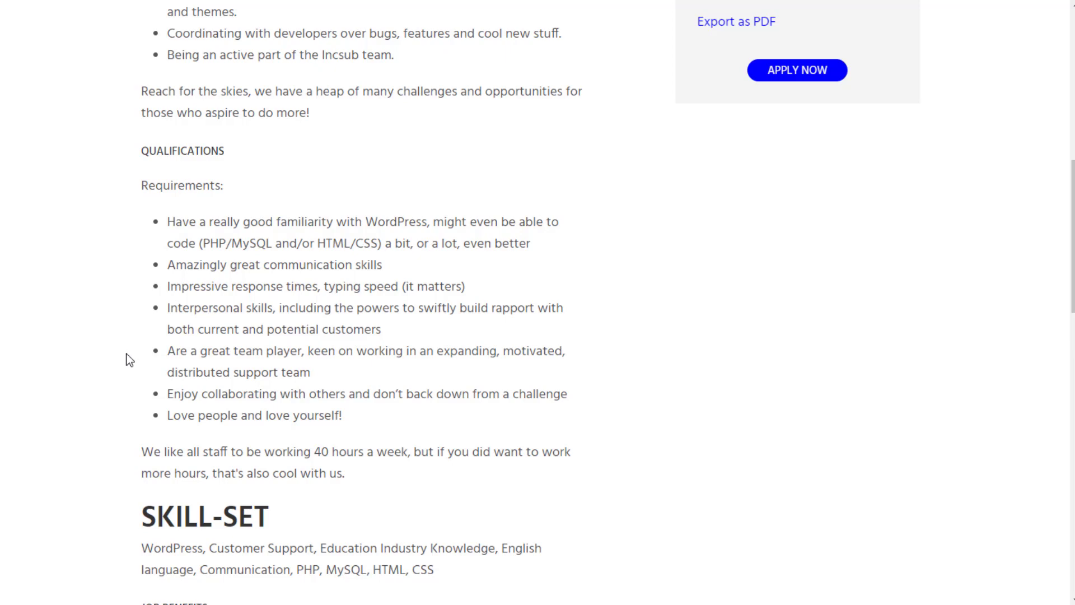
pyautogui.moveTo(129, 372)
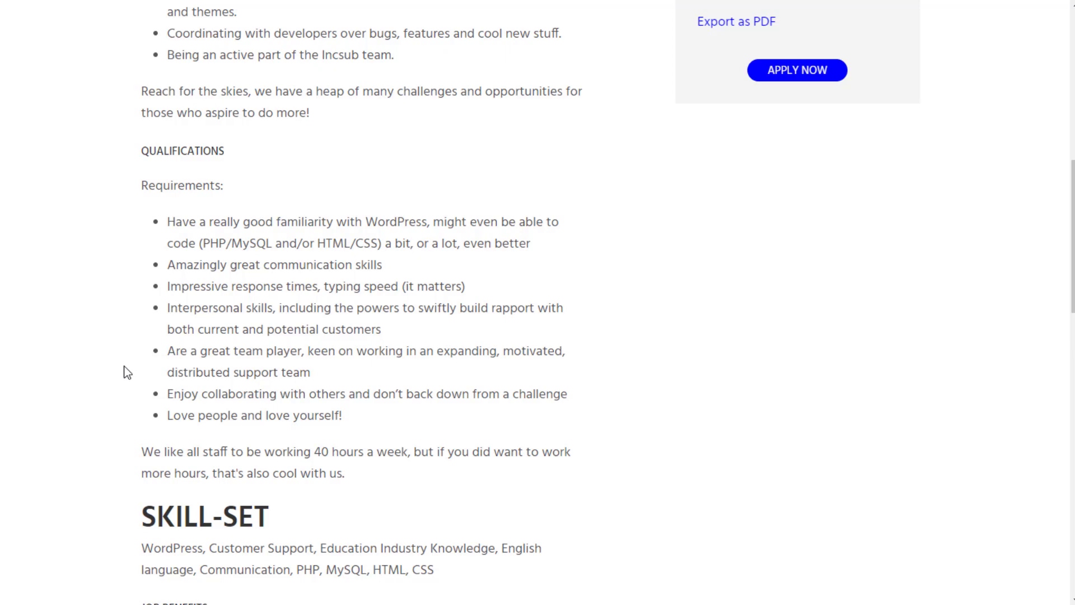
pyautogui.moveTo(121, 399)
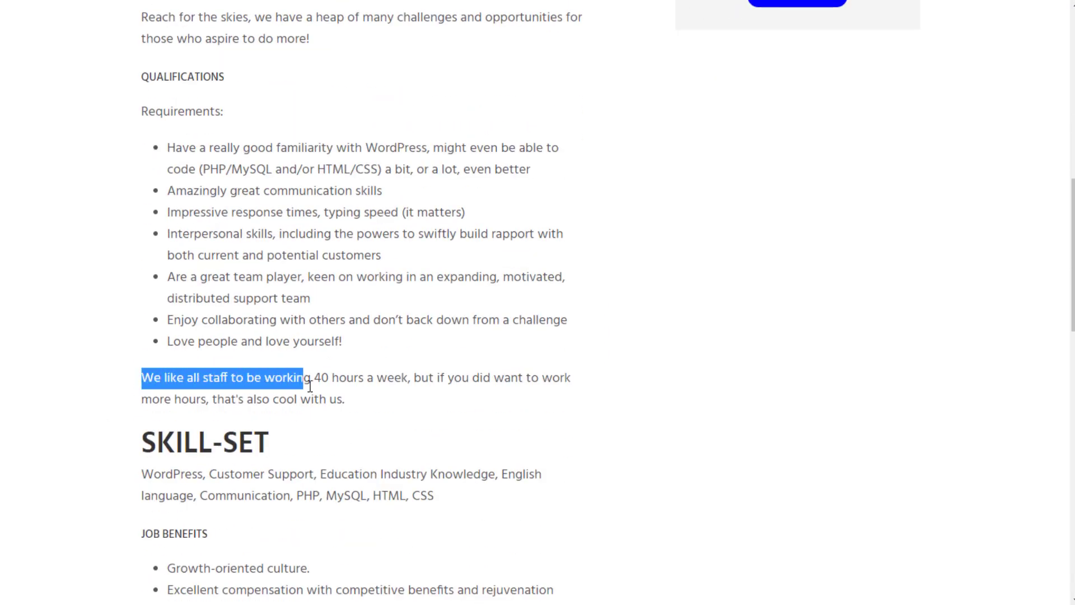
# Step: Highlight the 40-hour working week sentence, then scroll to the Skill-Set and Job Benefits sections
pyautogui.moveTo(309, 384); pyautogui.dragTo(346, 399)
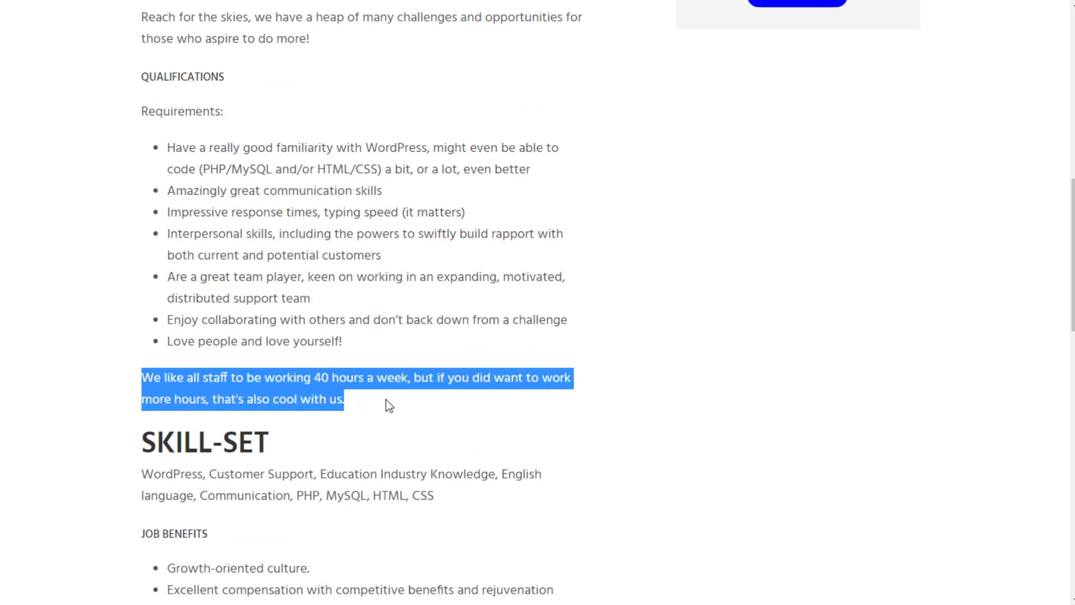
pyautogui.scroll(-3)
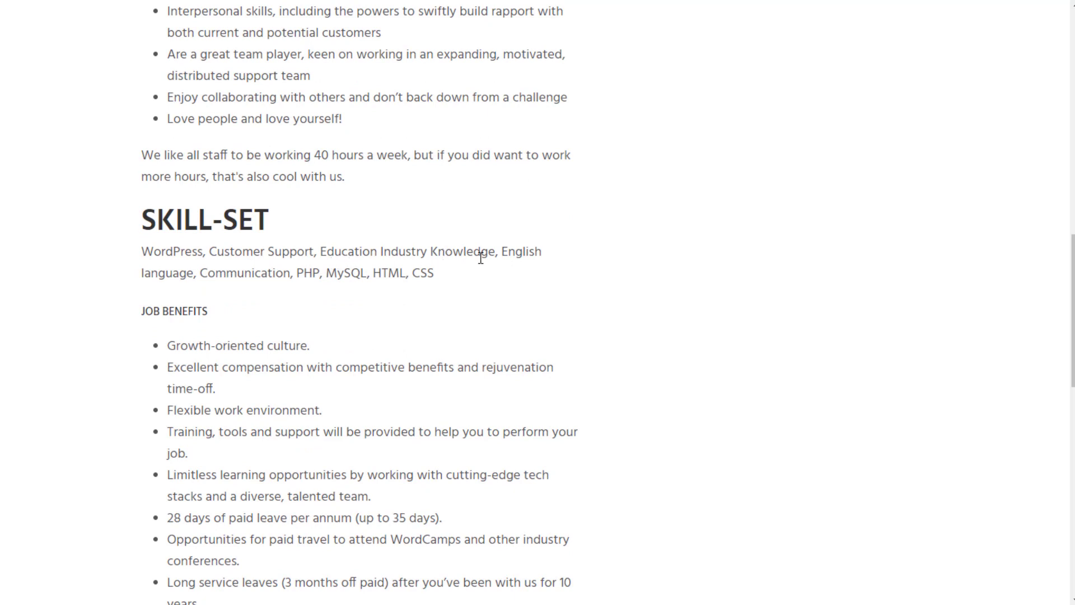
pyautogui.moveTo(281, 283)
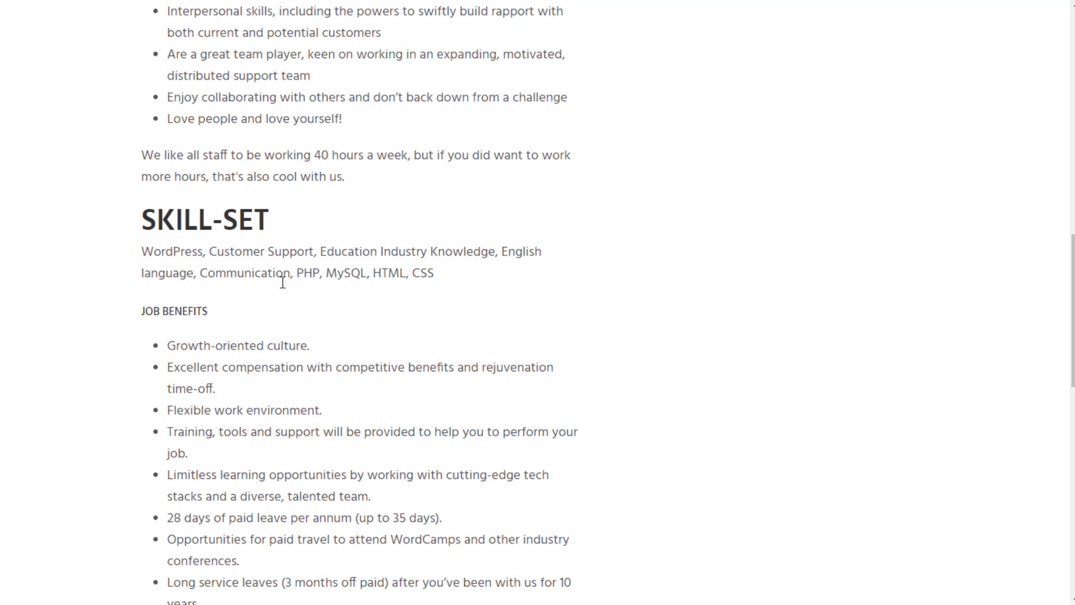
pyautogui.moveTo(444, 285)
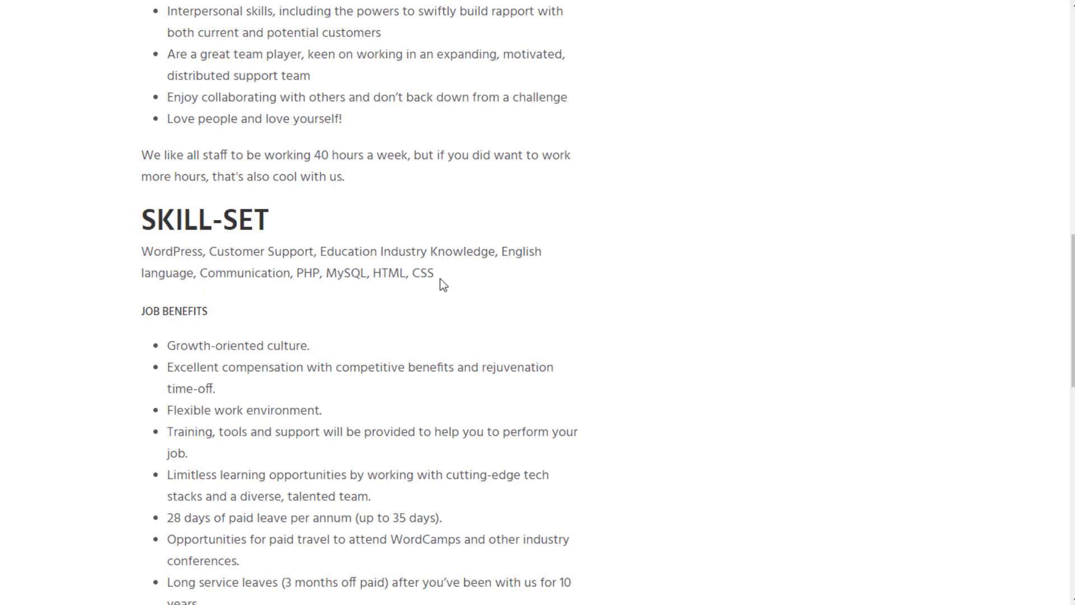
pyautogui.moveTo(301, 261)
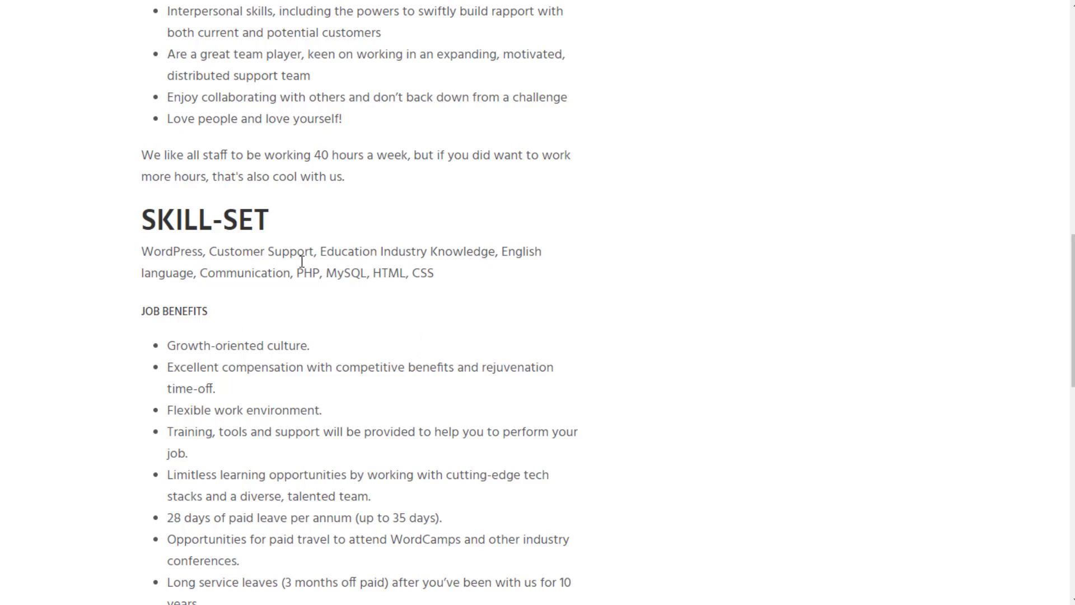
pyautogui.moveTo(298, 264)
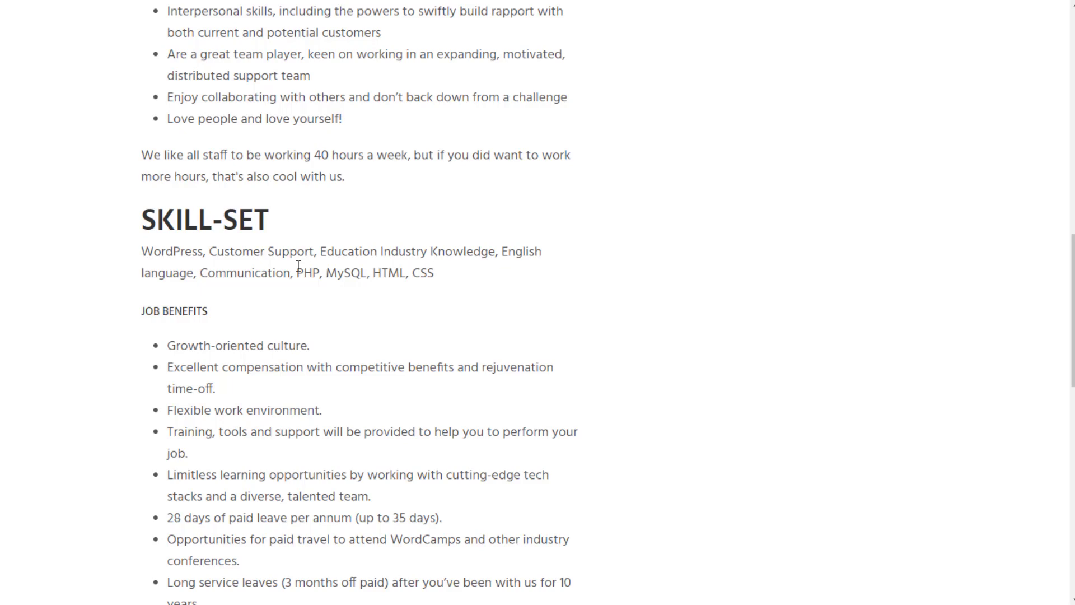
# Step: Scroll to the full Job Benefits list and the 'What should I do now?' instructions
pyautogui.scroll(-3)
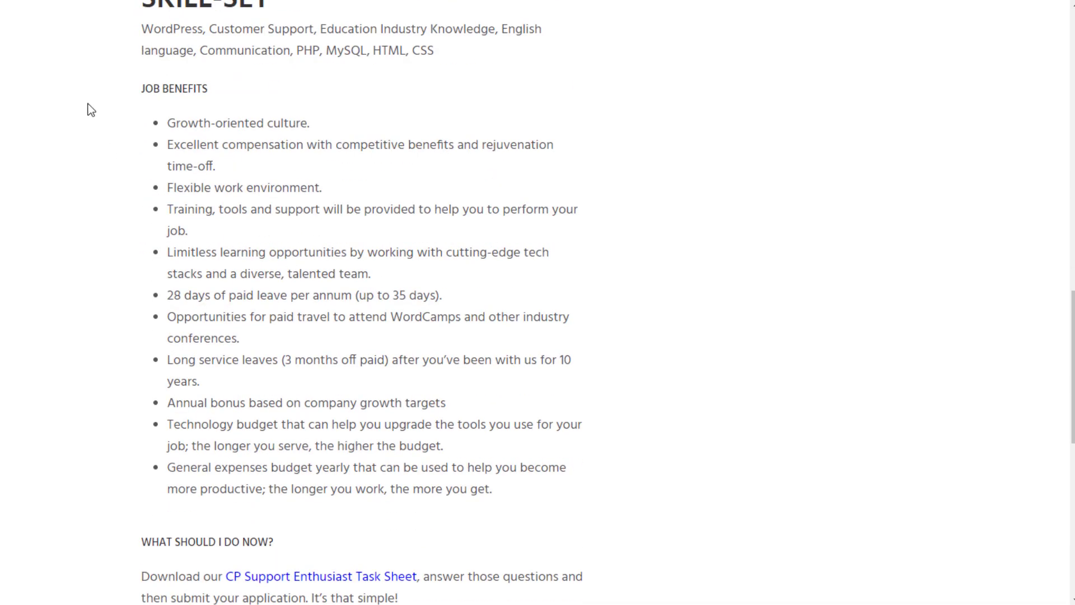
pyautogui.moveTo(114, 139)
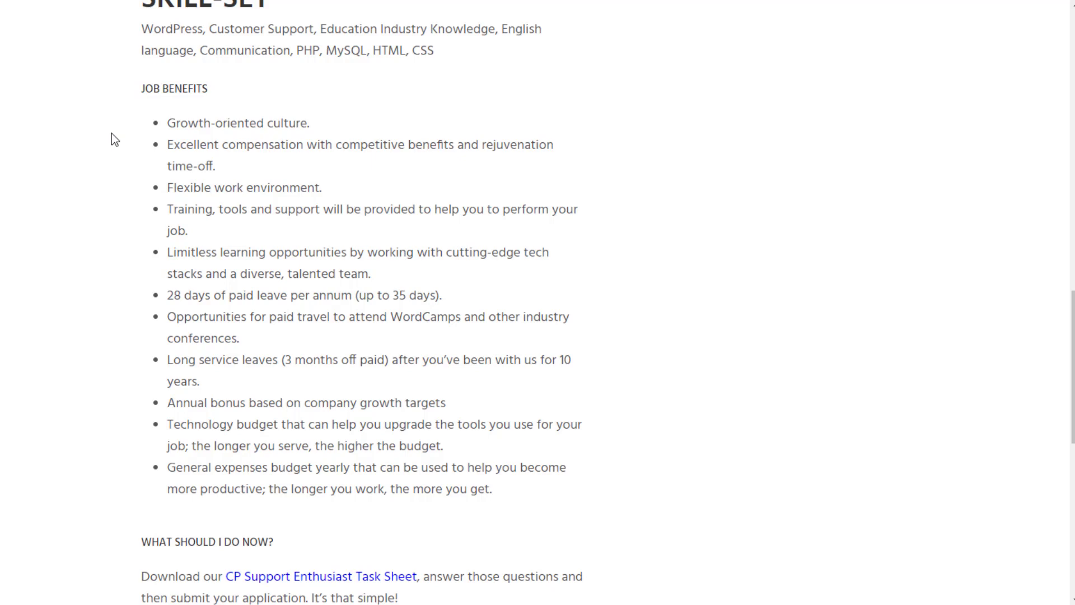
# Step: Scroll through the Hiring Process and back to the sidebar's CP Support Enthusiast Task Sheet attachment
pyautogui.scroll(-3)
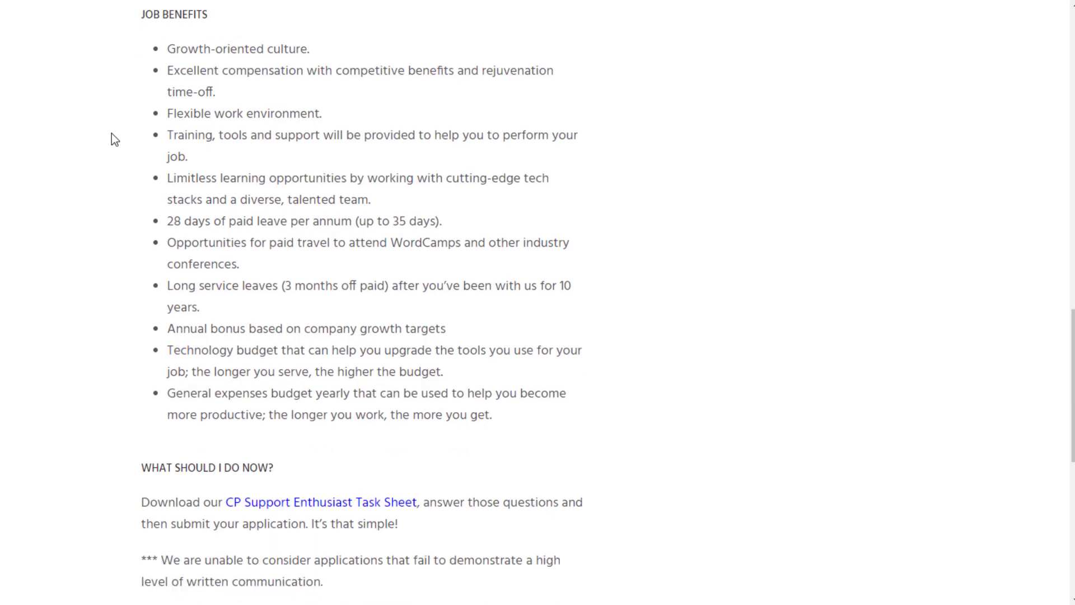
pyautogui.scroll(-3)
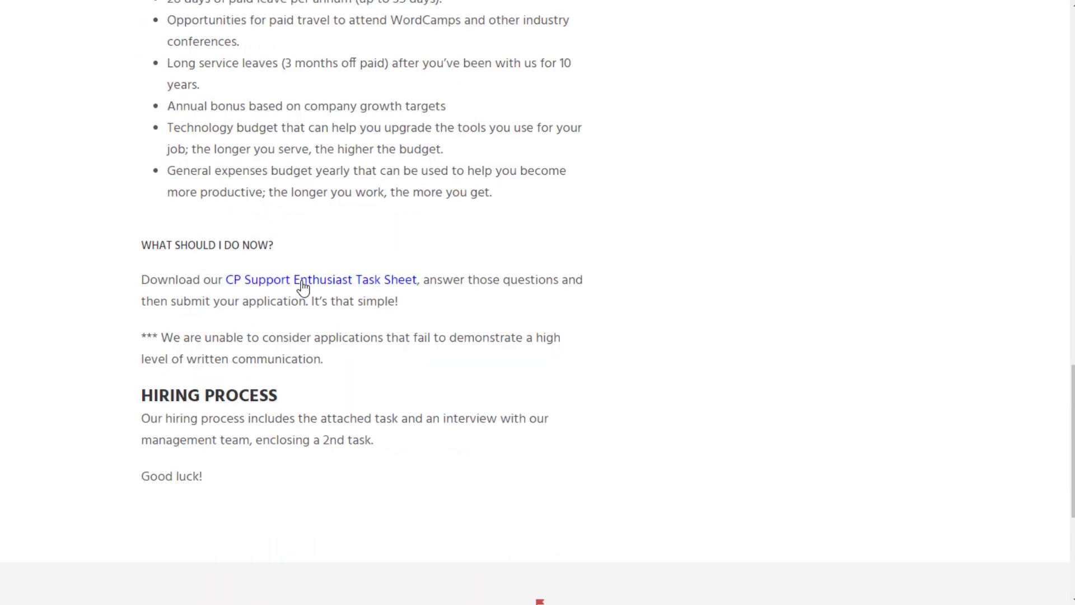
pyautogui.moveTo(437, 346)
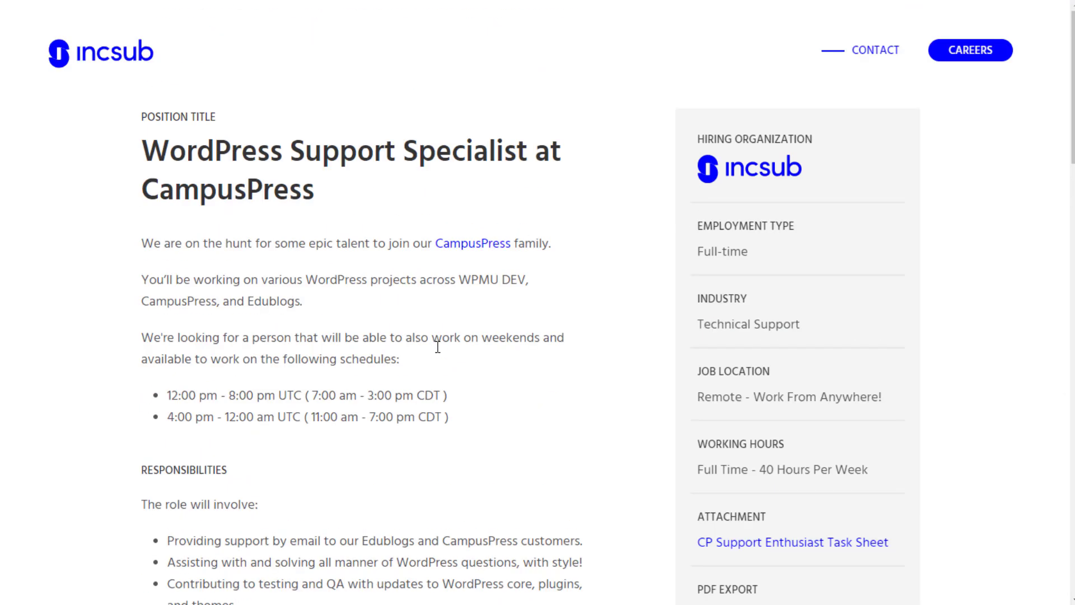
pyautogui.moveTo(651, 295)
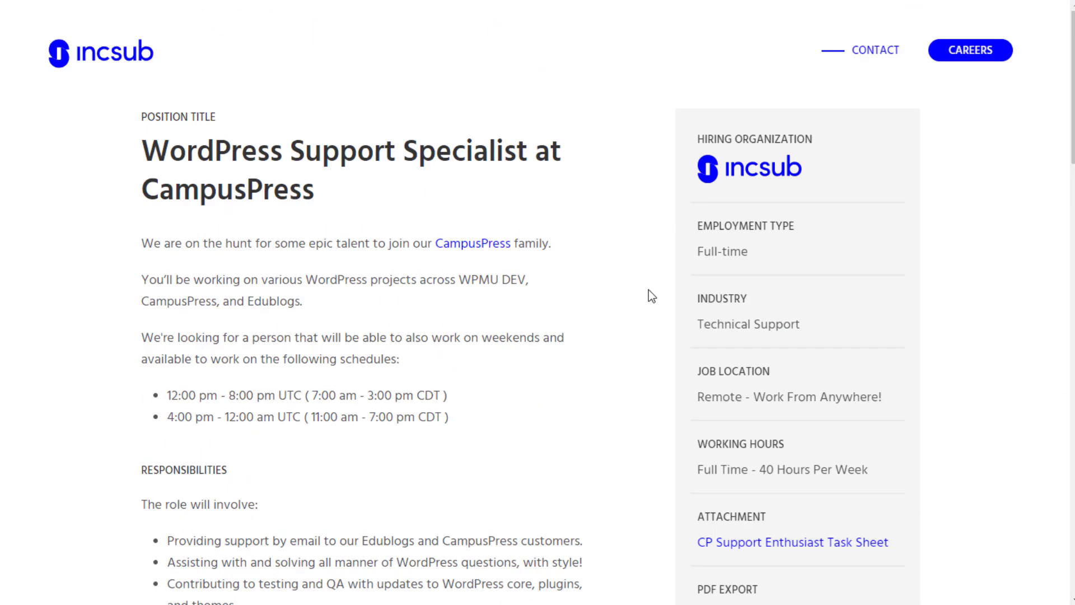
pyautogui.scroll(-3)
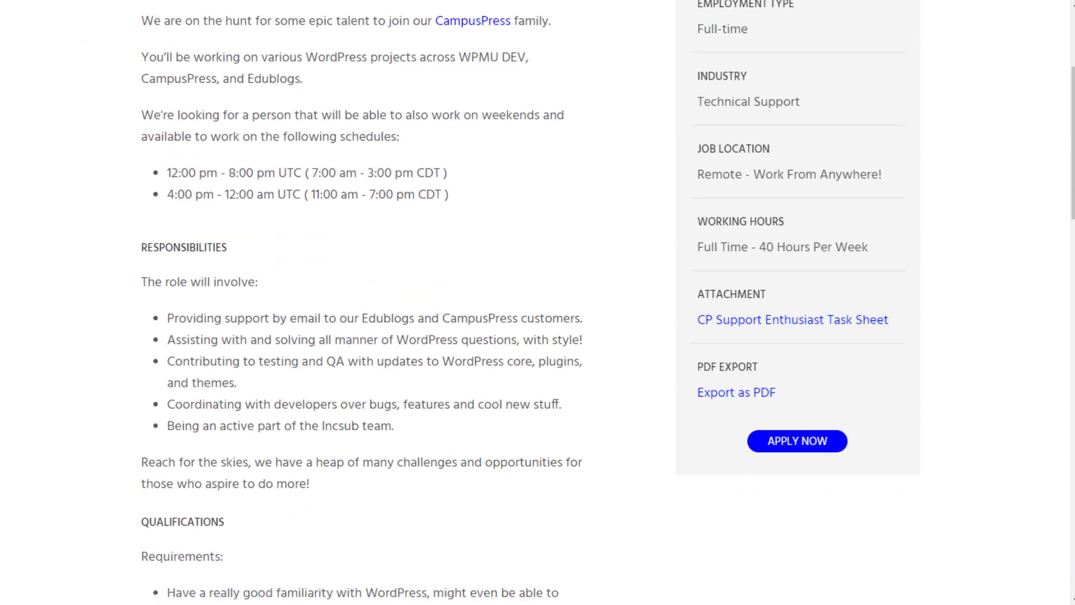
# Step: Open the CP Support Enthusiast Task Sheet PDF and go to page 2's 'Hola!' introduction
pyautogui.click(792, 320)
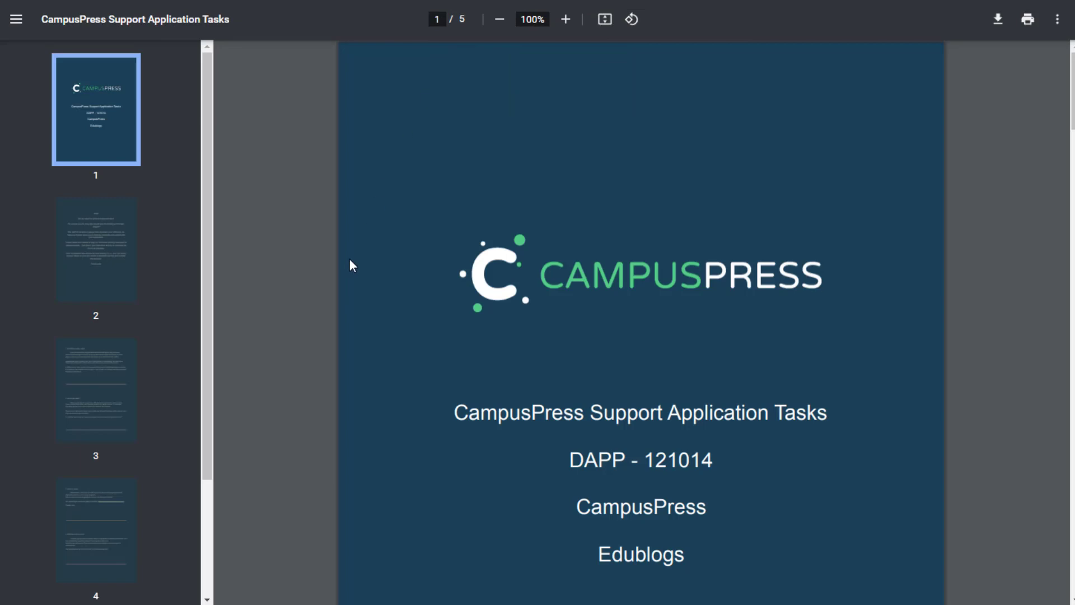
pyautogui.scroll(-3)
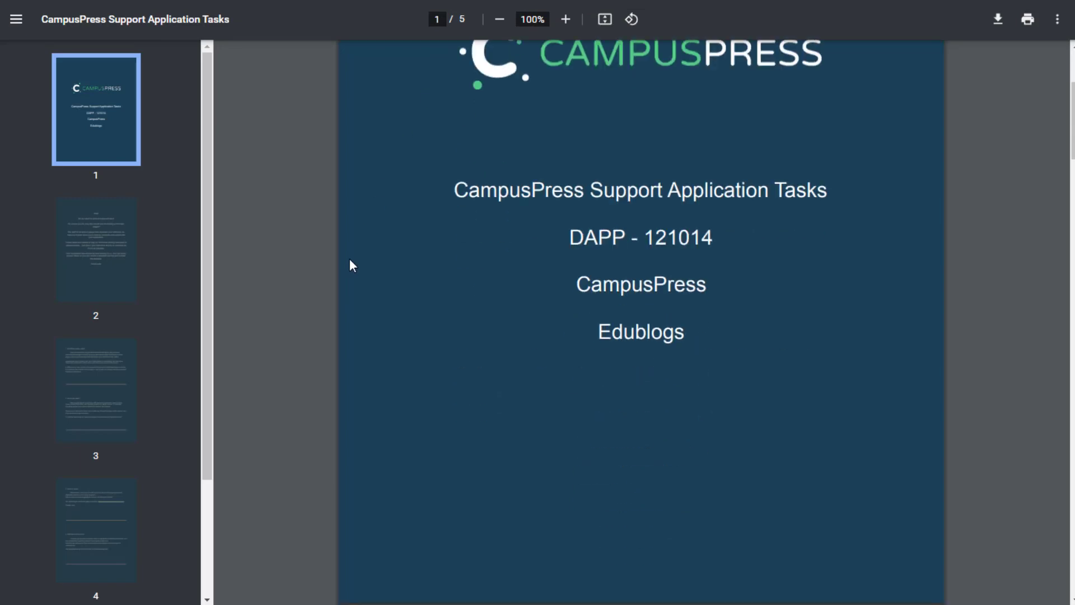
pyautogui.click(96, 250)
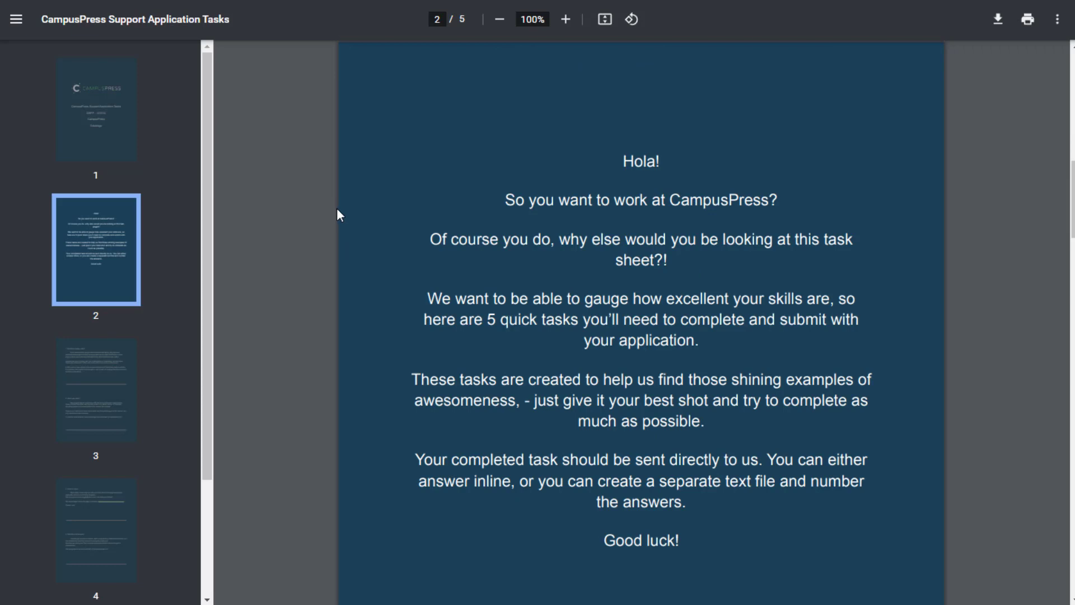
pyautogui.moveTo(318, 276)
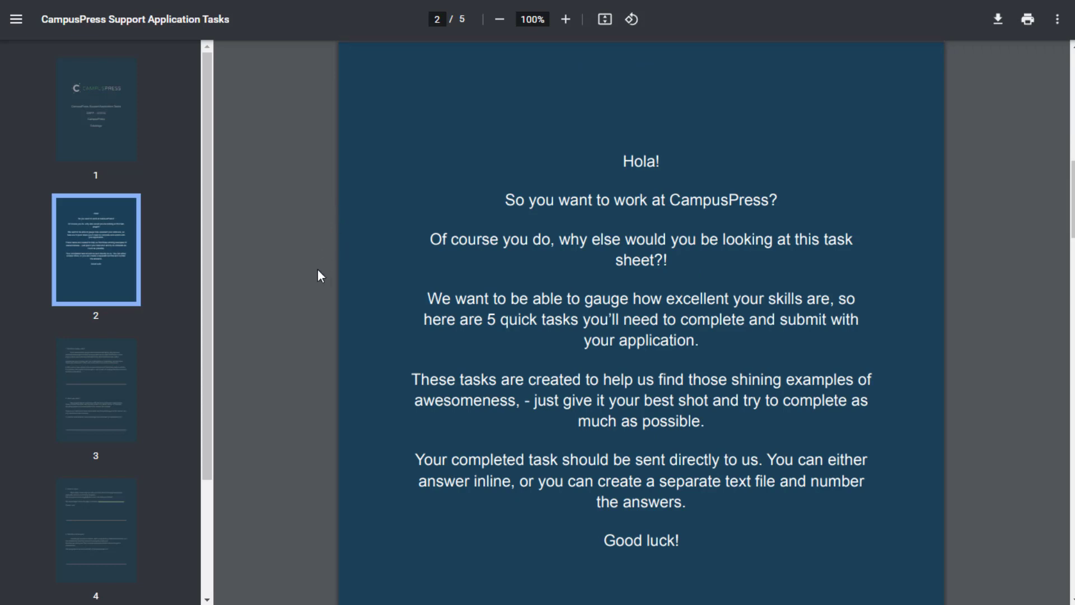
pyautogui.moveTo(409, 281)
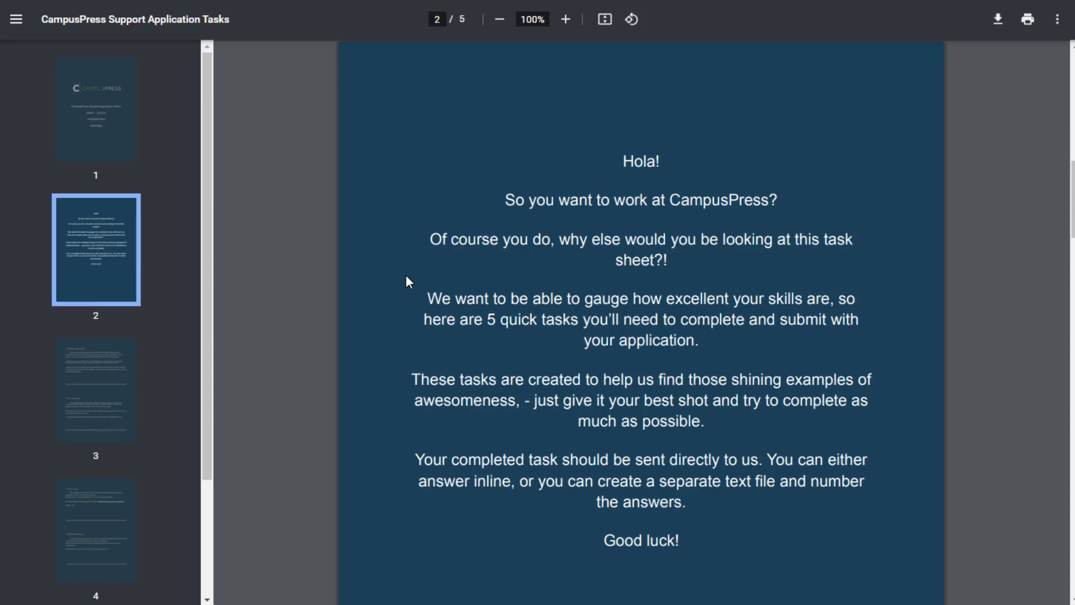
pyautogui.moveTo(317, 277)
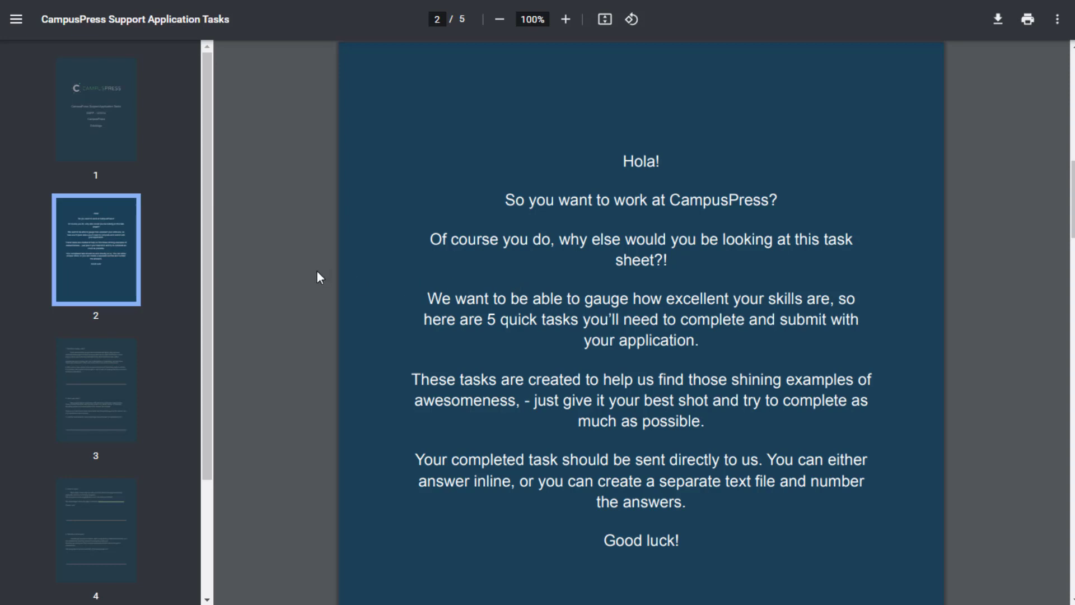
# Step: Scroll to page 3 with task 1, 'Something simple, really?', on explaining WordPress simply
pyautogui.scroll(-3)
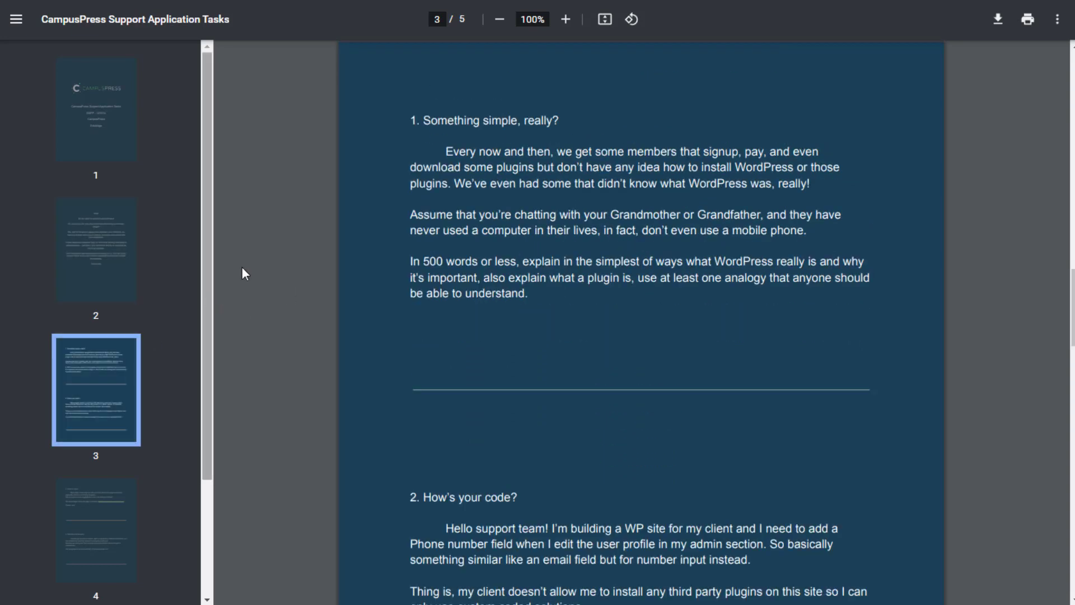
pyautogui.moveTo(433, 149)
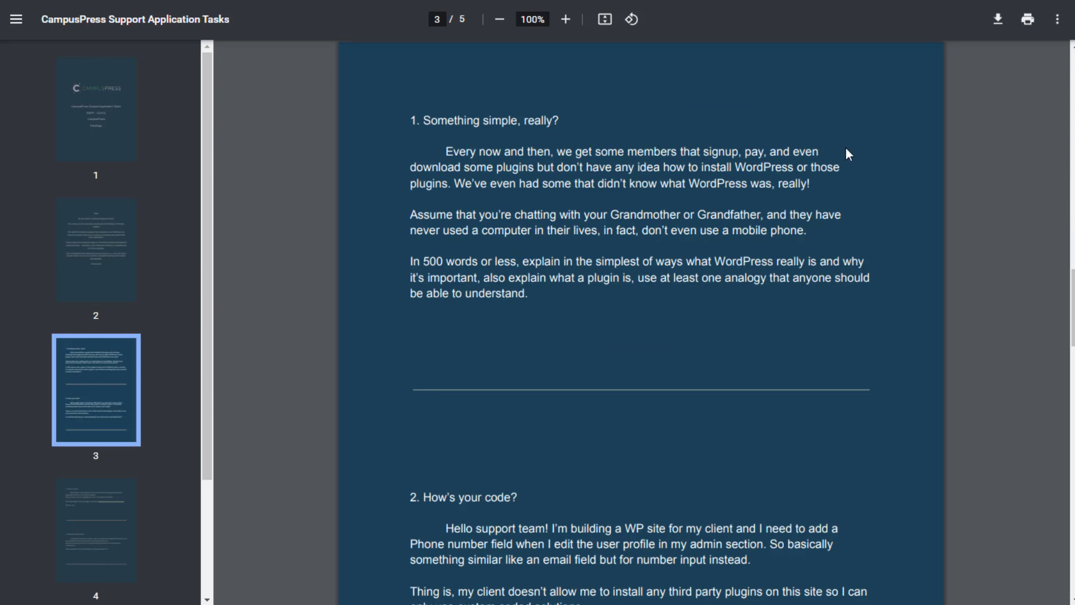
pyautogui.moveTo(853, 165)
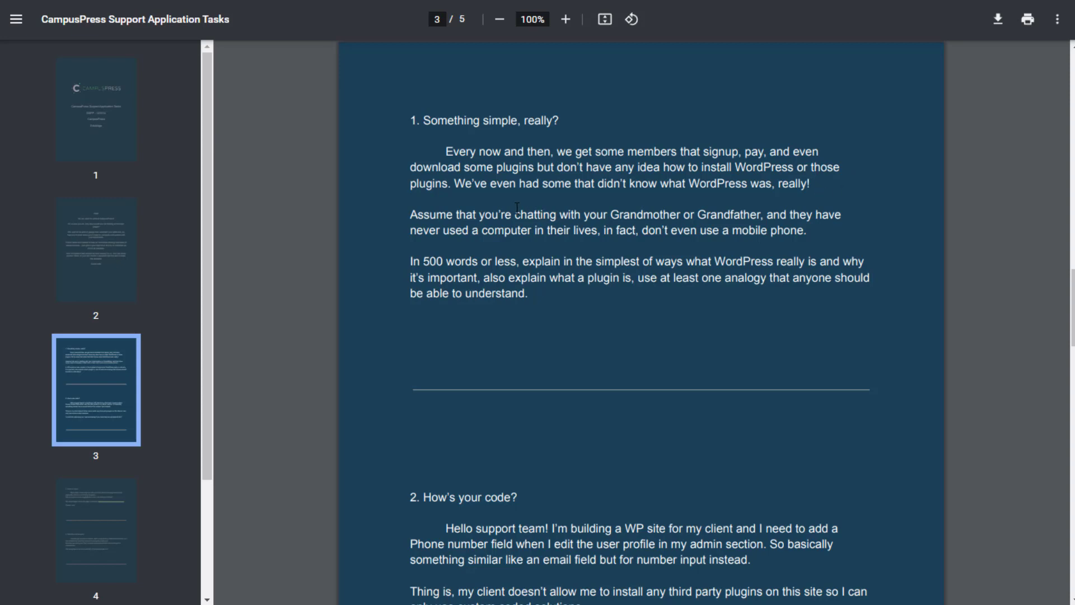
pyautogui.moveTo(649, 204)
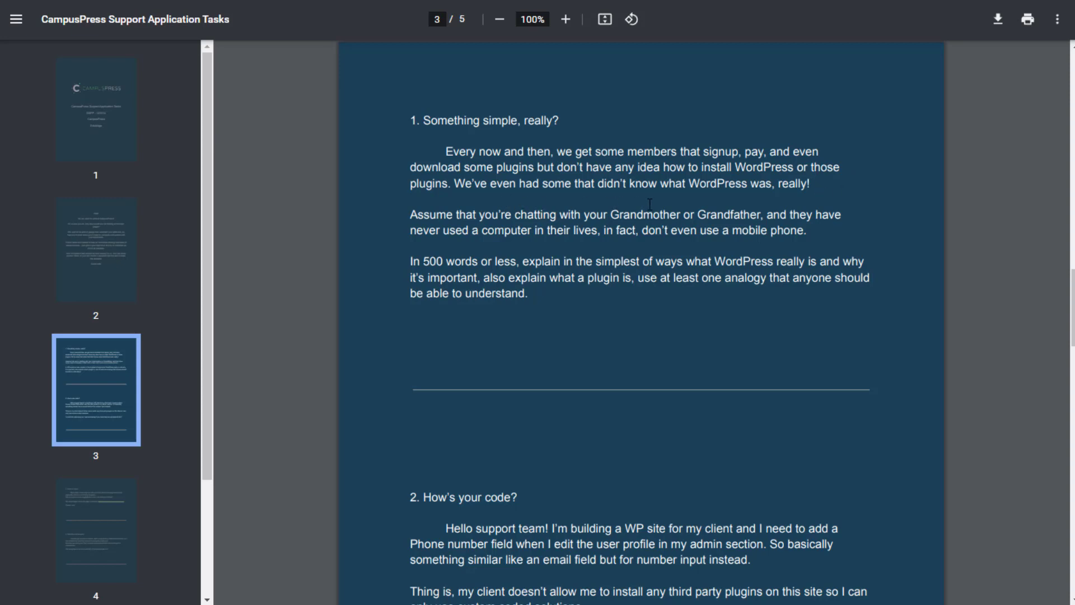
pyautogui.moveTo(417, 252)
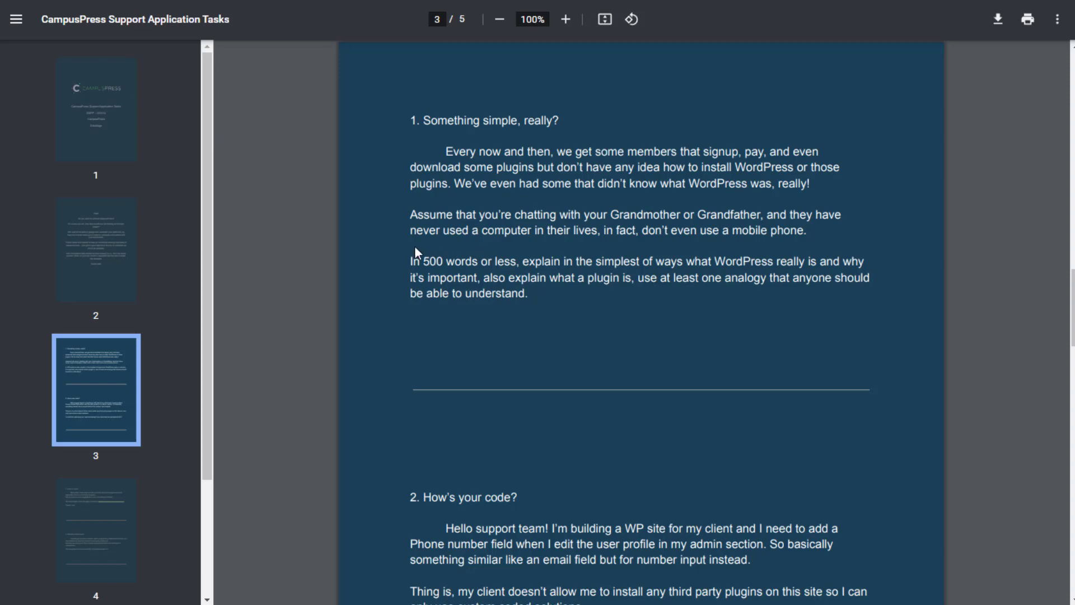
pyautogui.moveTo(664, 238)
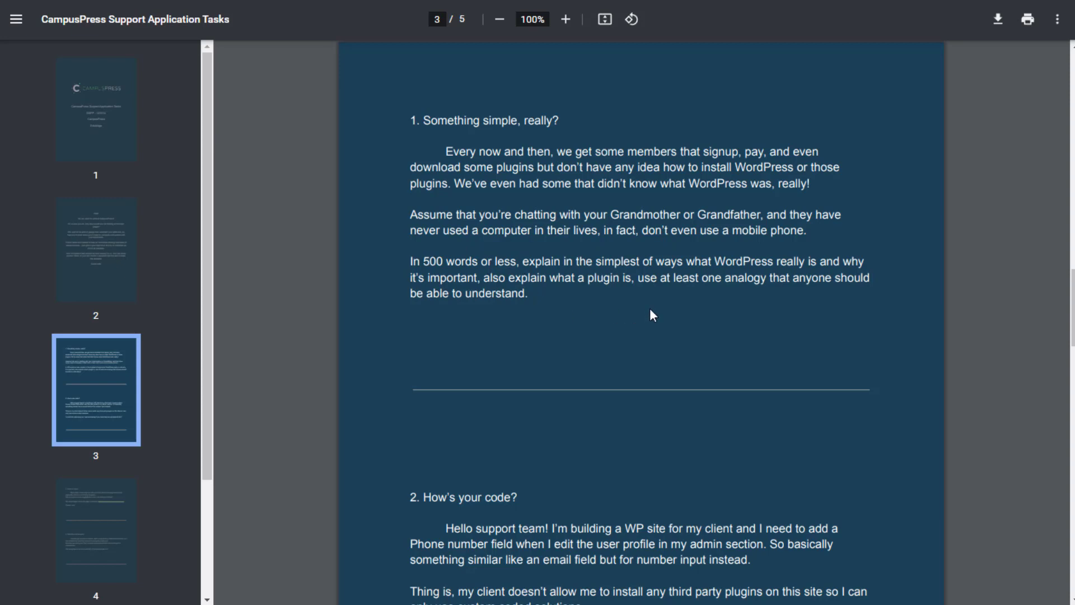
pyautogui.moveTo(578, 298)
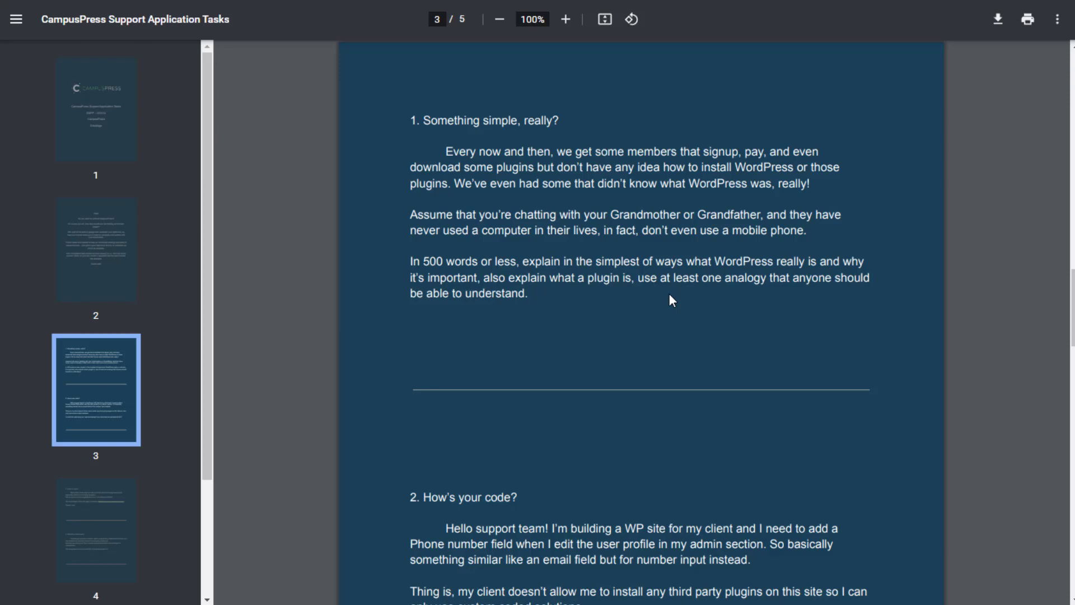
pyautogui.moveTo(558, 128)
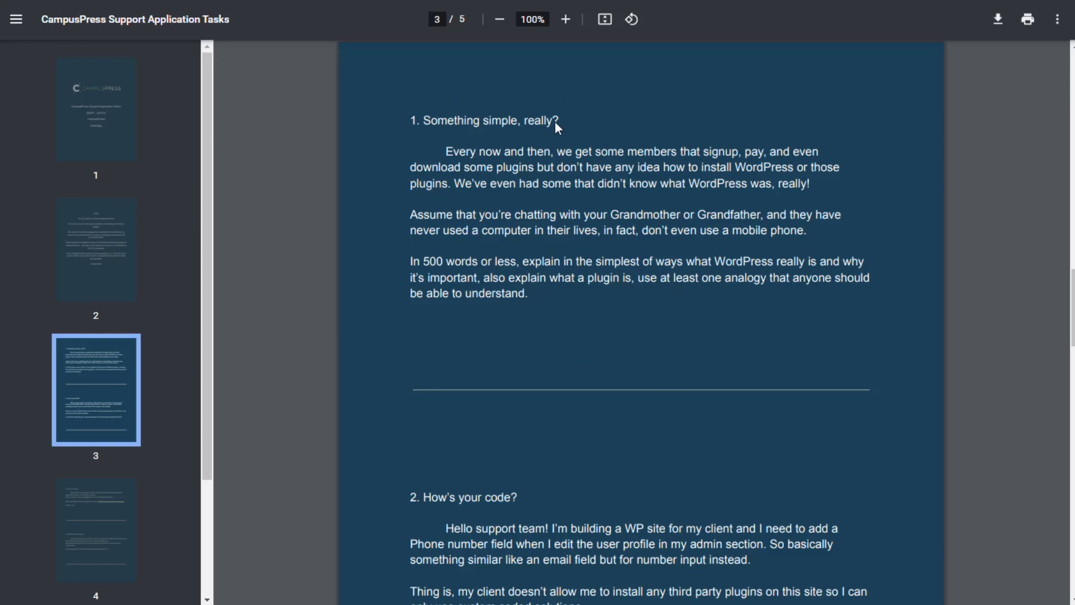
# Step: Scroll through task 2, 'How's your code?', down to task 3, 'Need for speed', on page 4
pyautogui.scroll(-3)
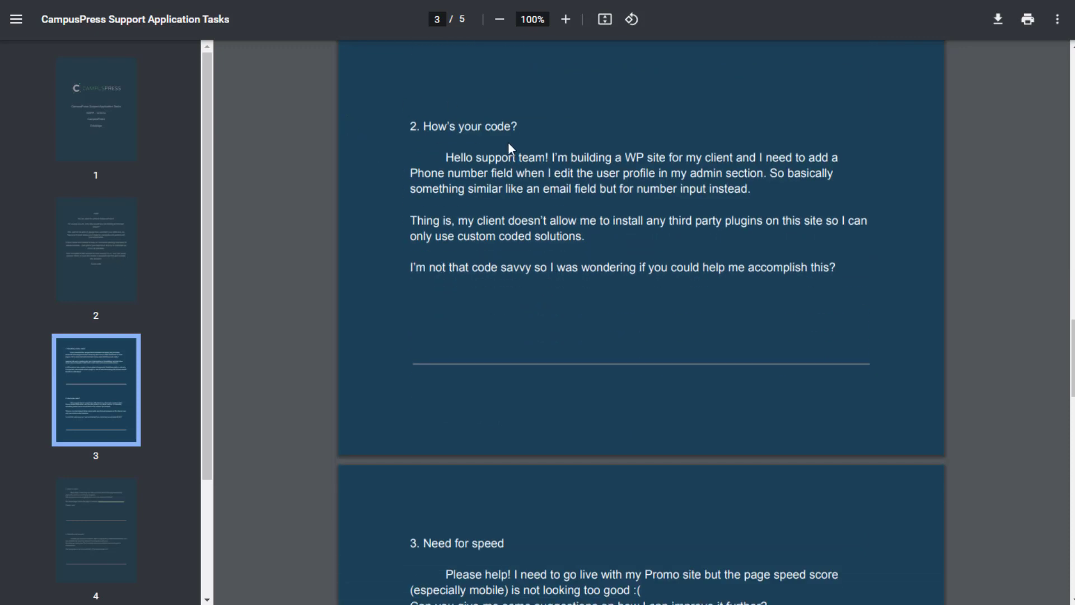
pyautogui.moveTo(724, 149)
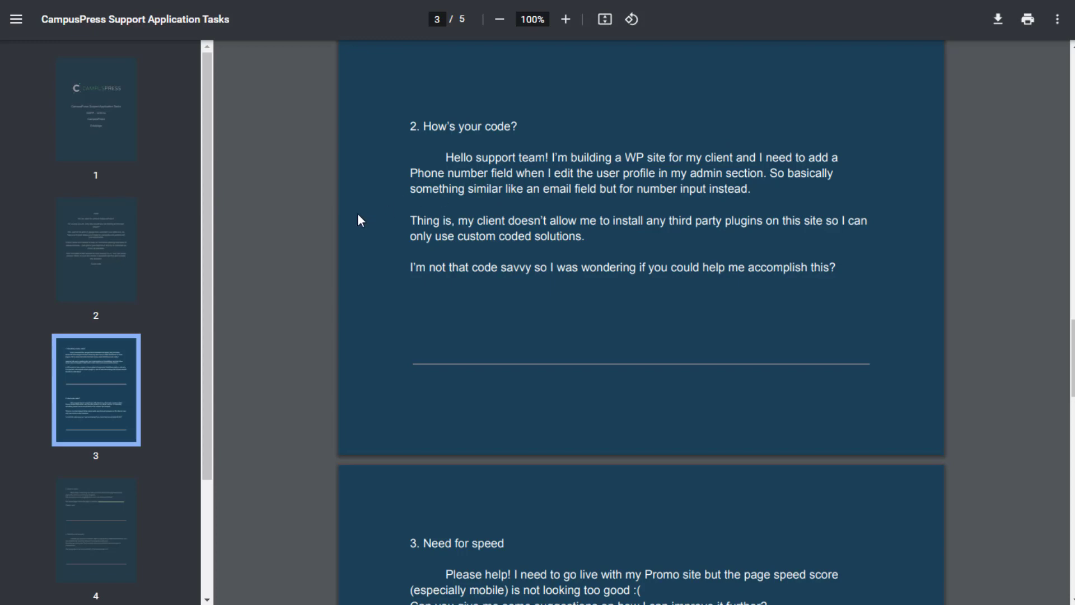
pyautogui.moveTo(555, 210)
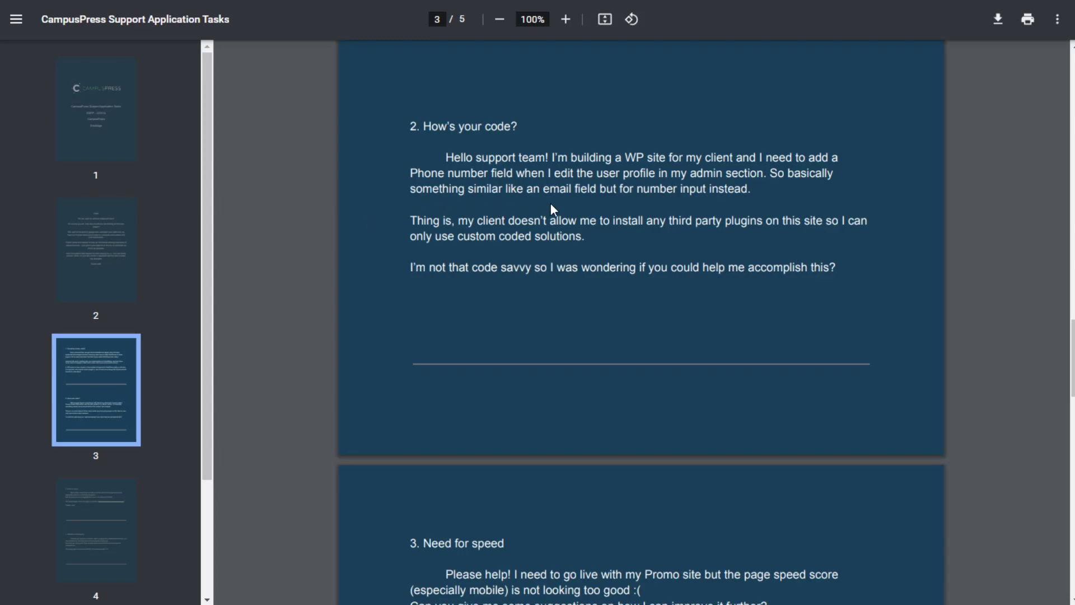
pyautogui.moveTo(678, 213)
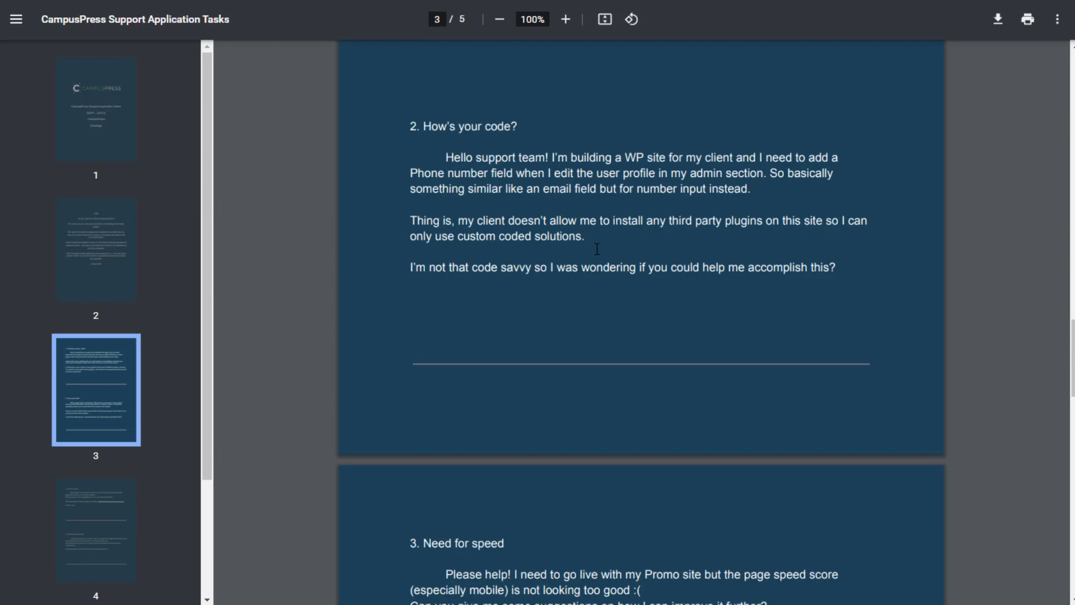
pyautogui.moveTo(704, 246)
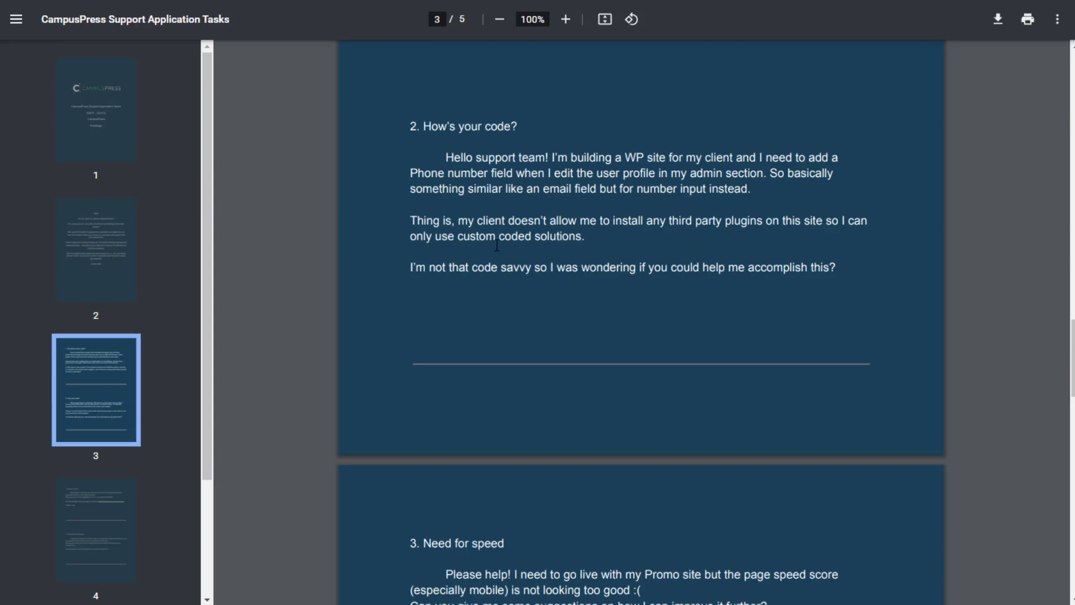
pyautogui.moveTo(588, 292)
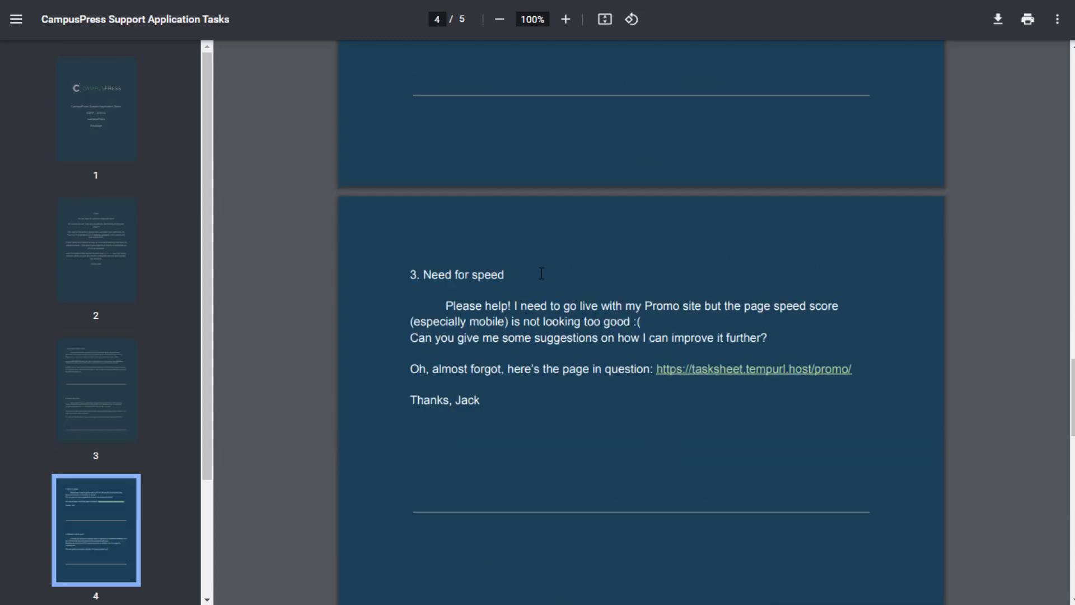
# Step: Scroll down page 4 of the task sheet to task 4, 'Multisites rock the world'
pyautogui.scroll(-3)
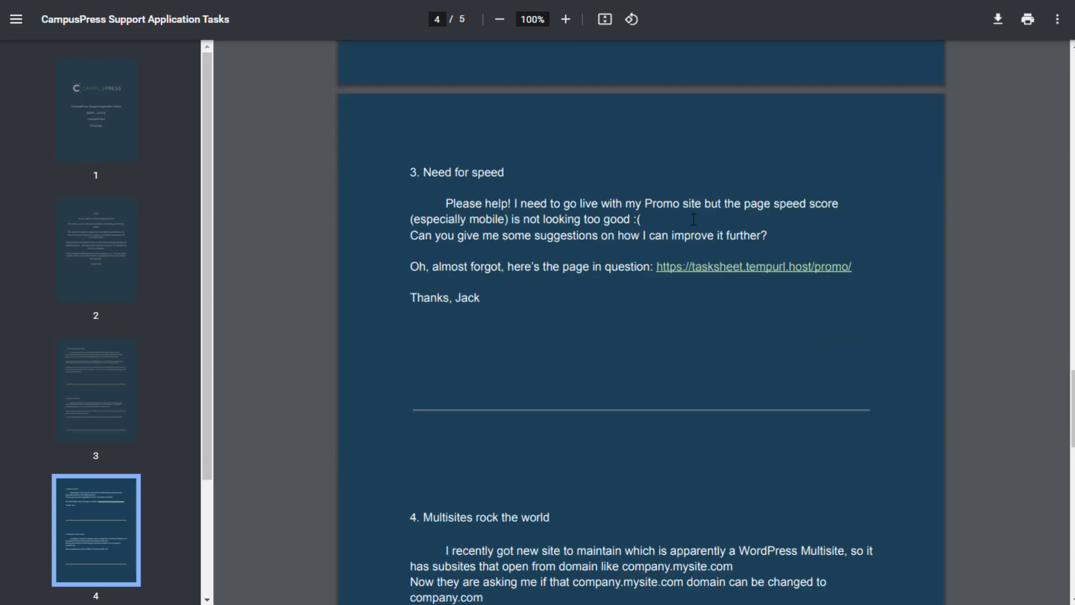
pyautogui.scroll(-3)
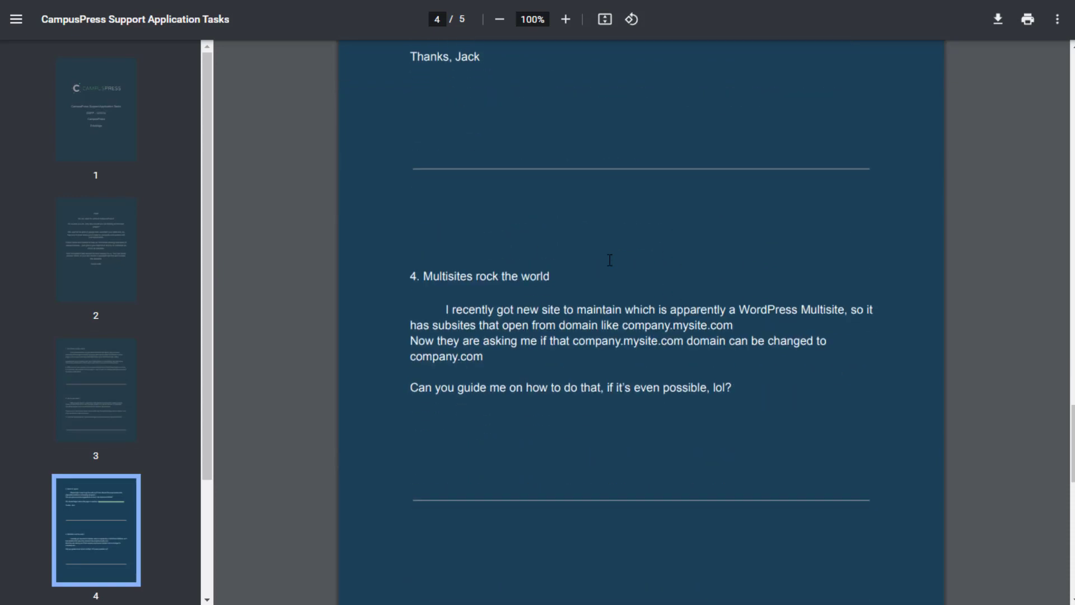
pyautogui.scroll(-3)
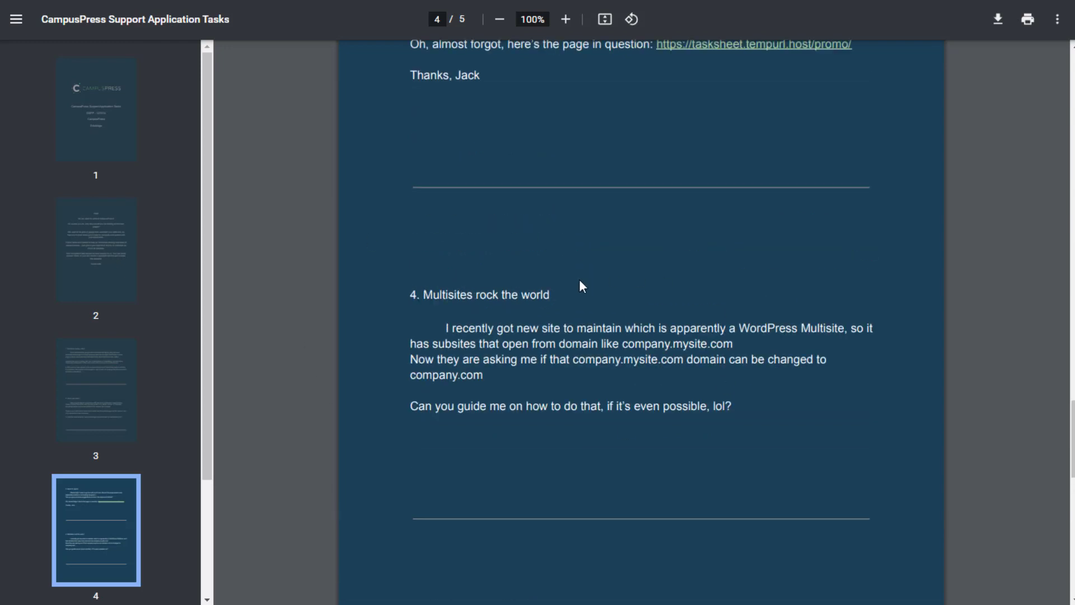
pyautogui.scroll(-3)
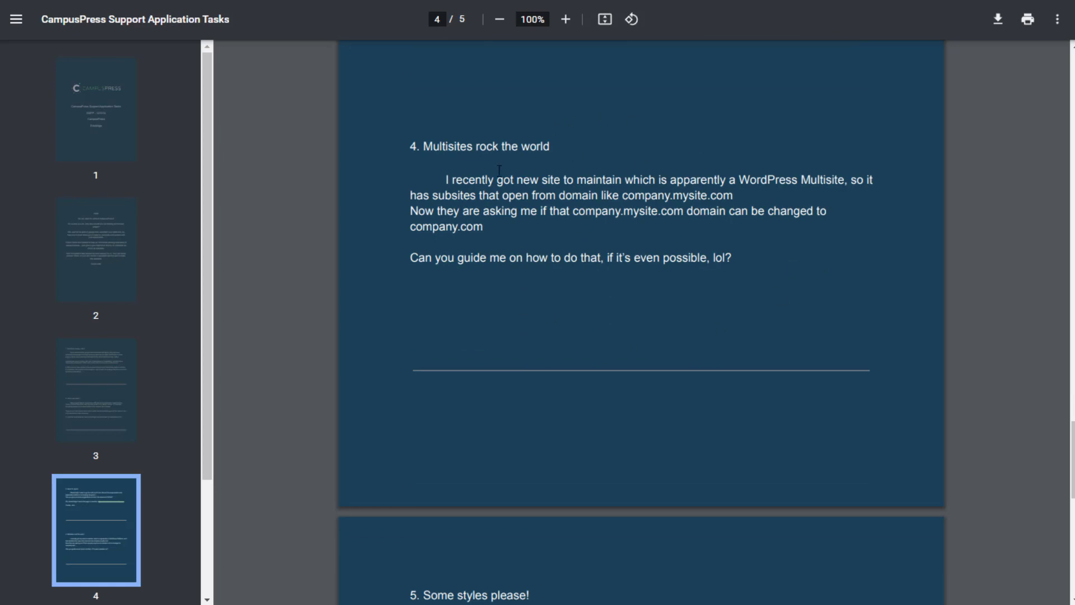
# Step: View task 5's CSS mockup, then return to the Incsub careers tab and its open positions list
pyautogui.scroll(-3)
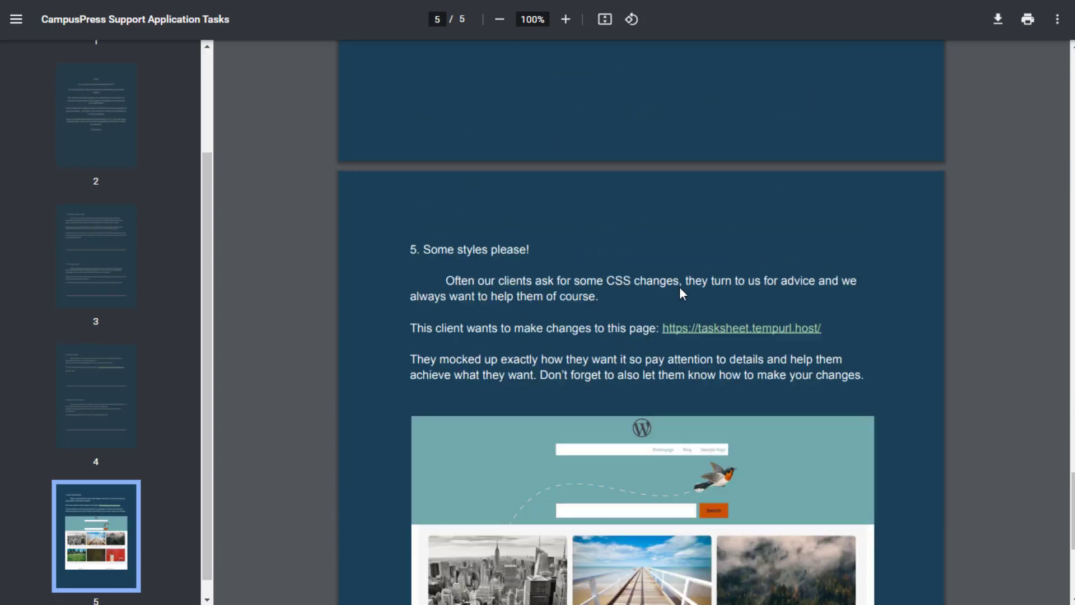
pyautogui.scroll(-3)
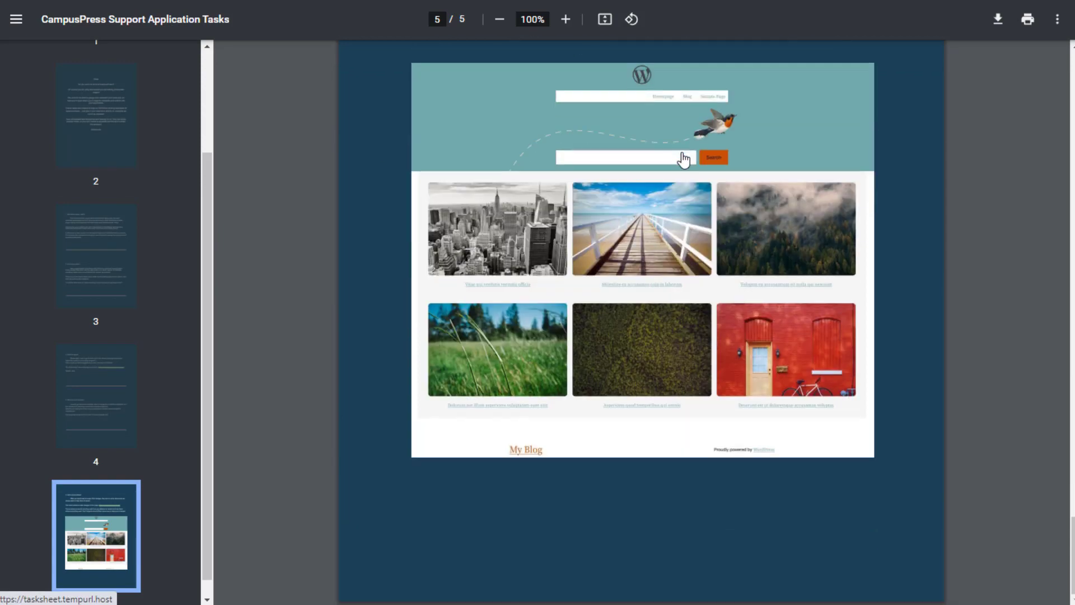
pyautogui.click(96, 110)
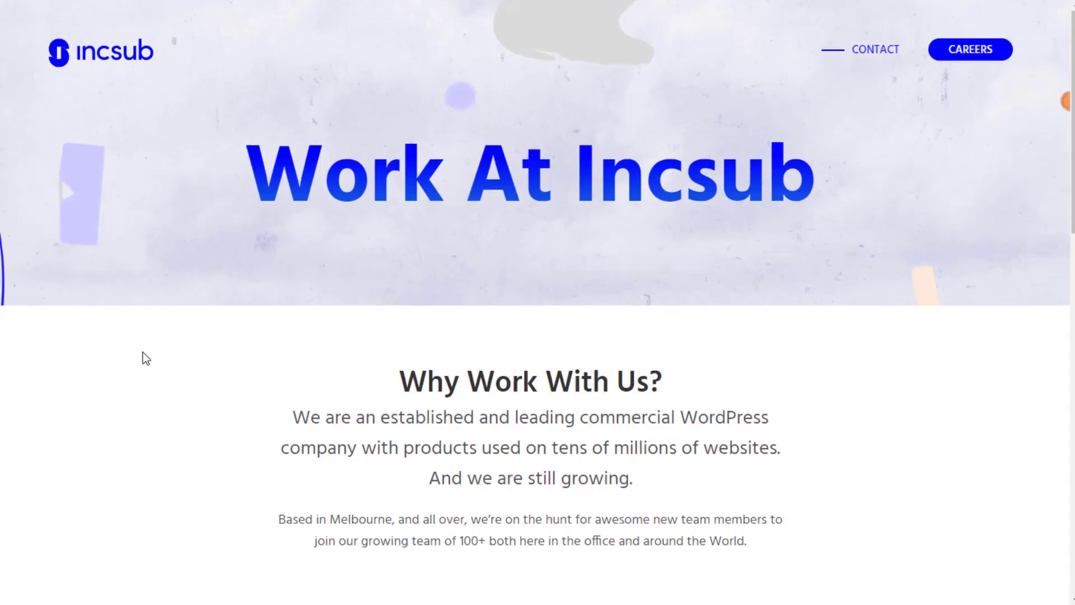
pyautogui.scroll(-3)
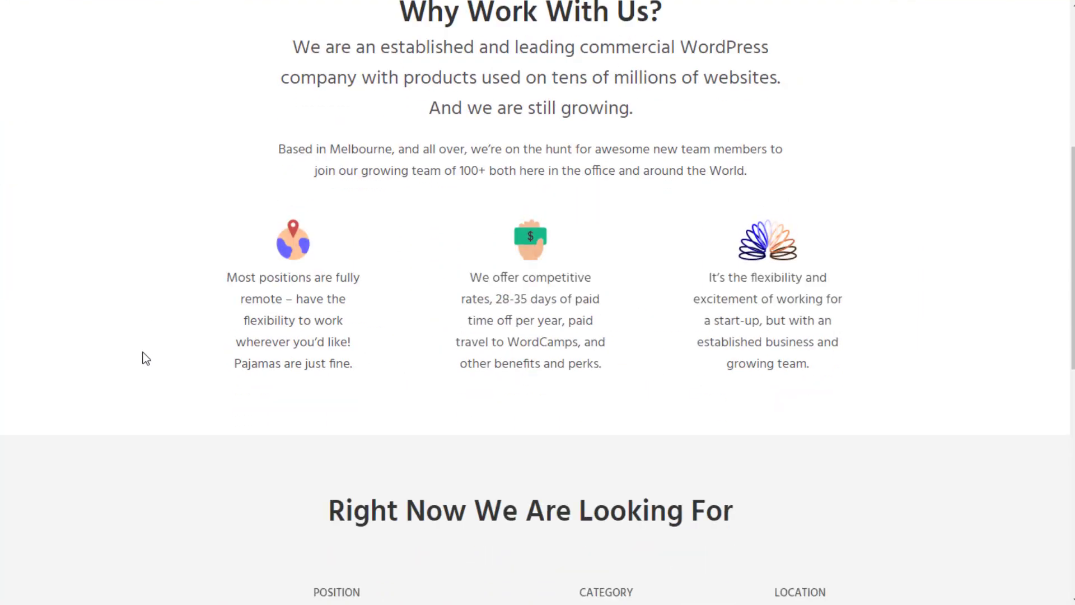
pyautogui.scroll(-3)
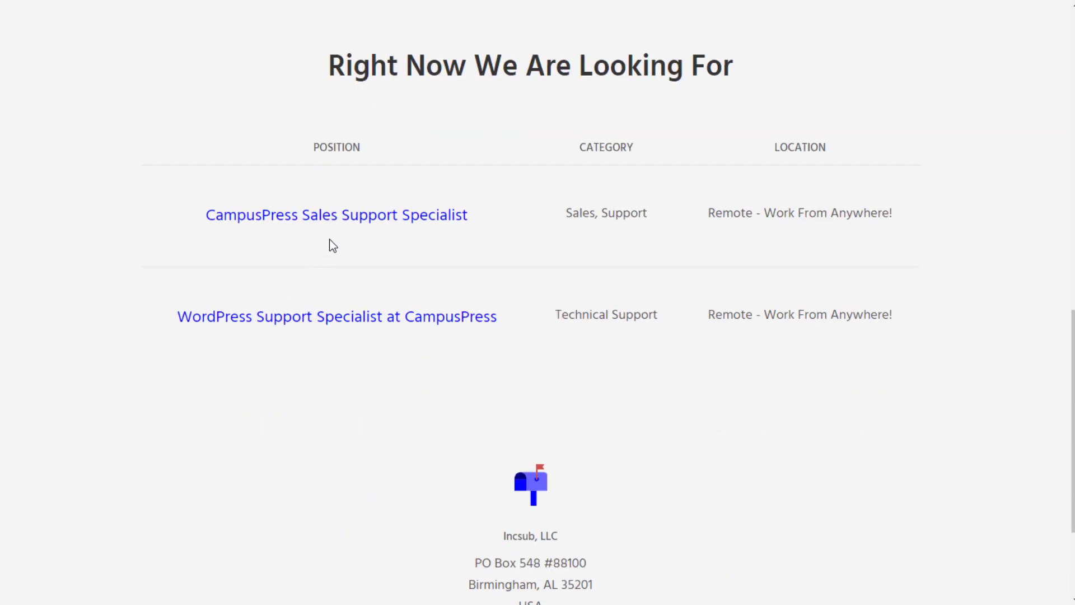
pyautogui.moveTo(397, 226)
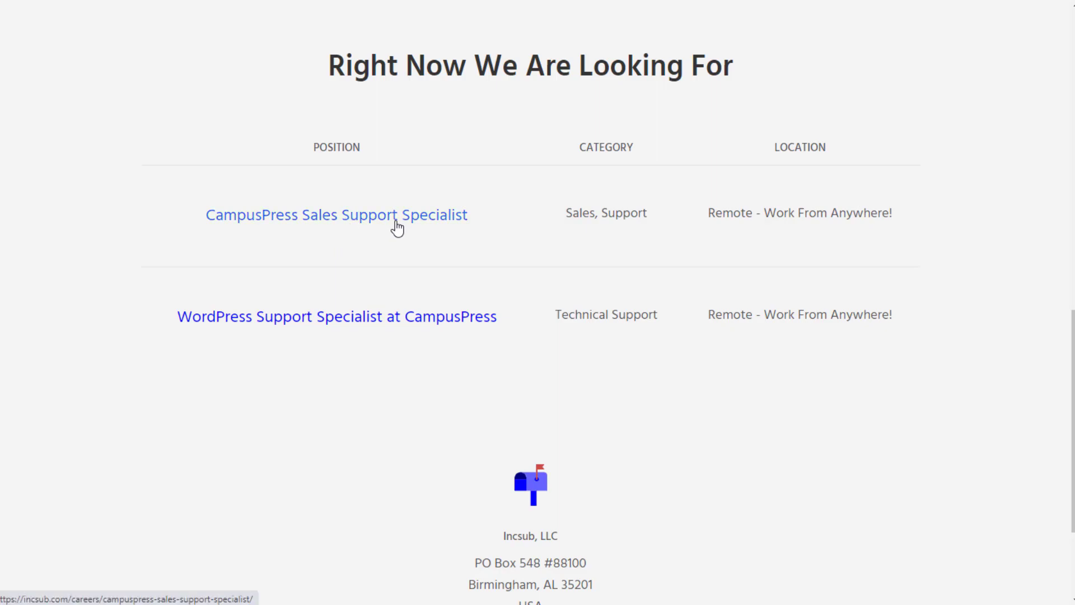
# Step: Read through the CampusPress Sales Support Specialist posting down to its hiring process section
pyautogui.click(337, 215)
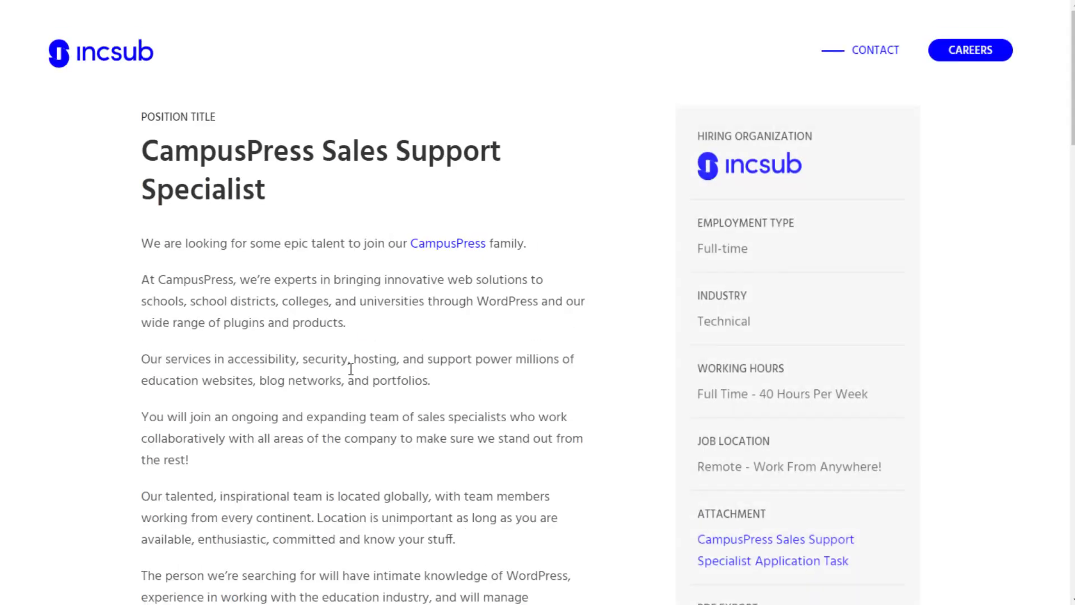
pyautogui.scroll(-3)
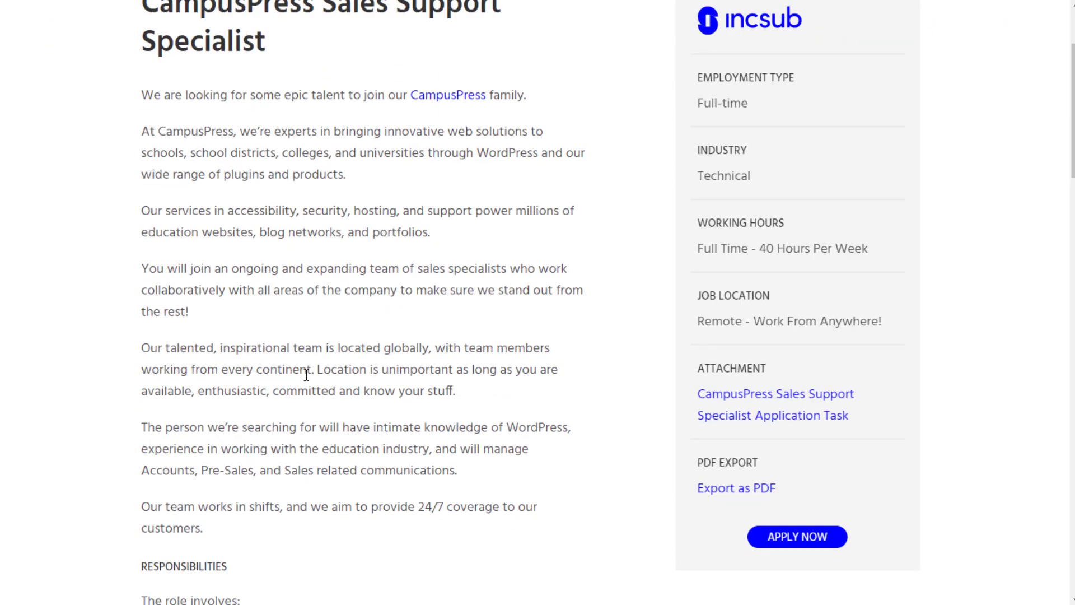
pyautogui.scroll(-3)
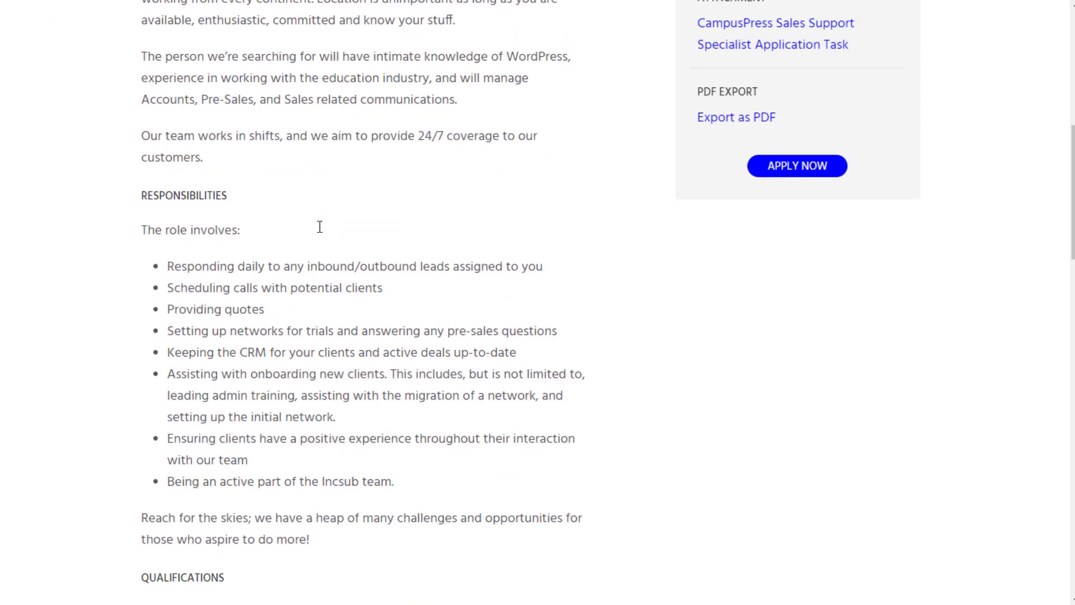
pyautogui.scroll(-3)
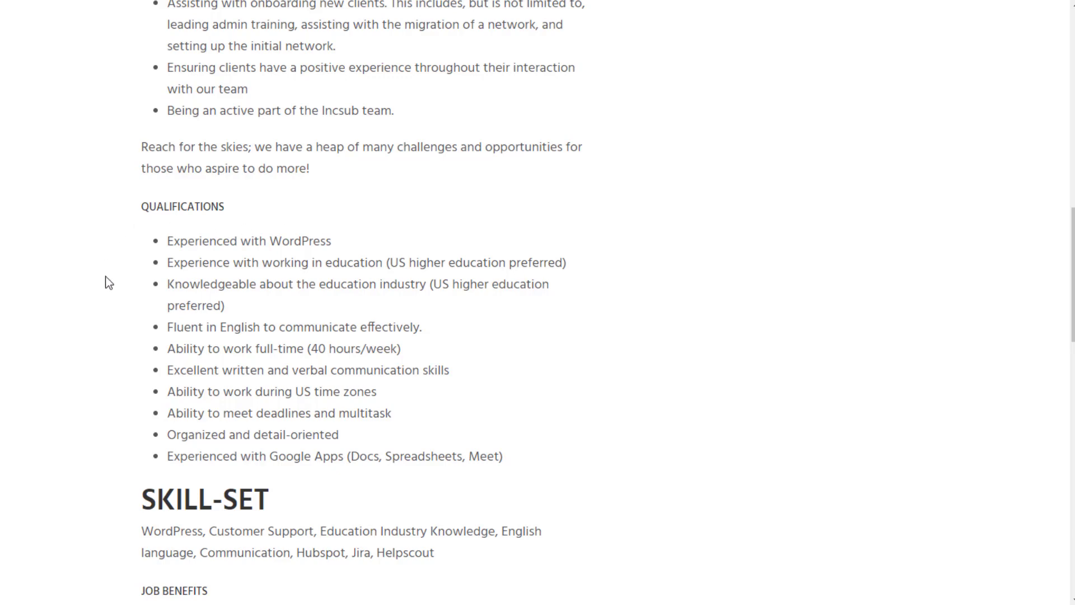
pyautogui.moveTo(413, 268)
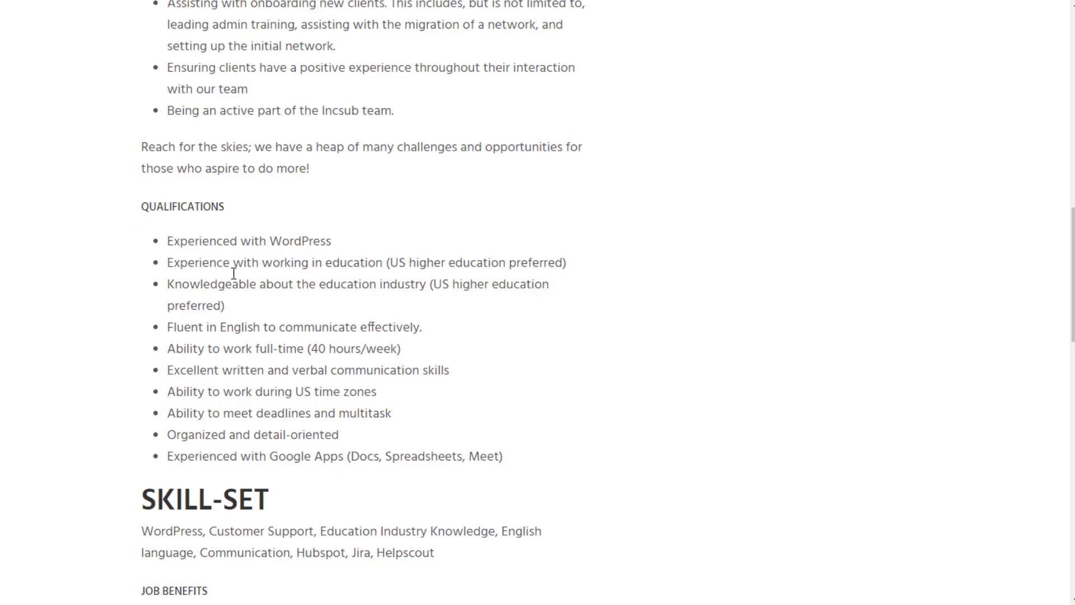
pyautogui.moveTo(395, 288)
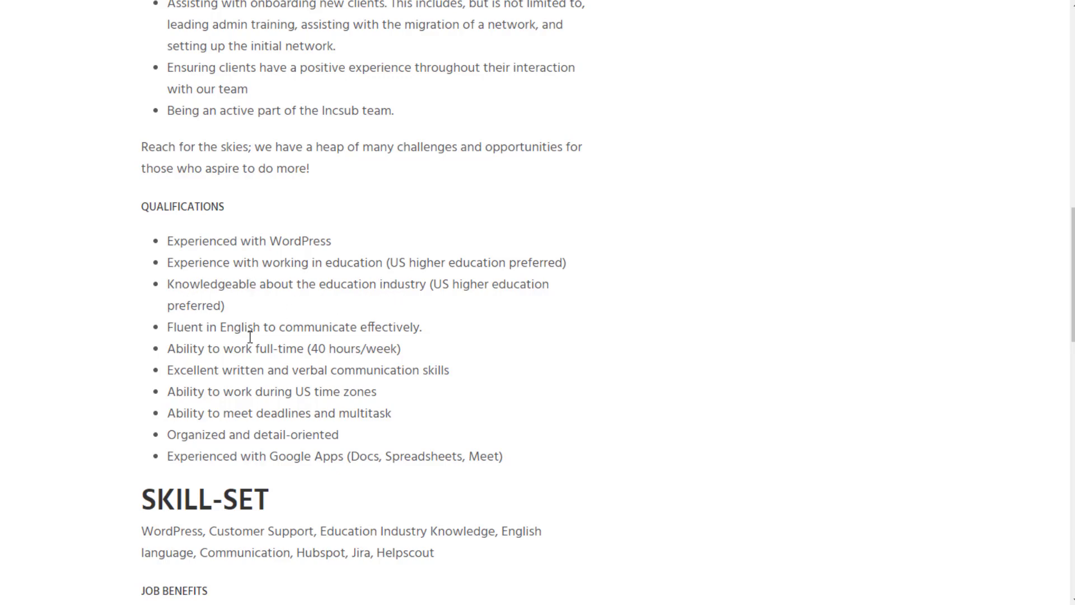
pyautogui.moveTo(415, 481)
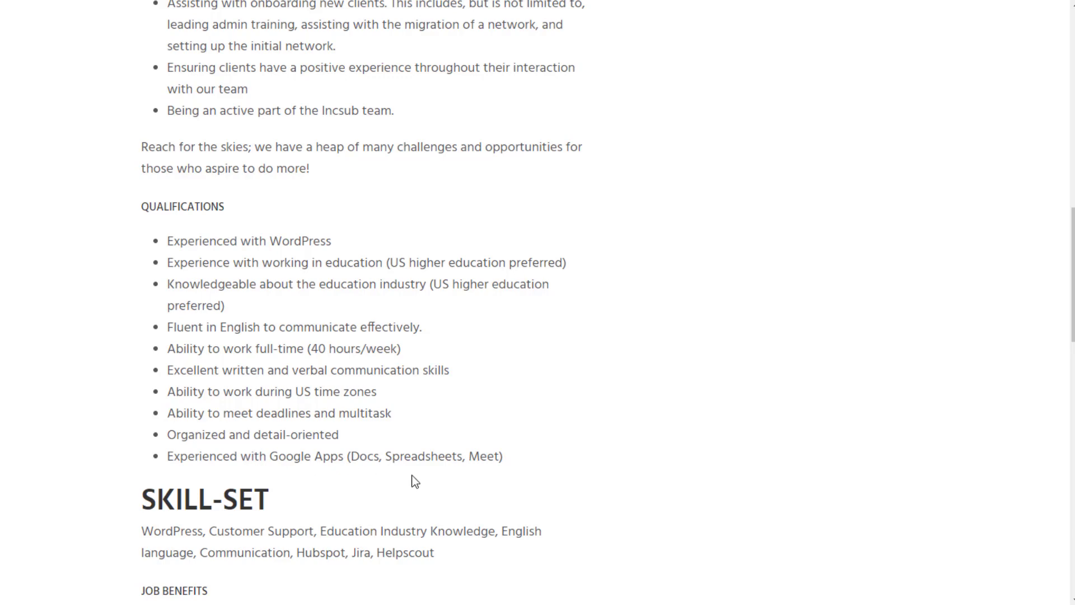
pyautogui.moveTo(541, 466)
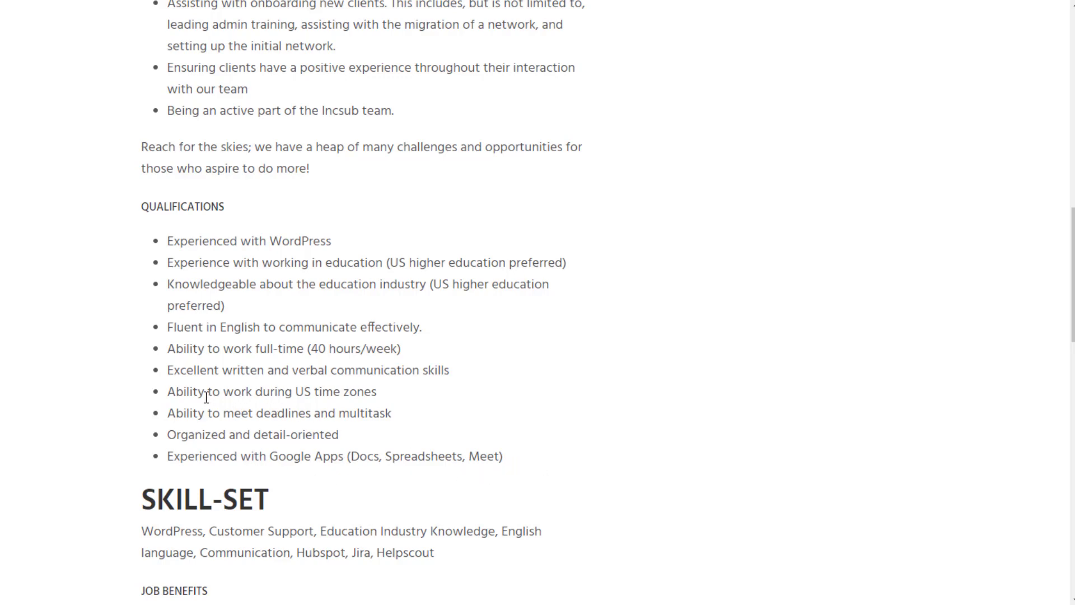
pyautogui.moveTo(477, 377)
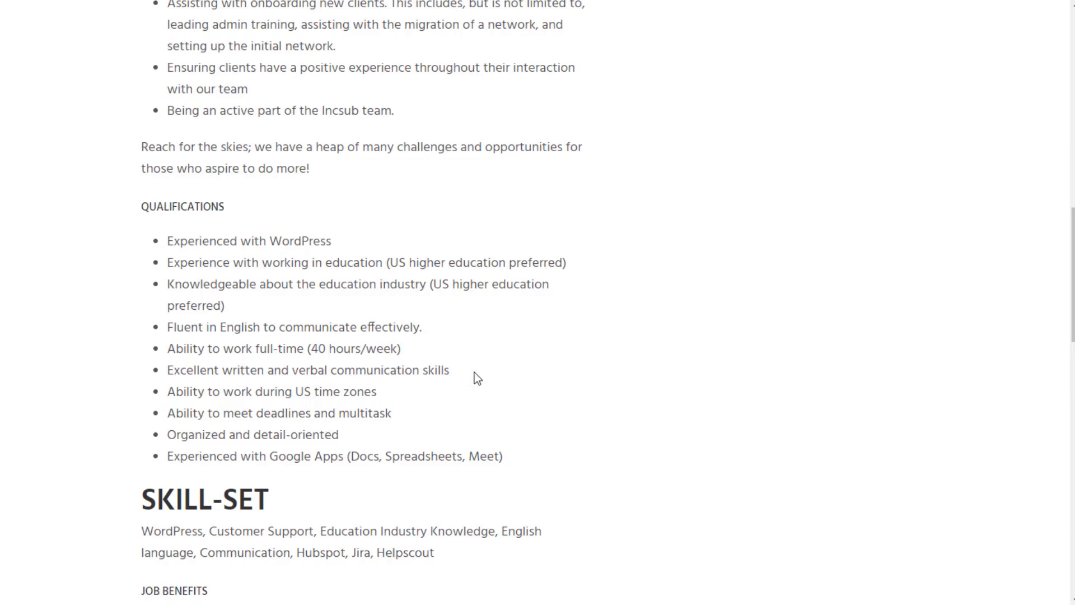
pyautogui.moveTo(544, 371)
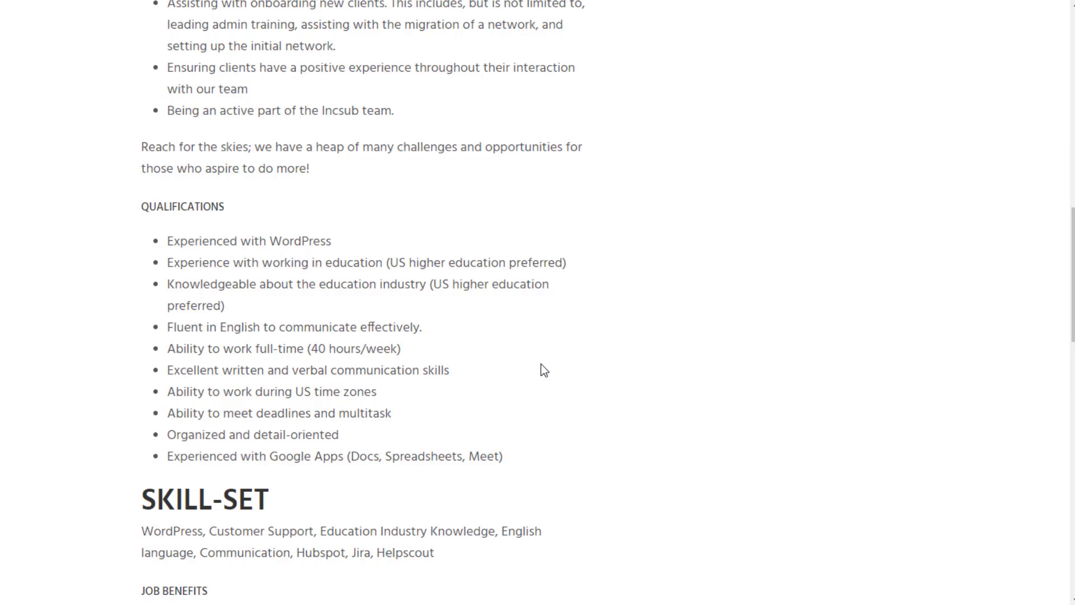
pyautogui.scroll(-3)
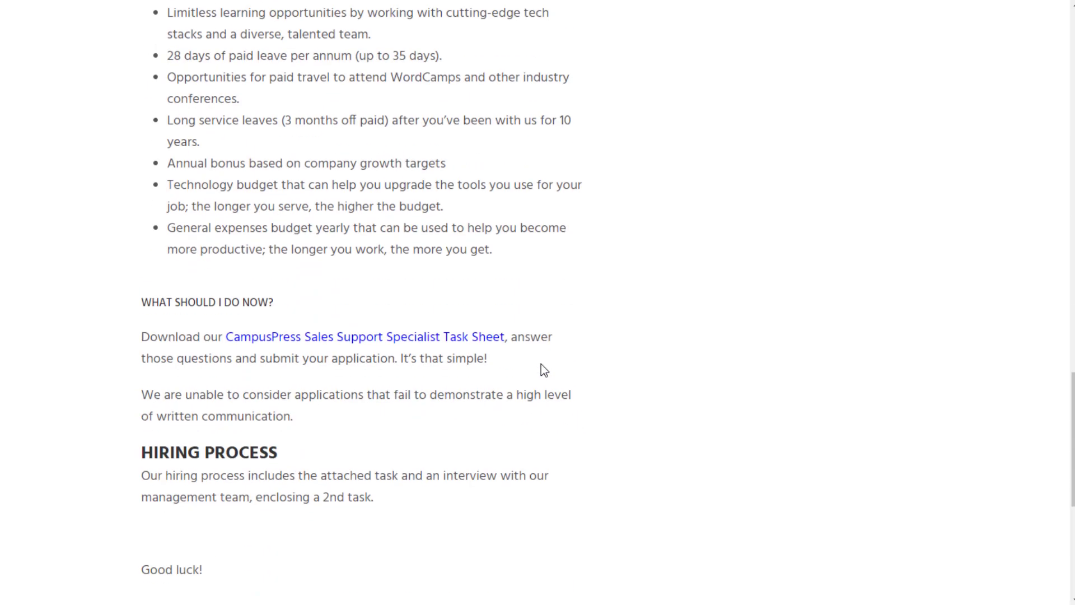
pyautogui.scroll(3)
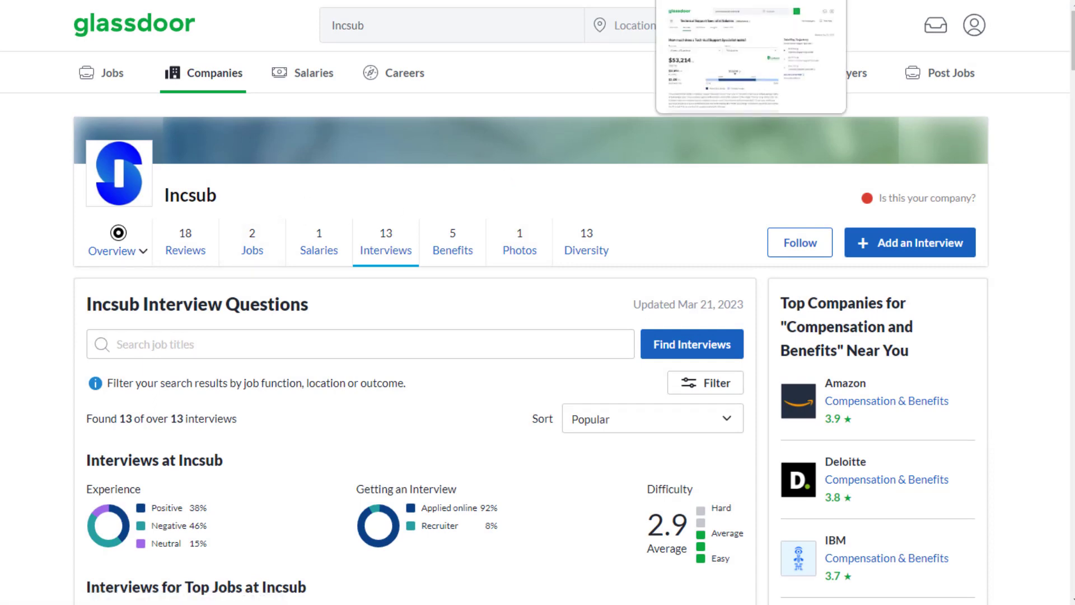
# Step: Switch to Glassdoor's Technical Support Specialist salaries page
pyautogui.click(751, 55)
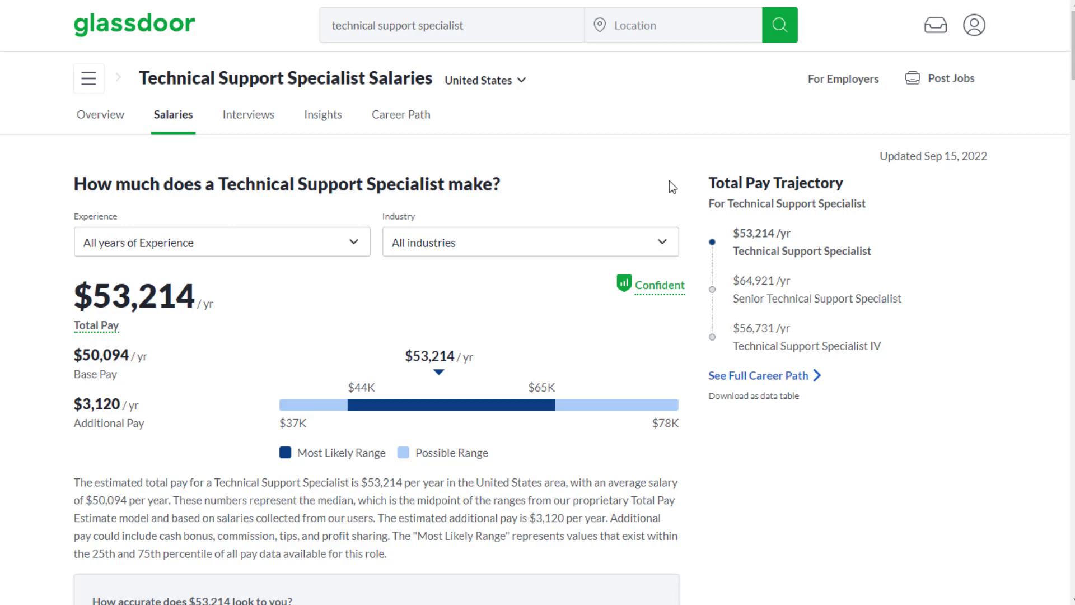
pyautogui.moveTo(678, 206)
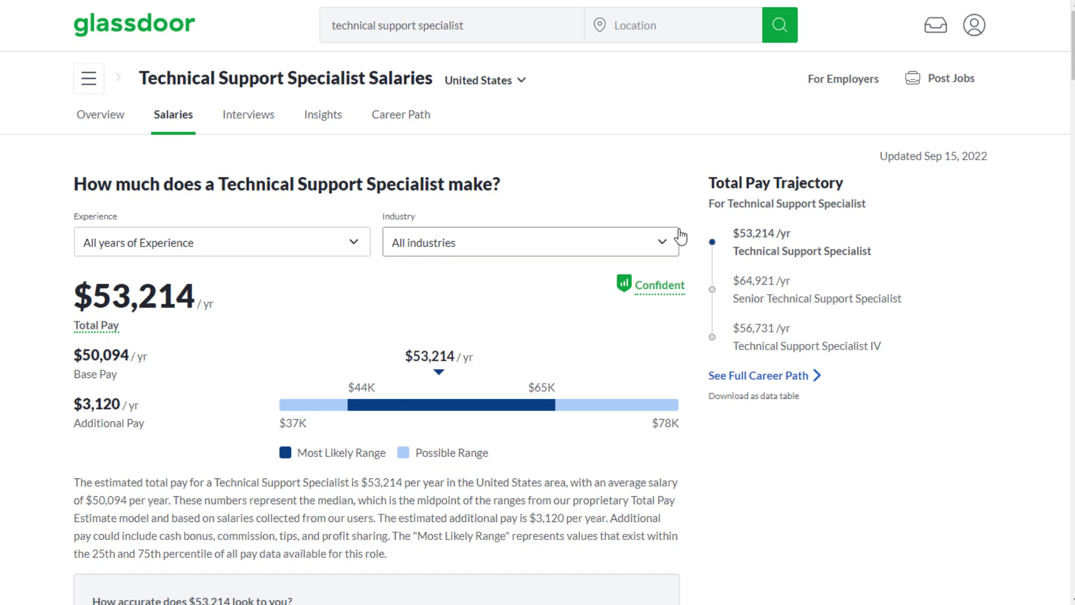
pyautogui.moveTo(707, 235)
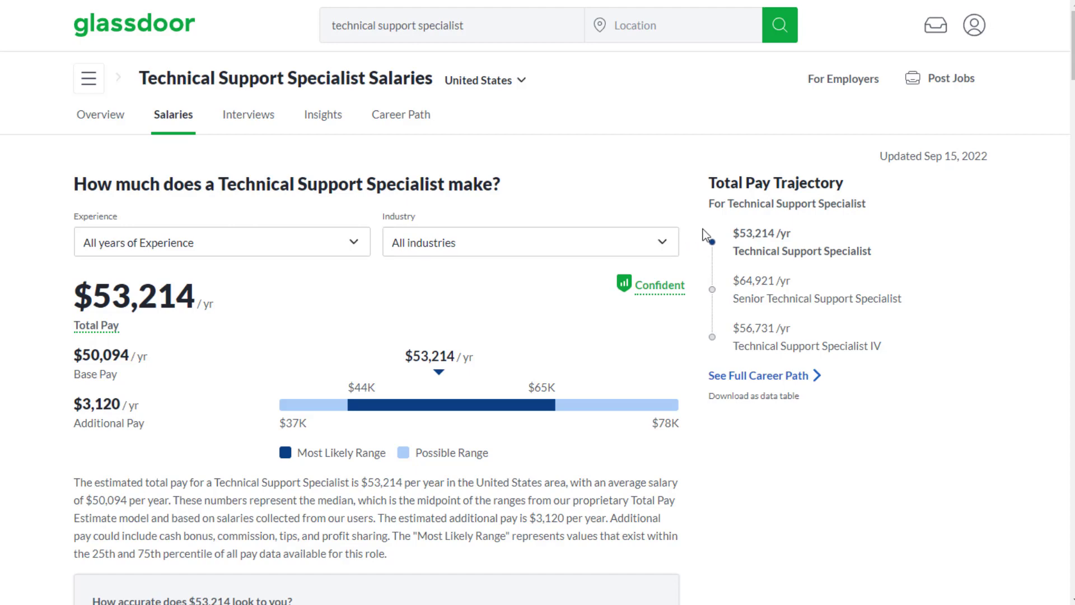
pyautogui.moveTo(511, 181)
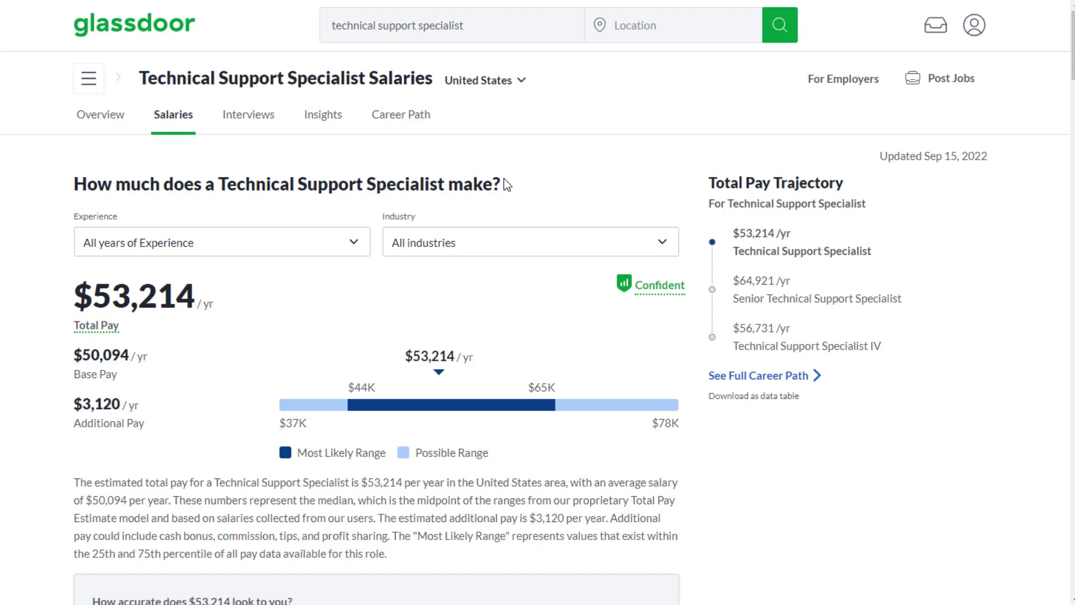
pyautogui.moveTo(409, 253)
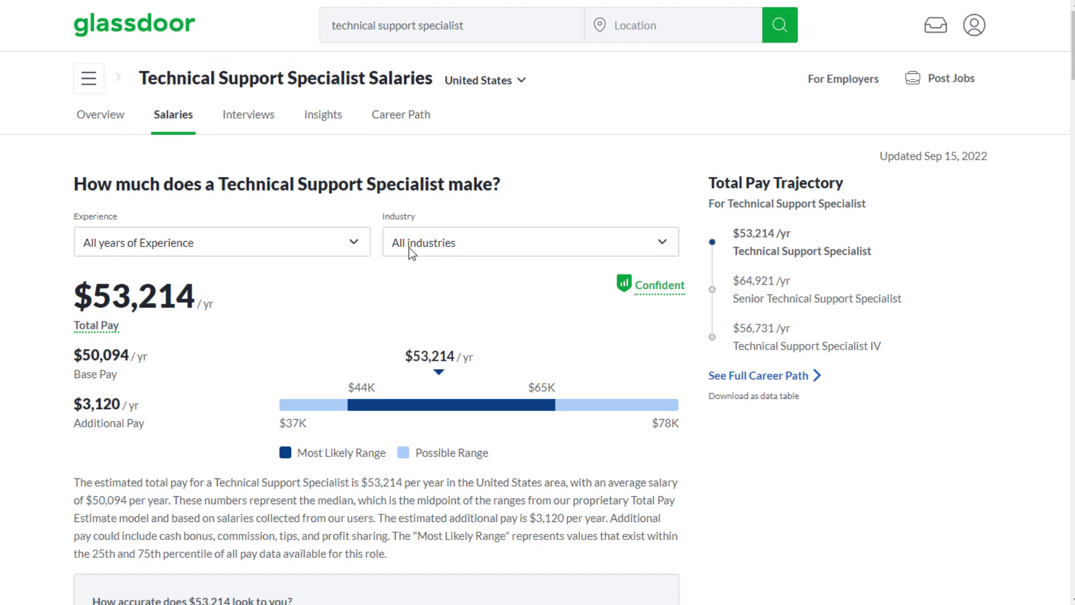
pyautogui.moveTo(254, 313)
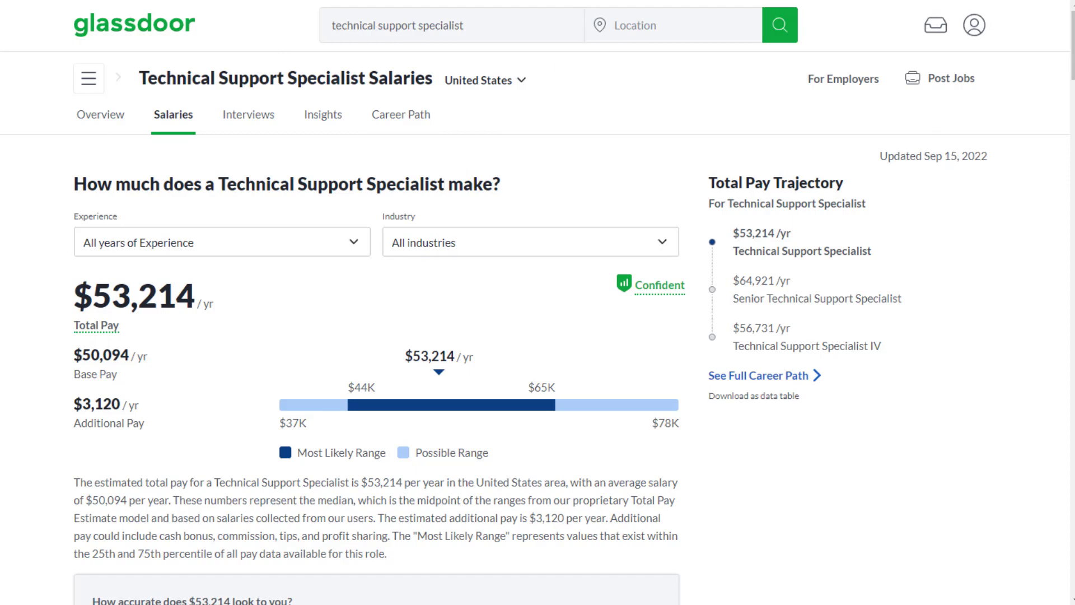
pyautogui.moveTo(545, 192)
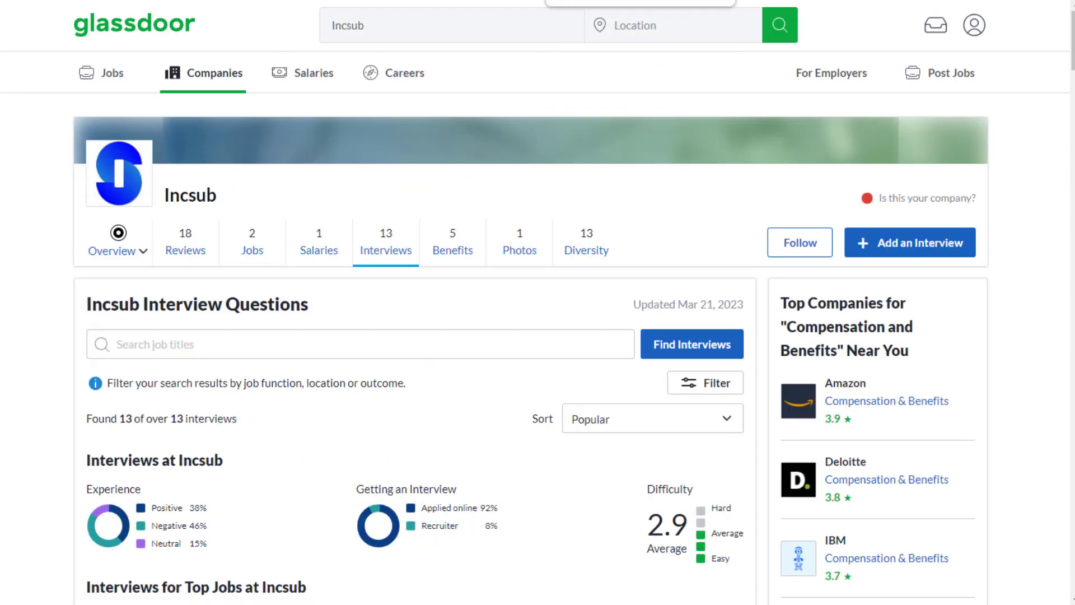
# Step: View Incsub's employee reviews on Glassdoor, then its benefits page rated 4.0 from 2 ratings
pyautogui.click(185, 241)
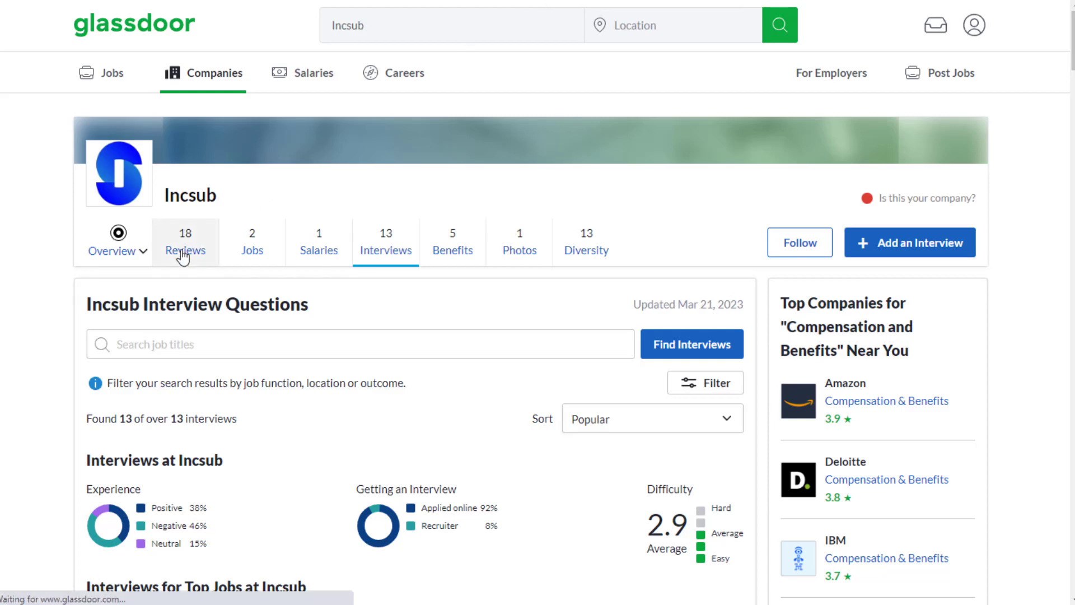
pyautogui.click(185, 242)
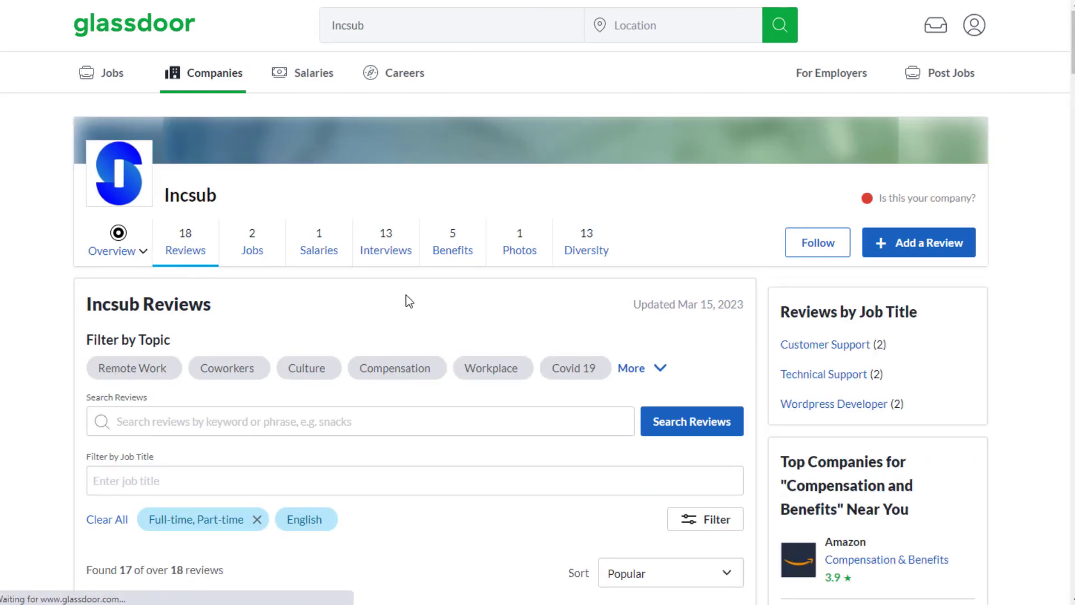
pyautogui.scroll(-3)
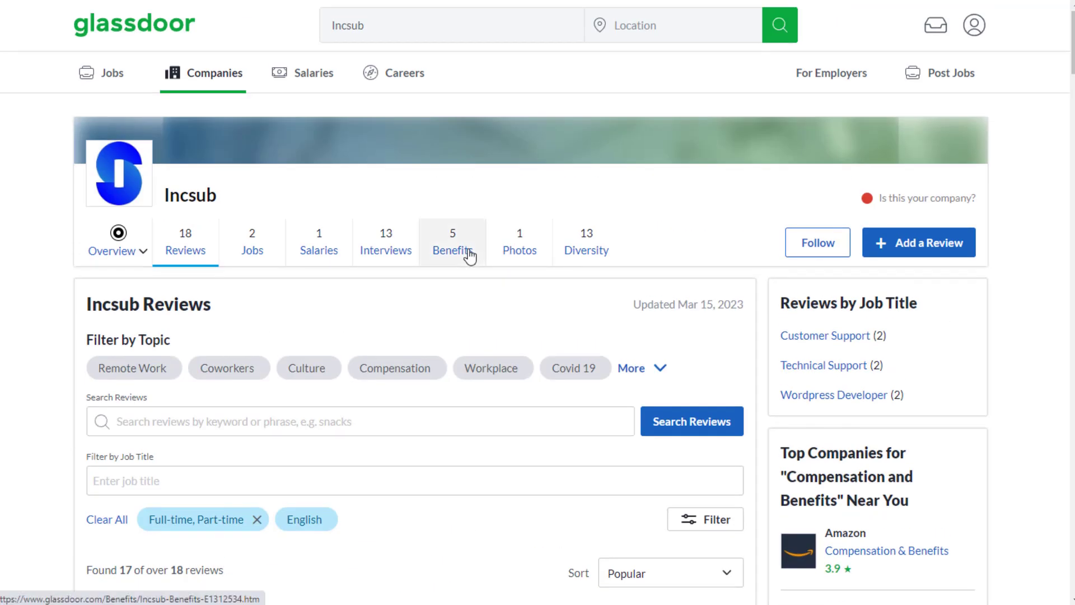
pyautogui.click(452, 242)
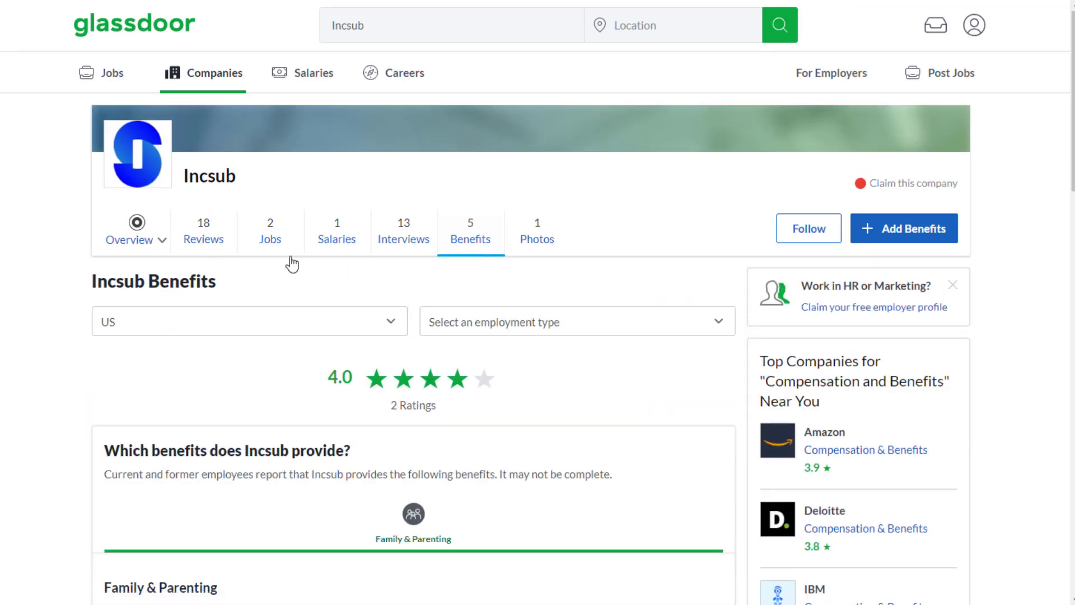
pyautogui.moveTo(415, 470)
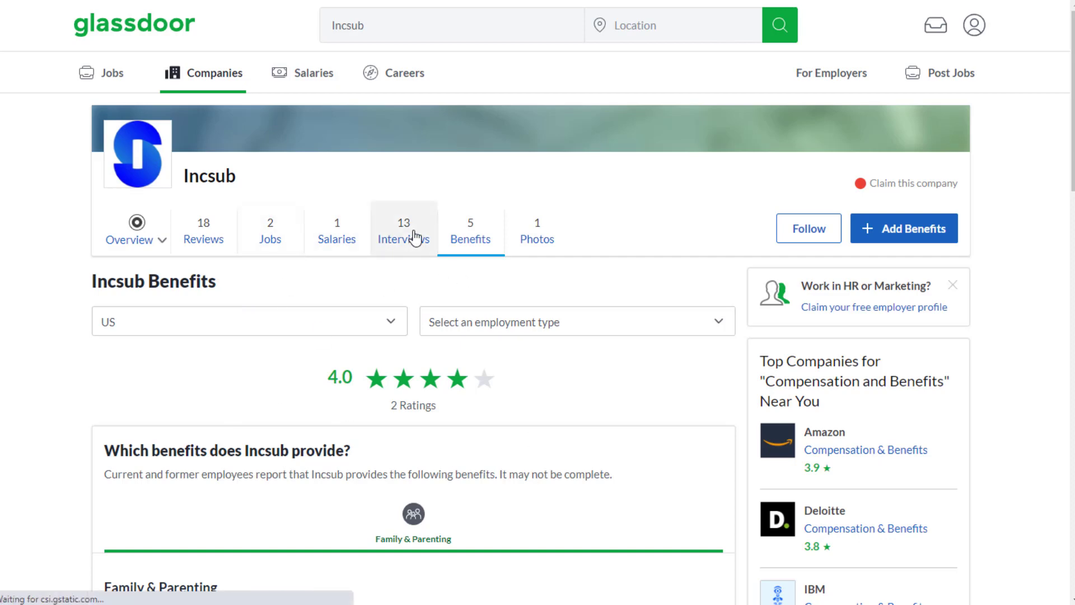
# Step: Return to Incsub's interview questions page listing 13 interviews with 2.9 average difficulty
pyautogui.click(404, 233)
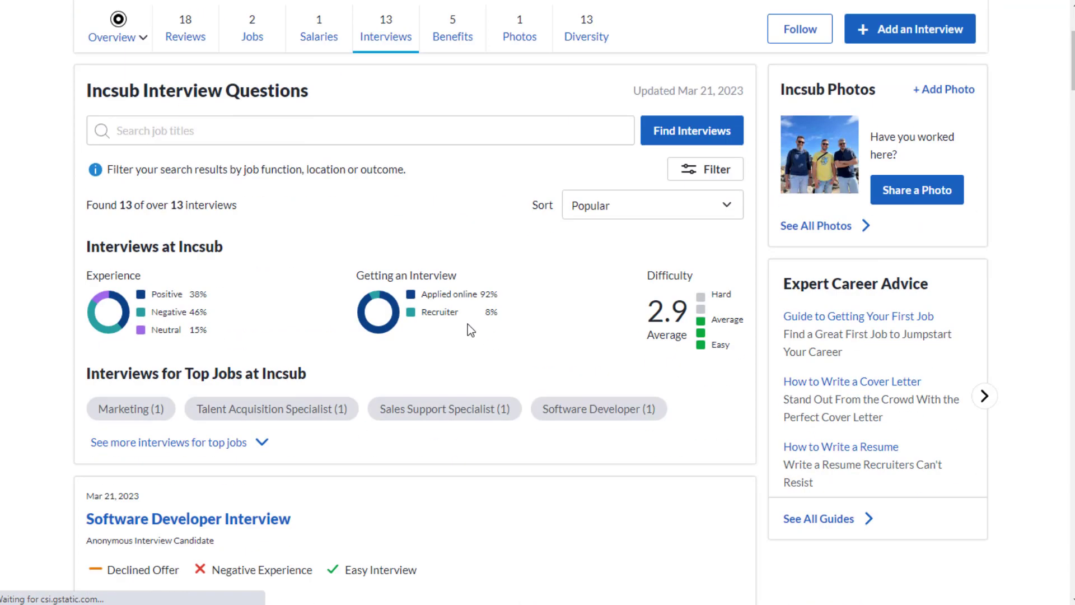
pyautogui.scroll(-3)
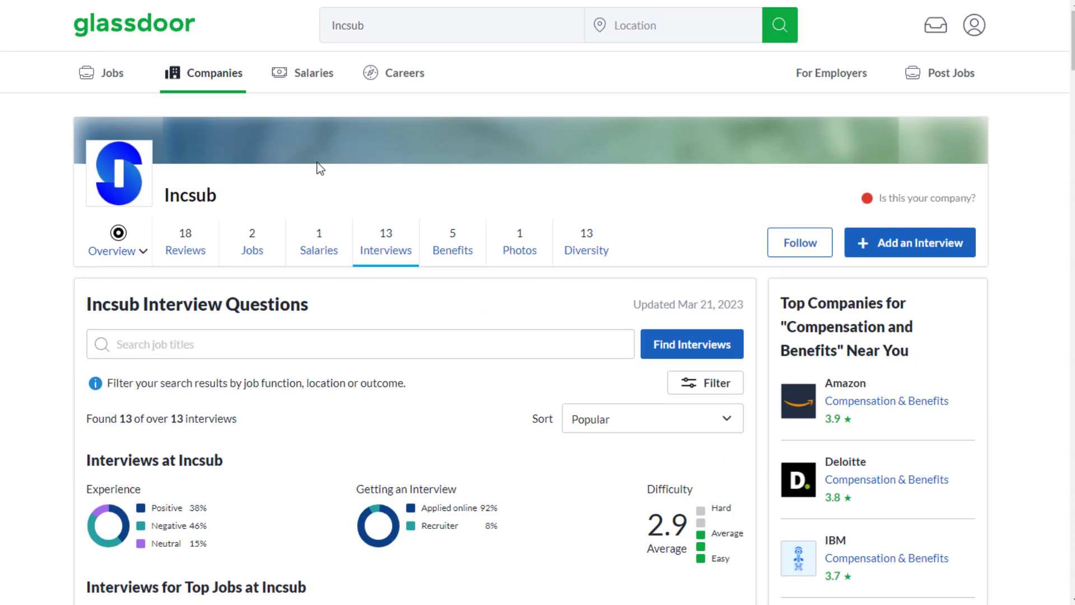
pyautogui.moveTo(274, 71)
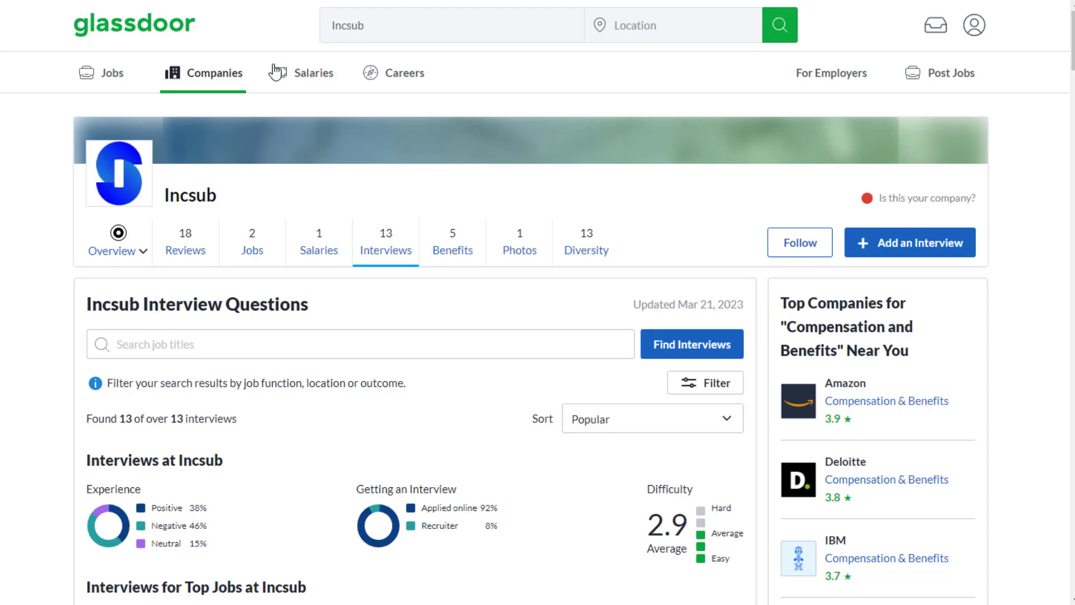
pyautogui.moveTo(215, 19)
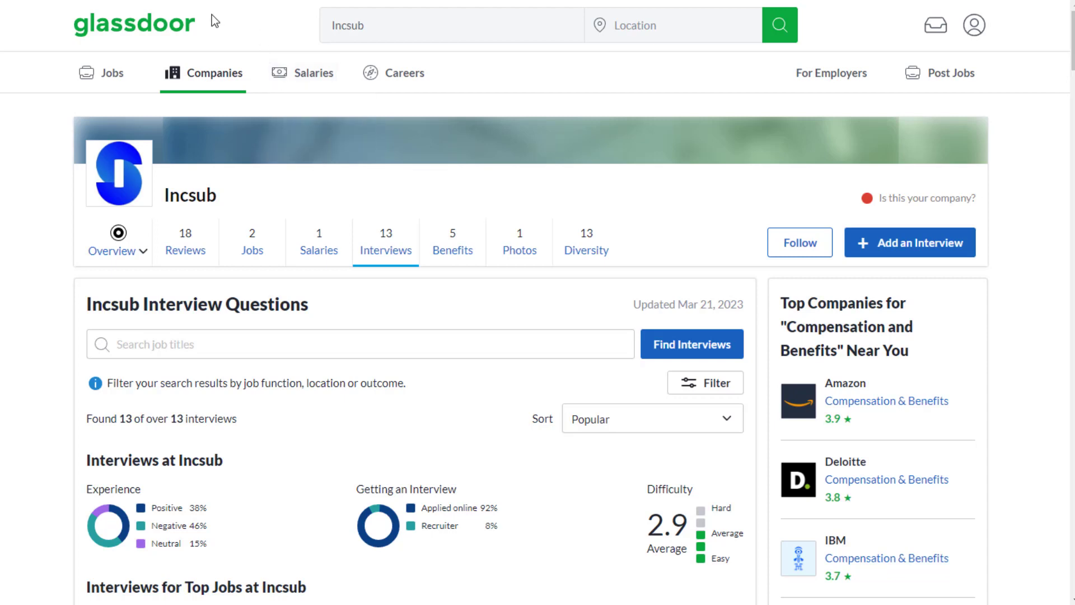